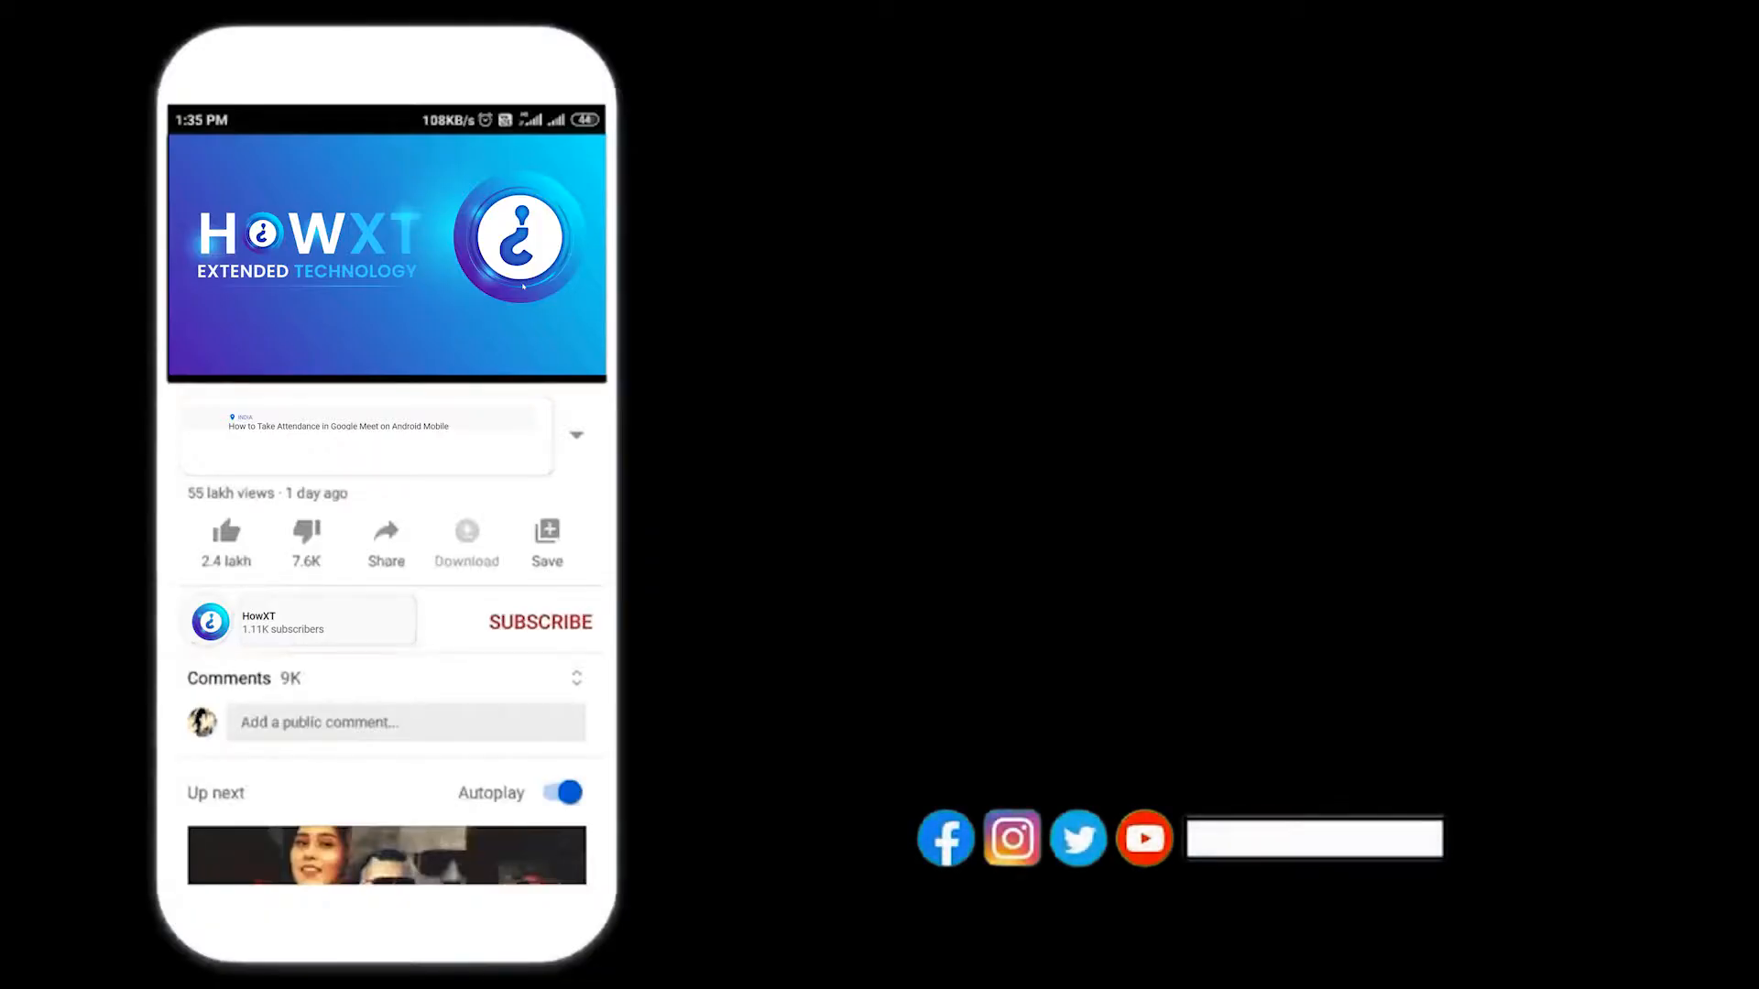
# In a new browser tab, search for 'google meet' from the address bar suggestions.
pyautogui.click(540, 621)
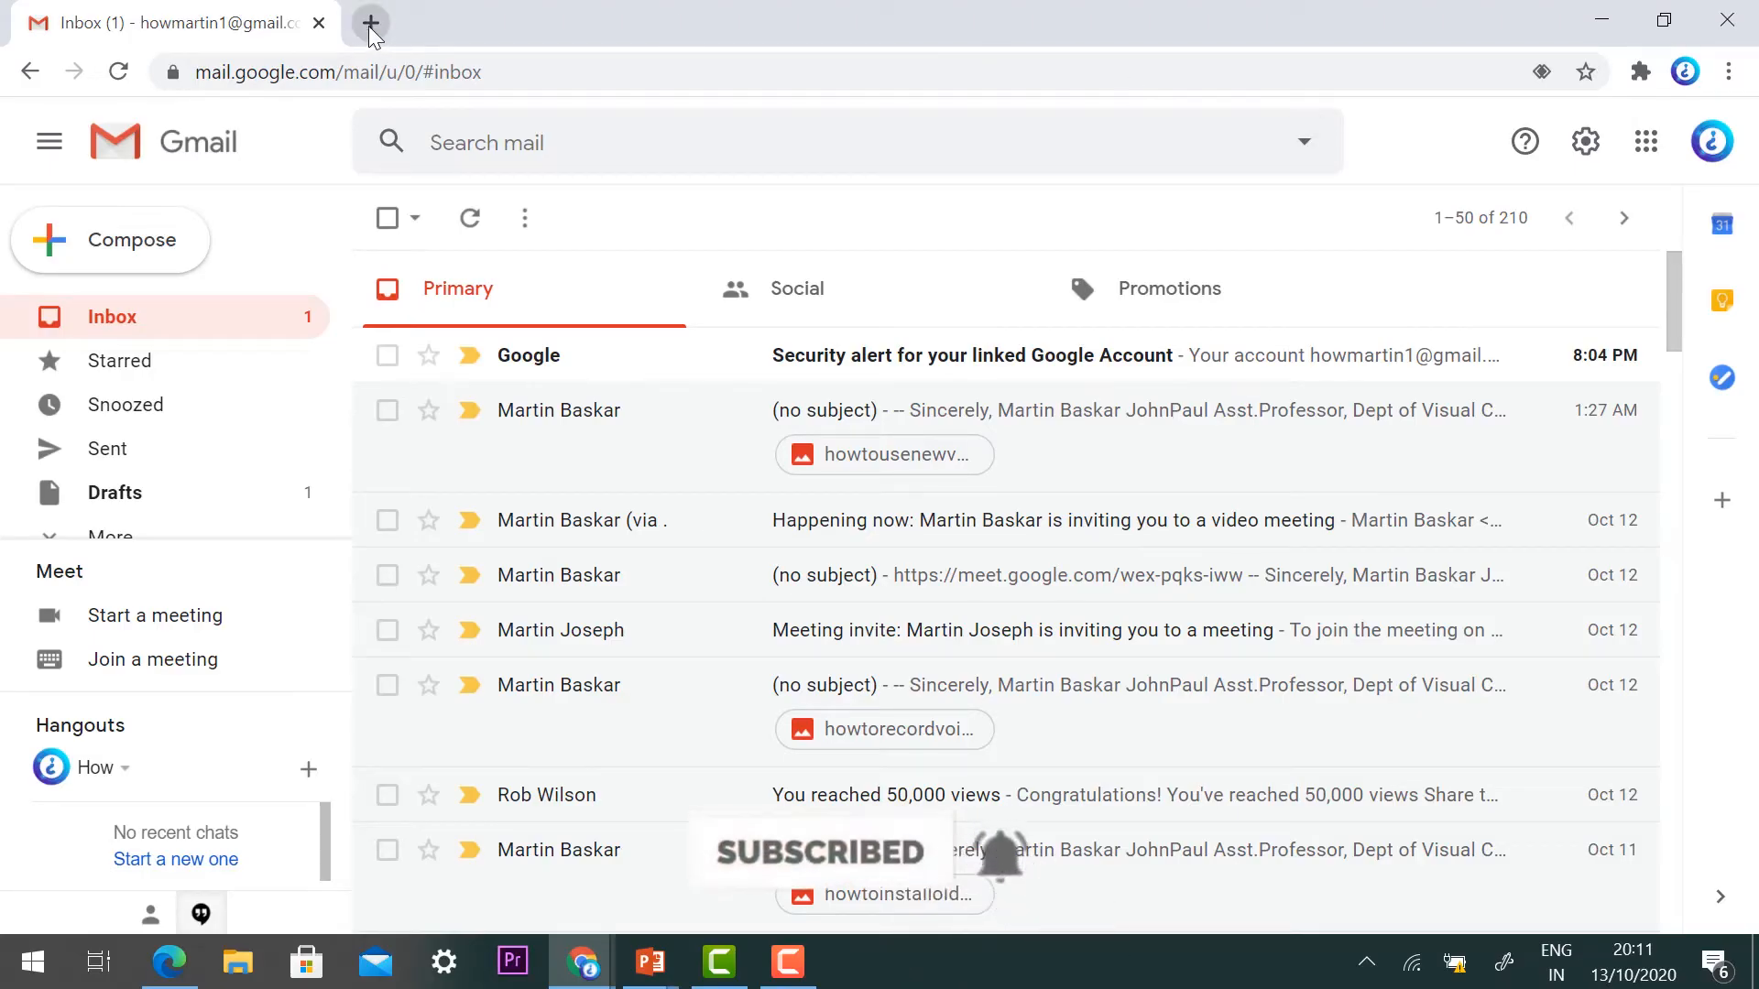
pyautogui.write('google')
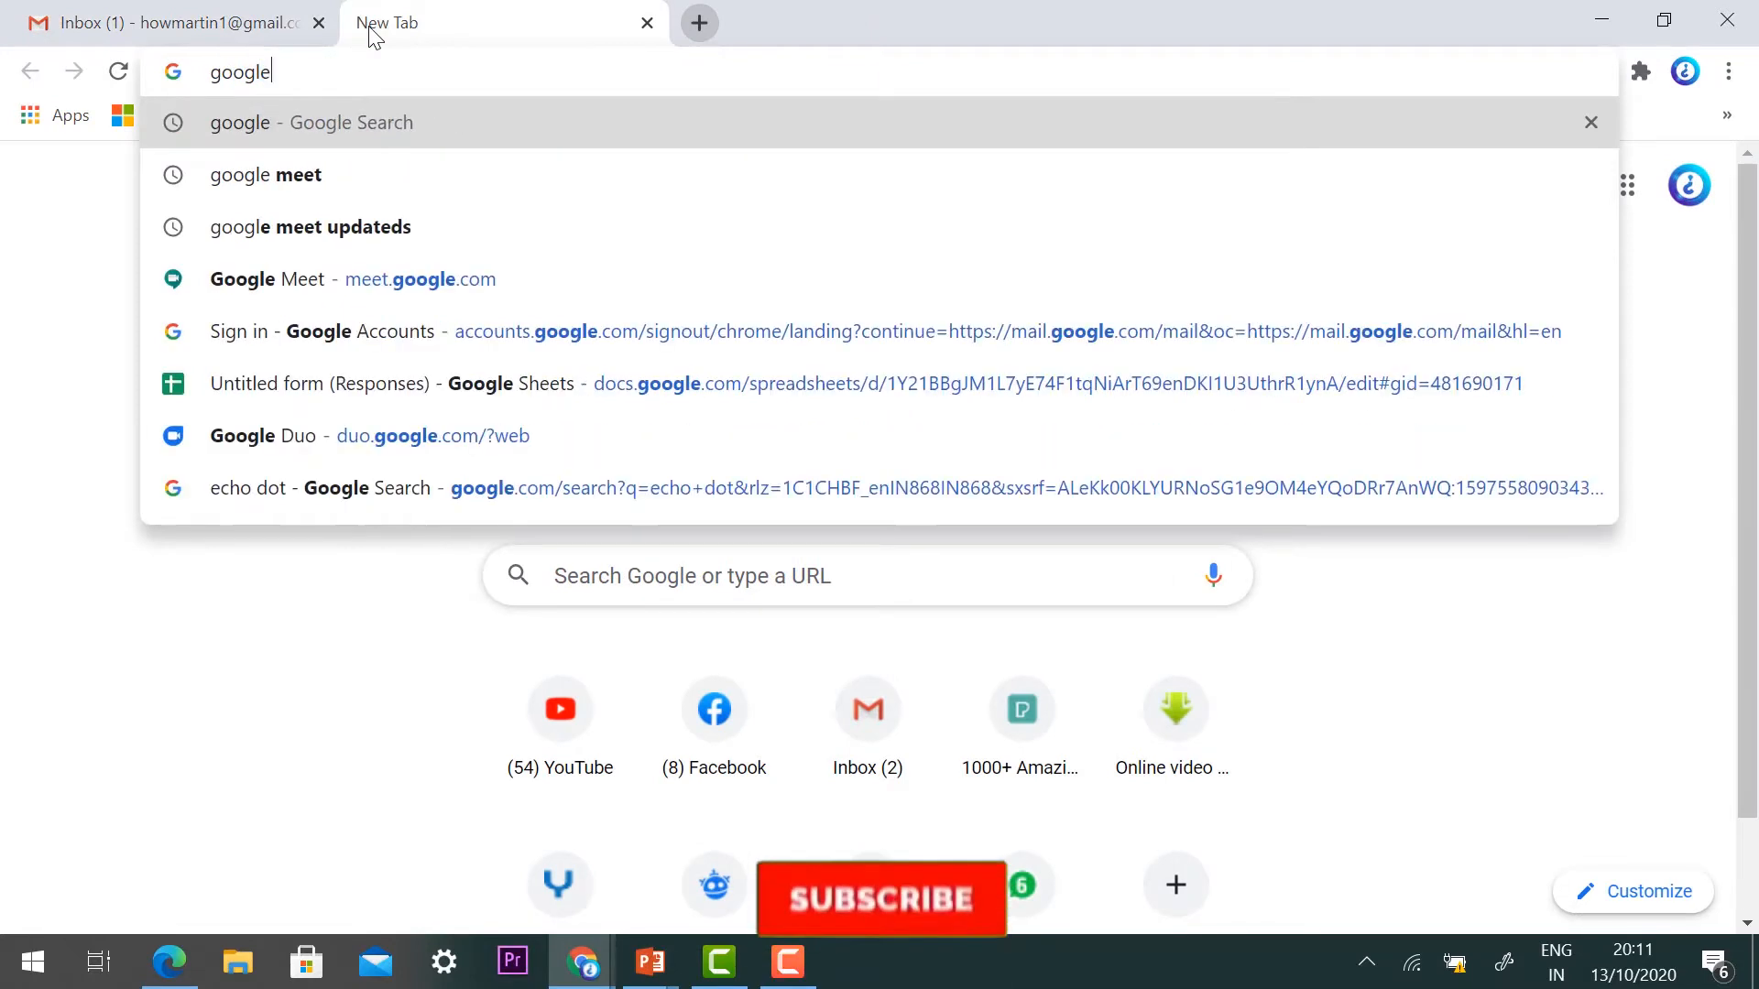
pyautogui.click(265, 174)
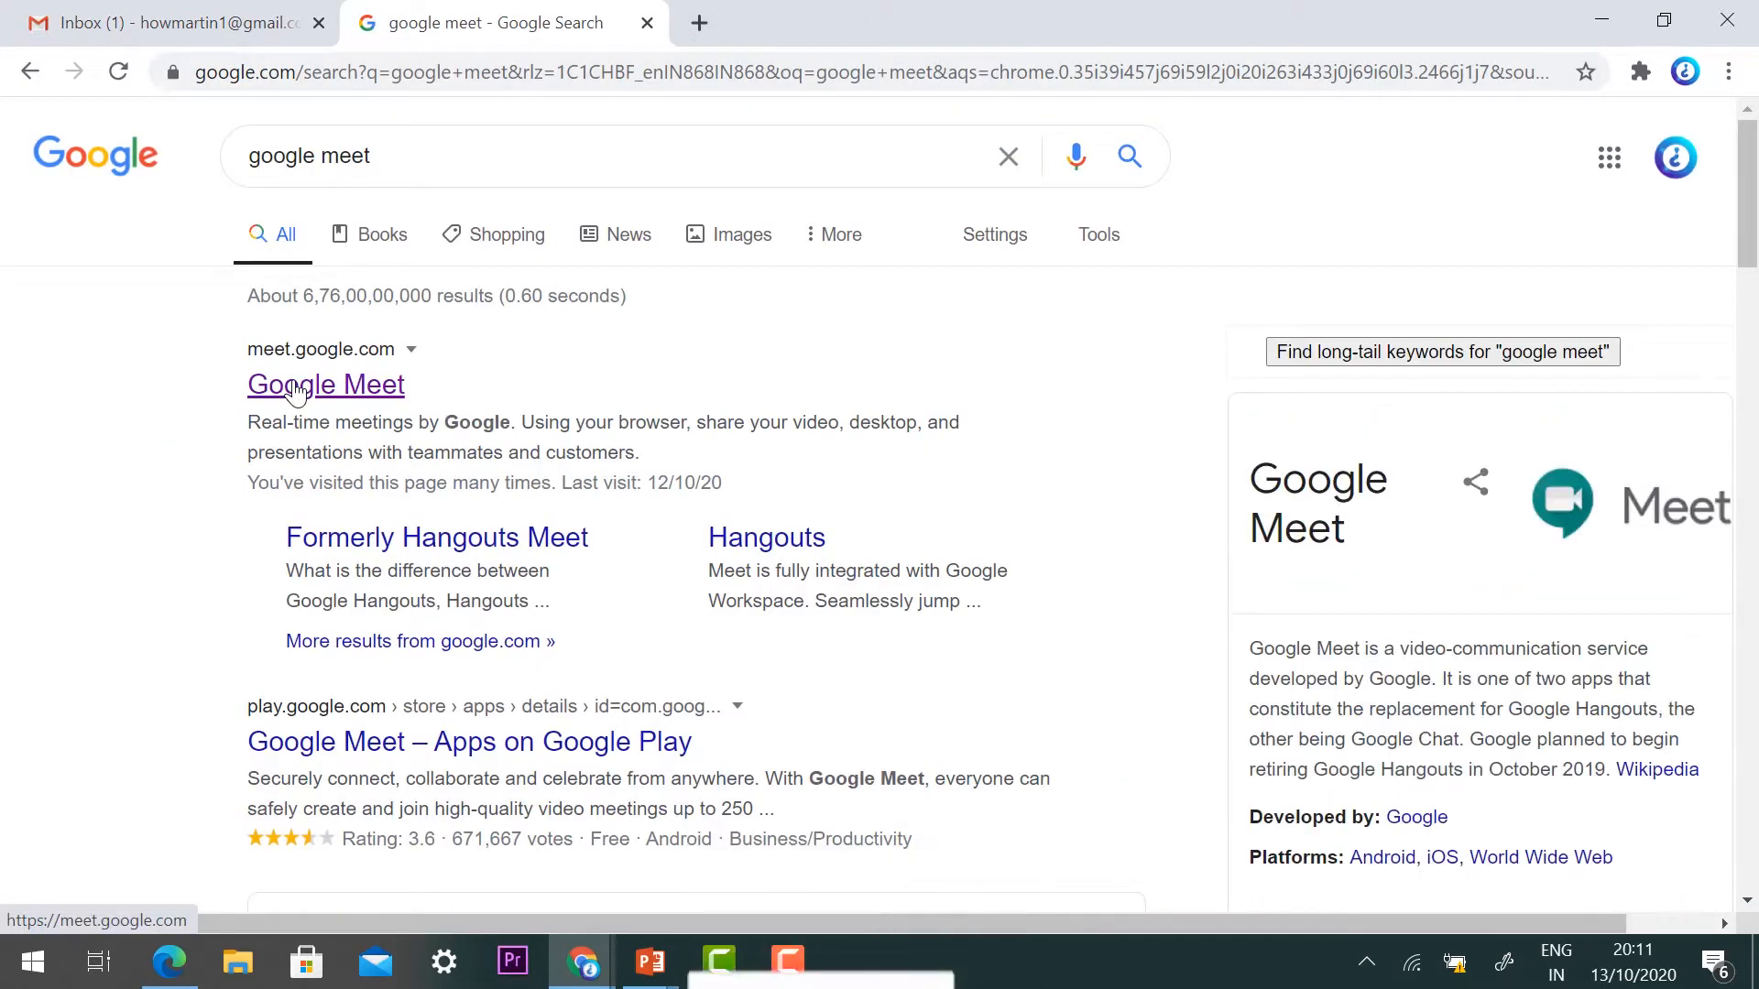
# Open Google Meet and choose New meeting, then Schedule in Google Calendar.
pyautogui.click(325, 384)
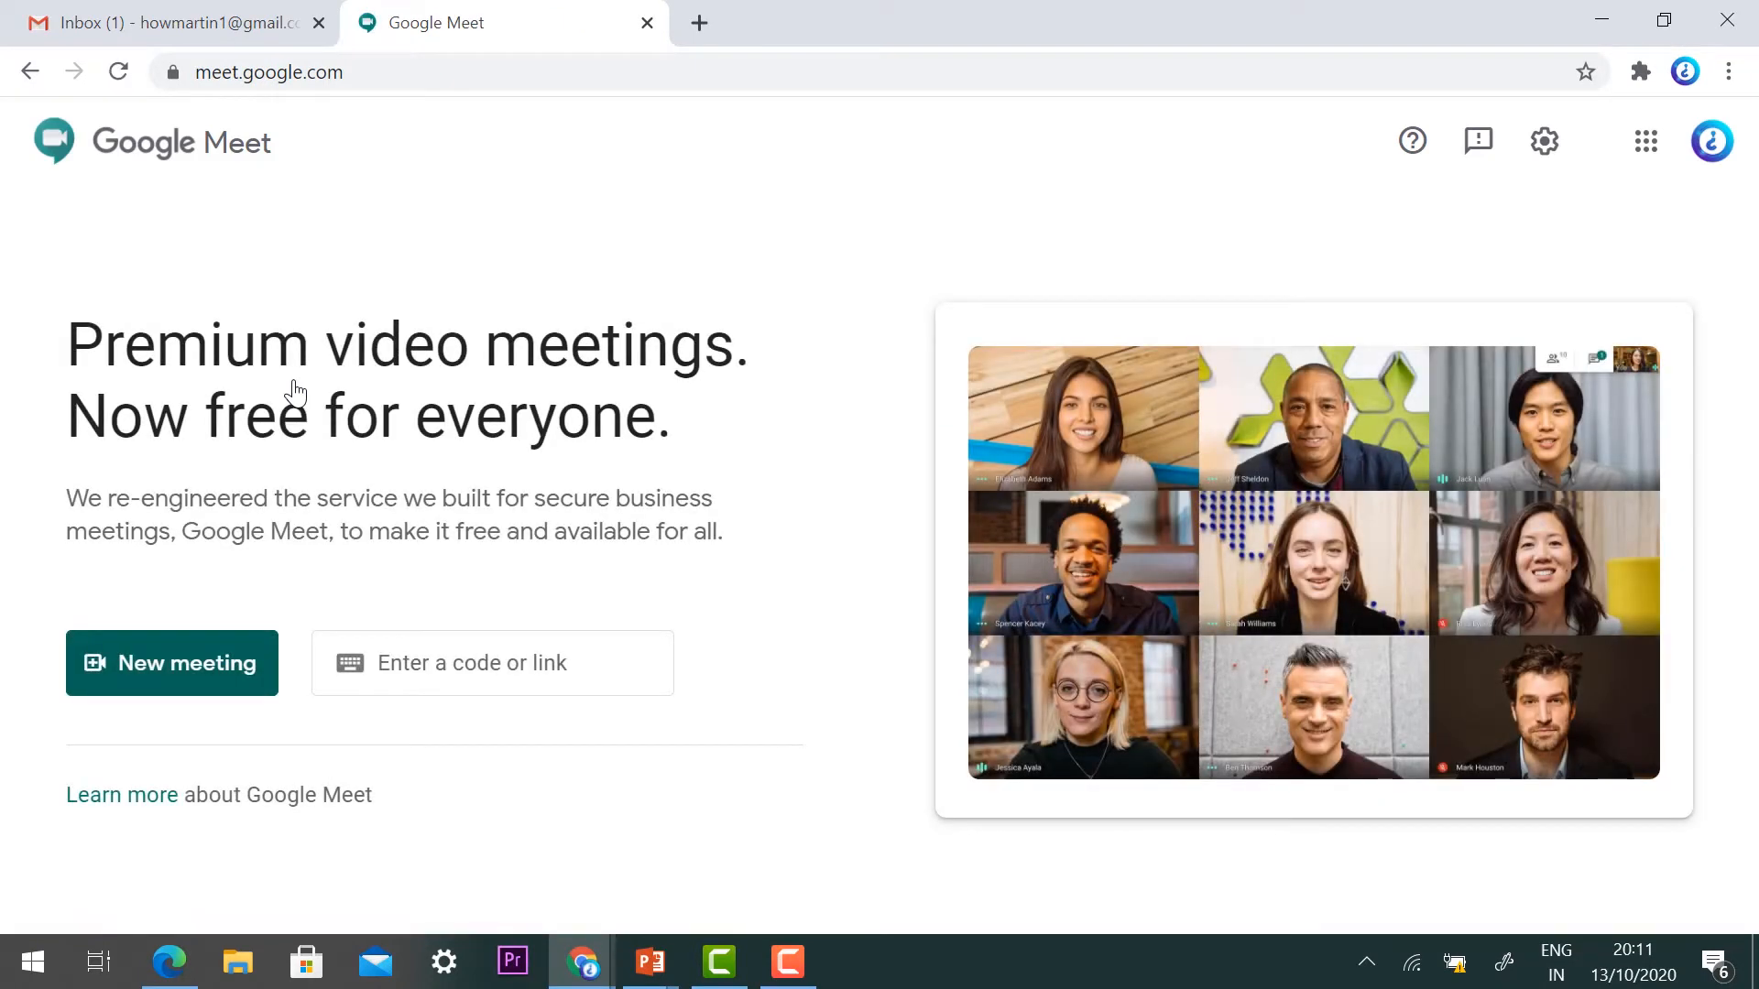
pyautogui.click(171, 661)
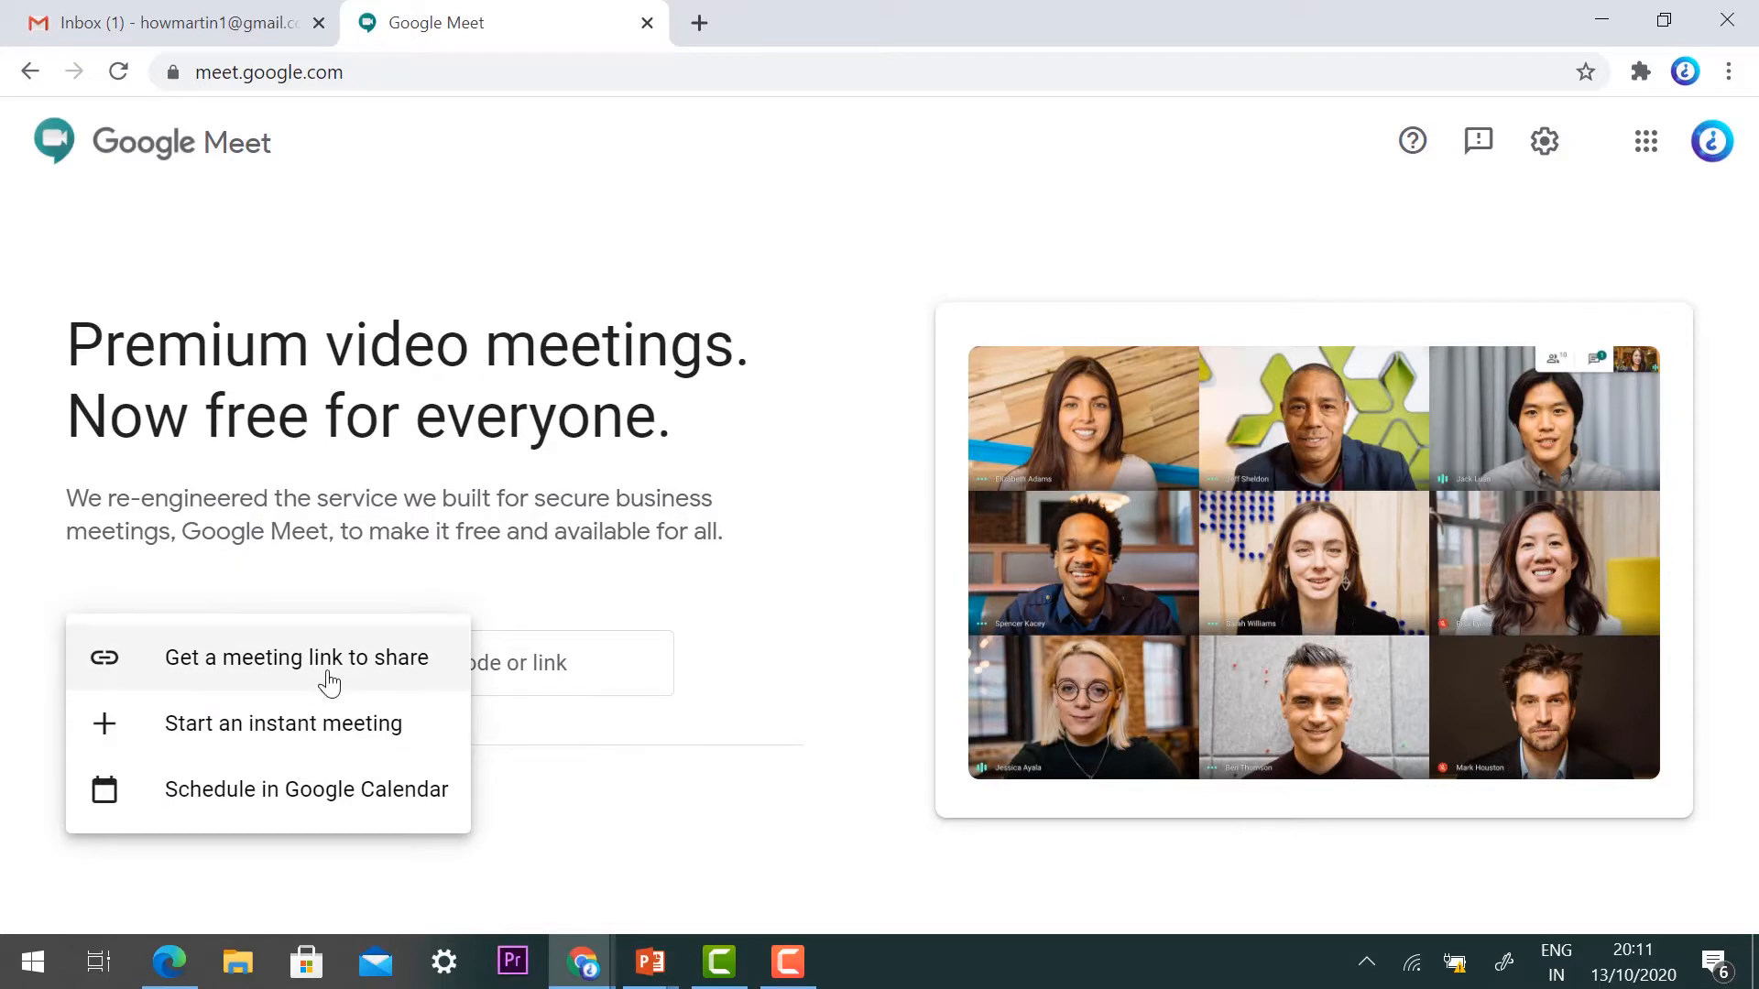
pyautogui.moveTo(349, 724)
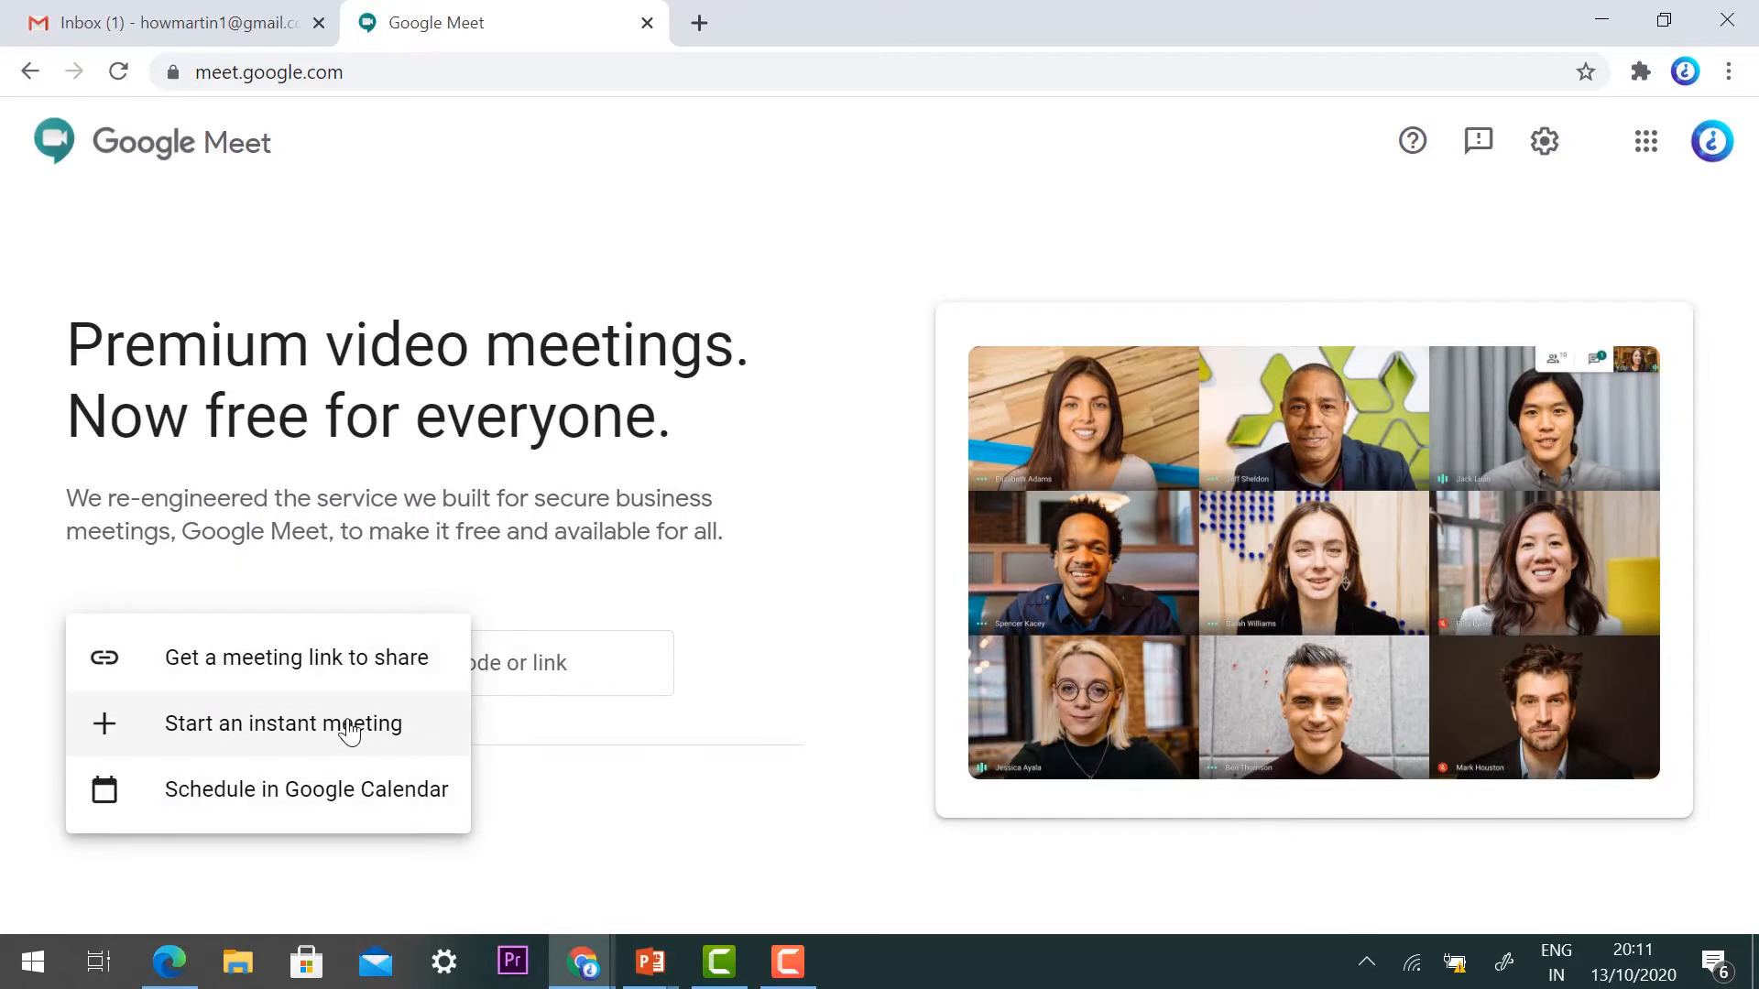
pyautogui.moveTo(325, 796)
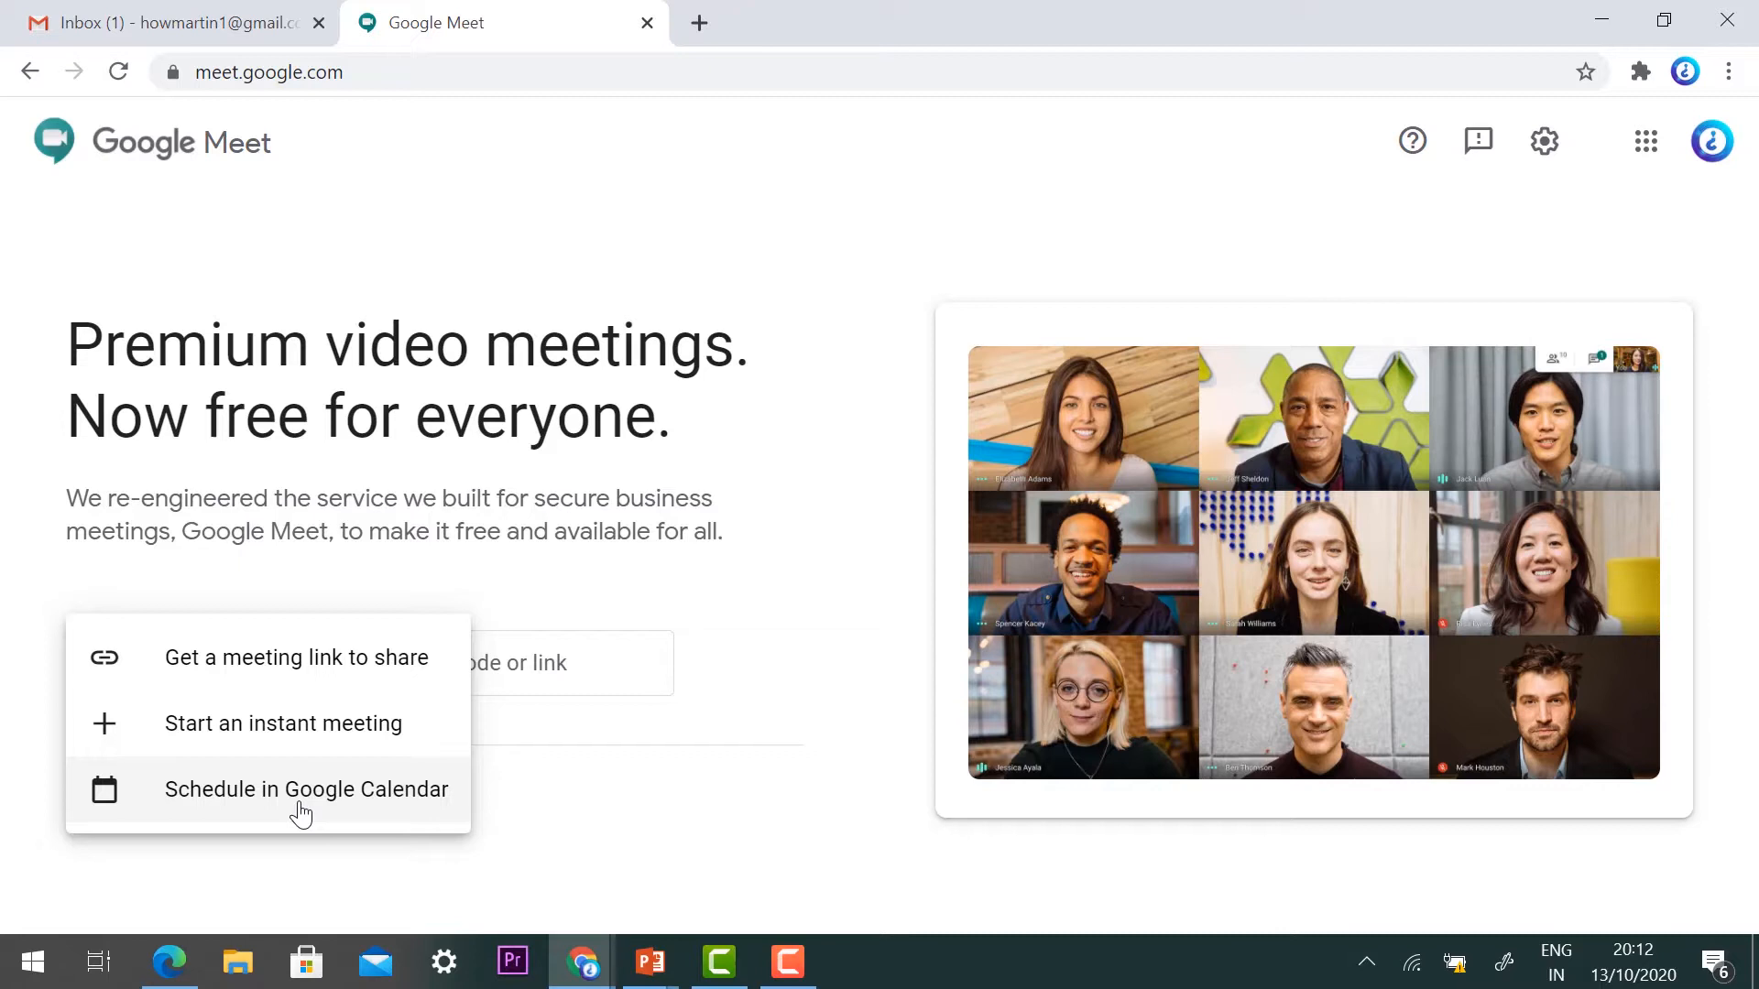
pyautogui.click(305, 789)
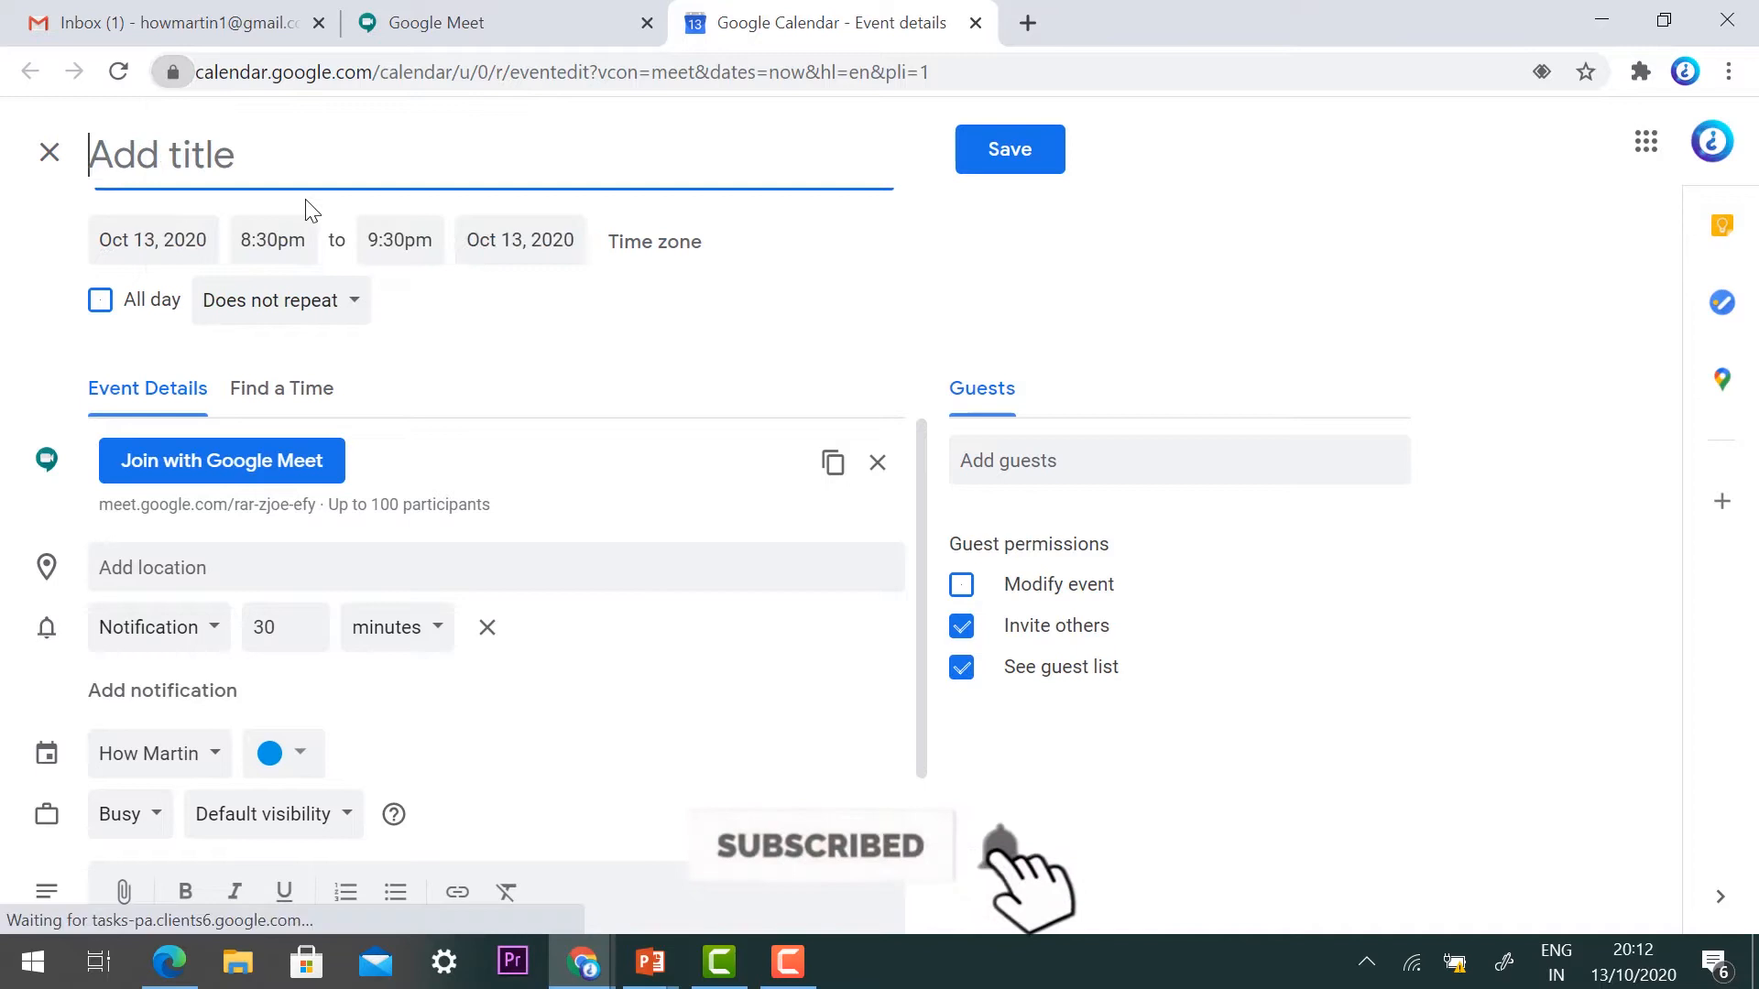
# Title the calendar event 'Class Xth'.
pyautogui.write('Clas')
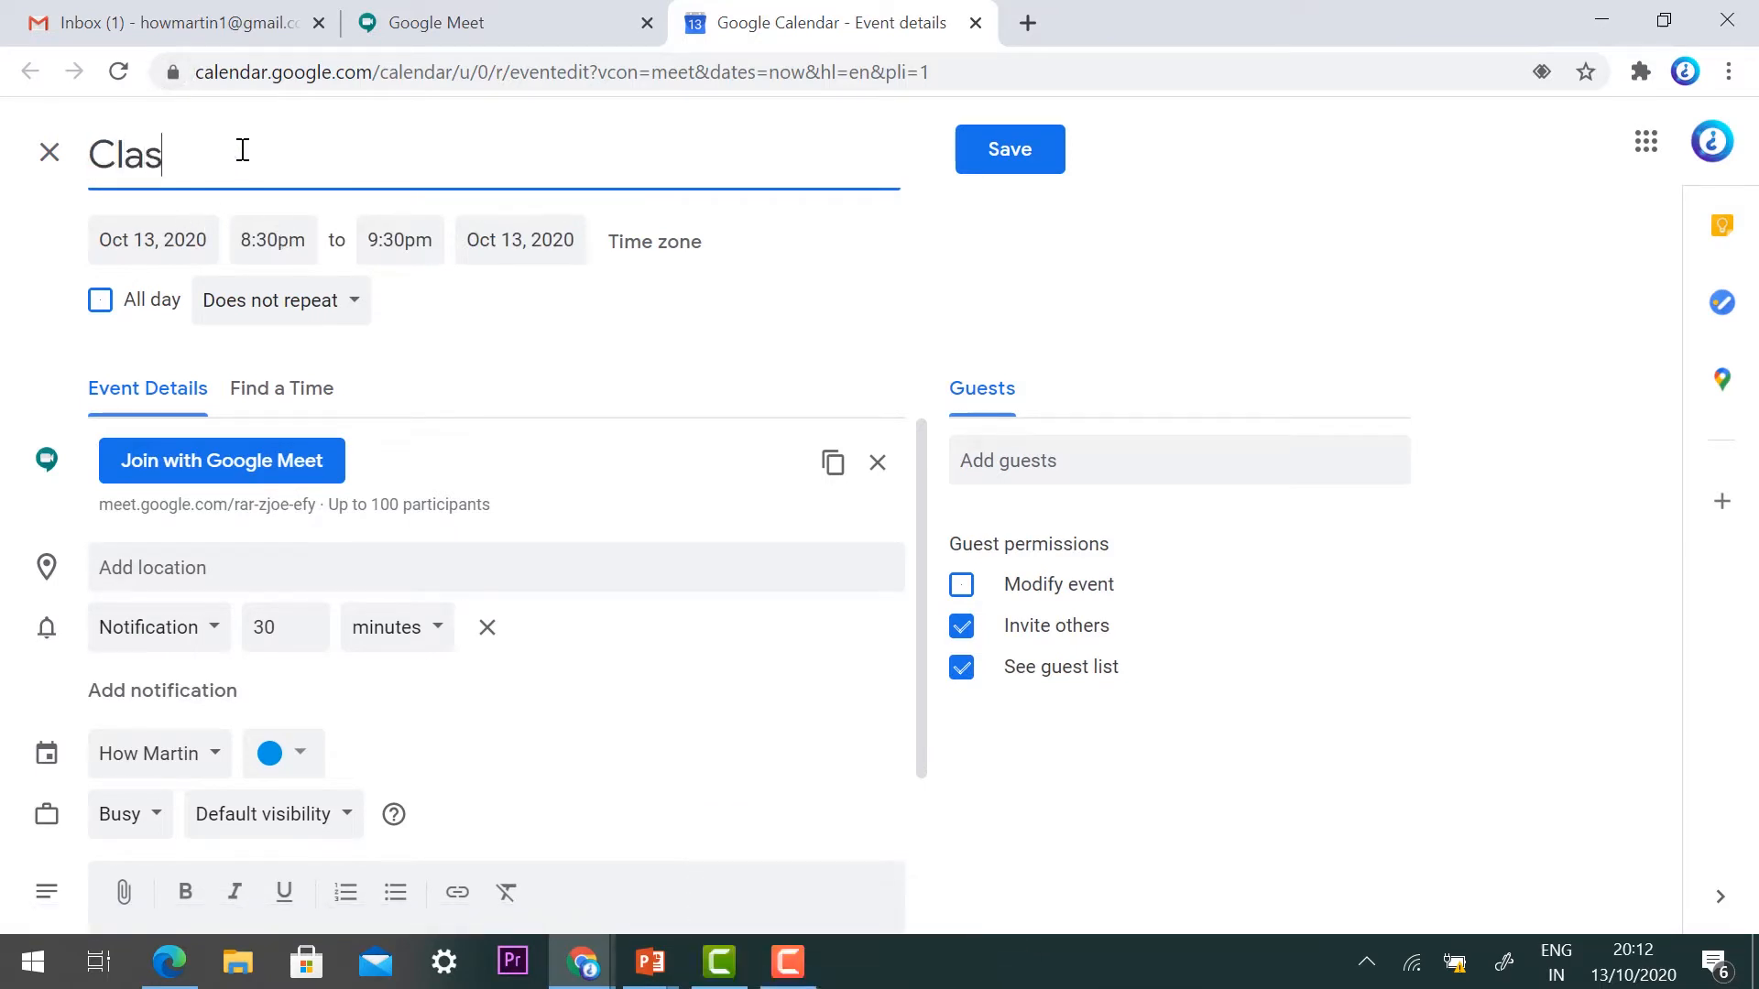
pyautogui.write('s')
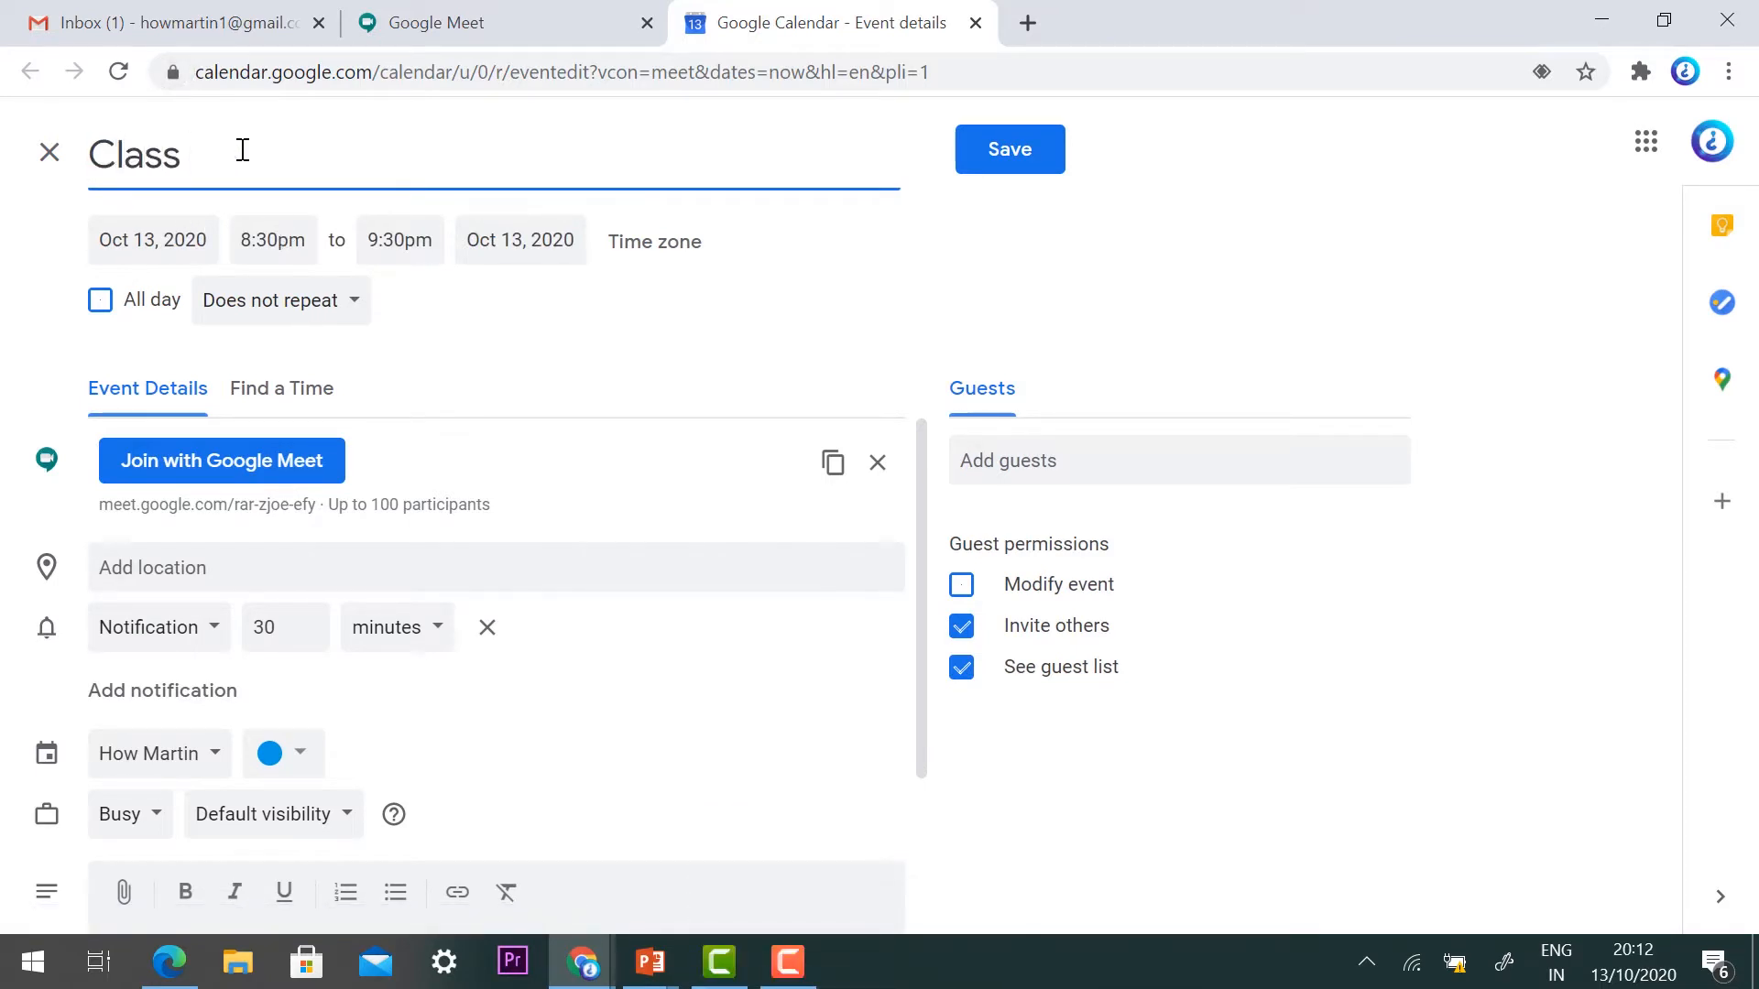
pyautogui.write('Xth')
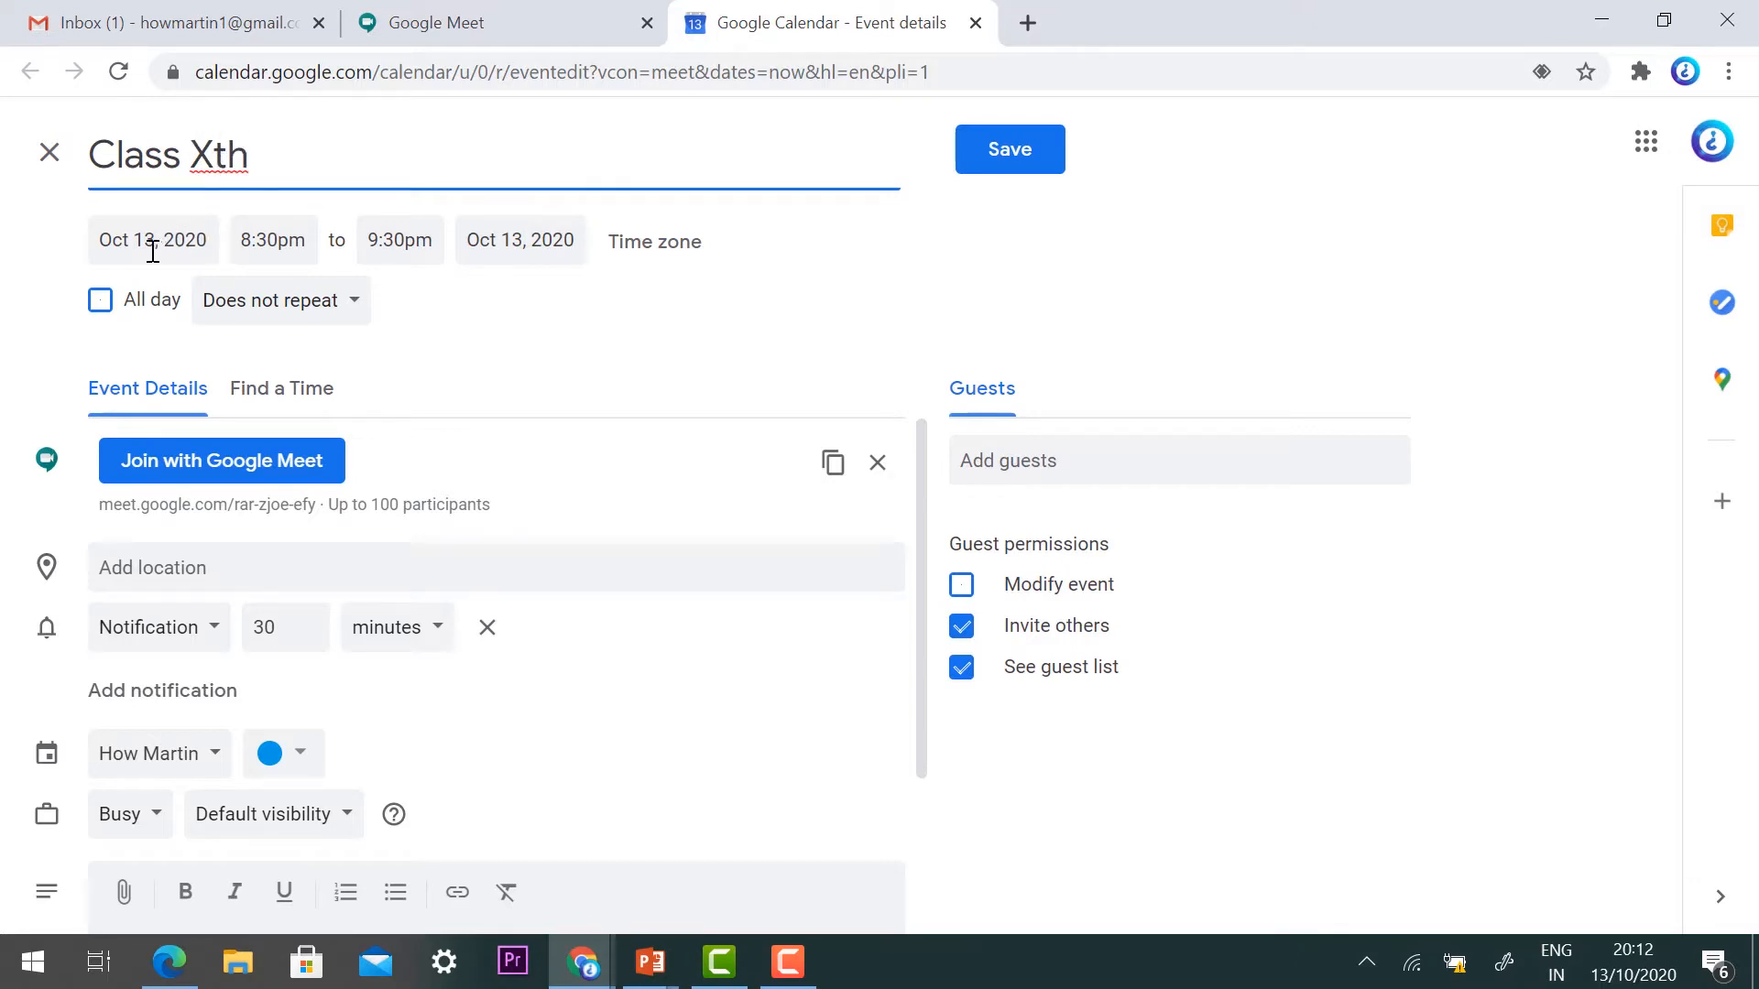
# Set the event to start at 8:15pm, running until 9:15pm.
pyautogui.click(271, 240)
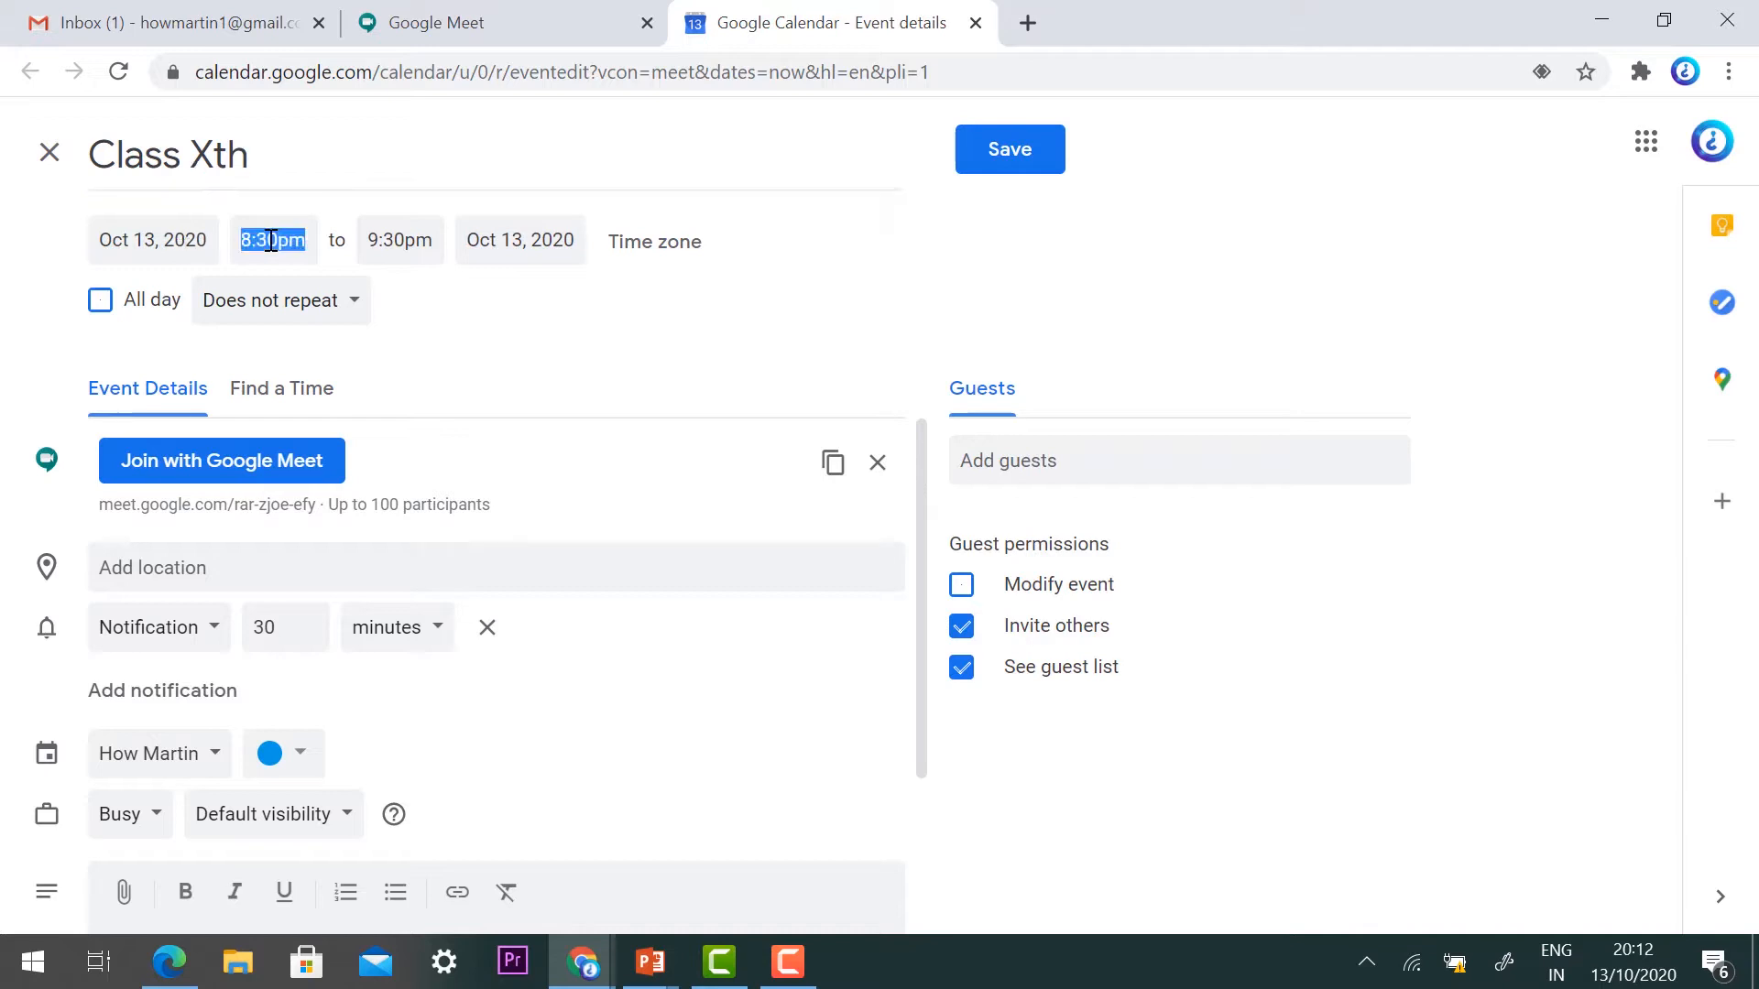
pyautogui.write('8:15pm')
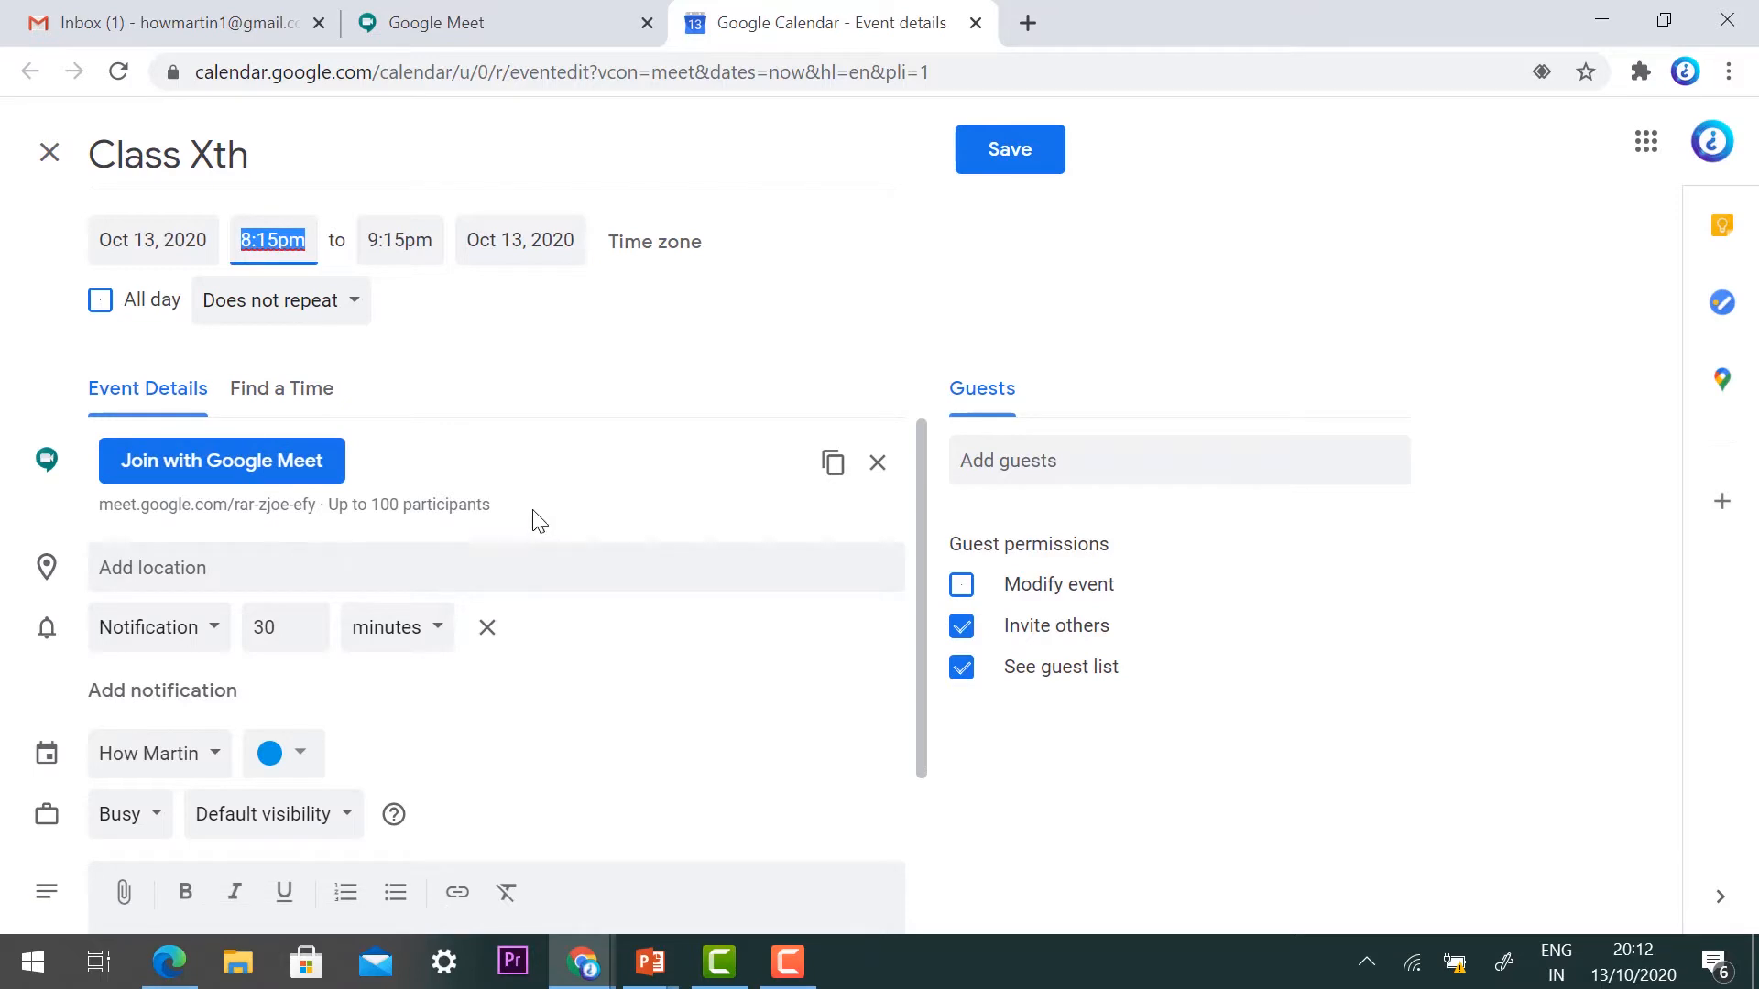
pyautogui.click(877, 462)
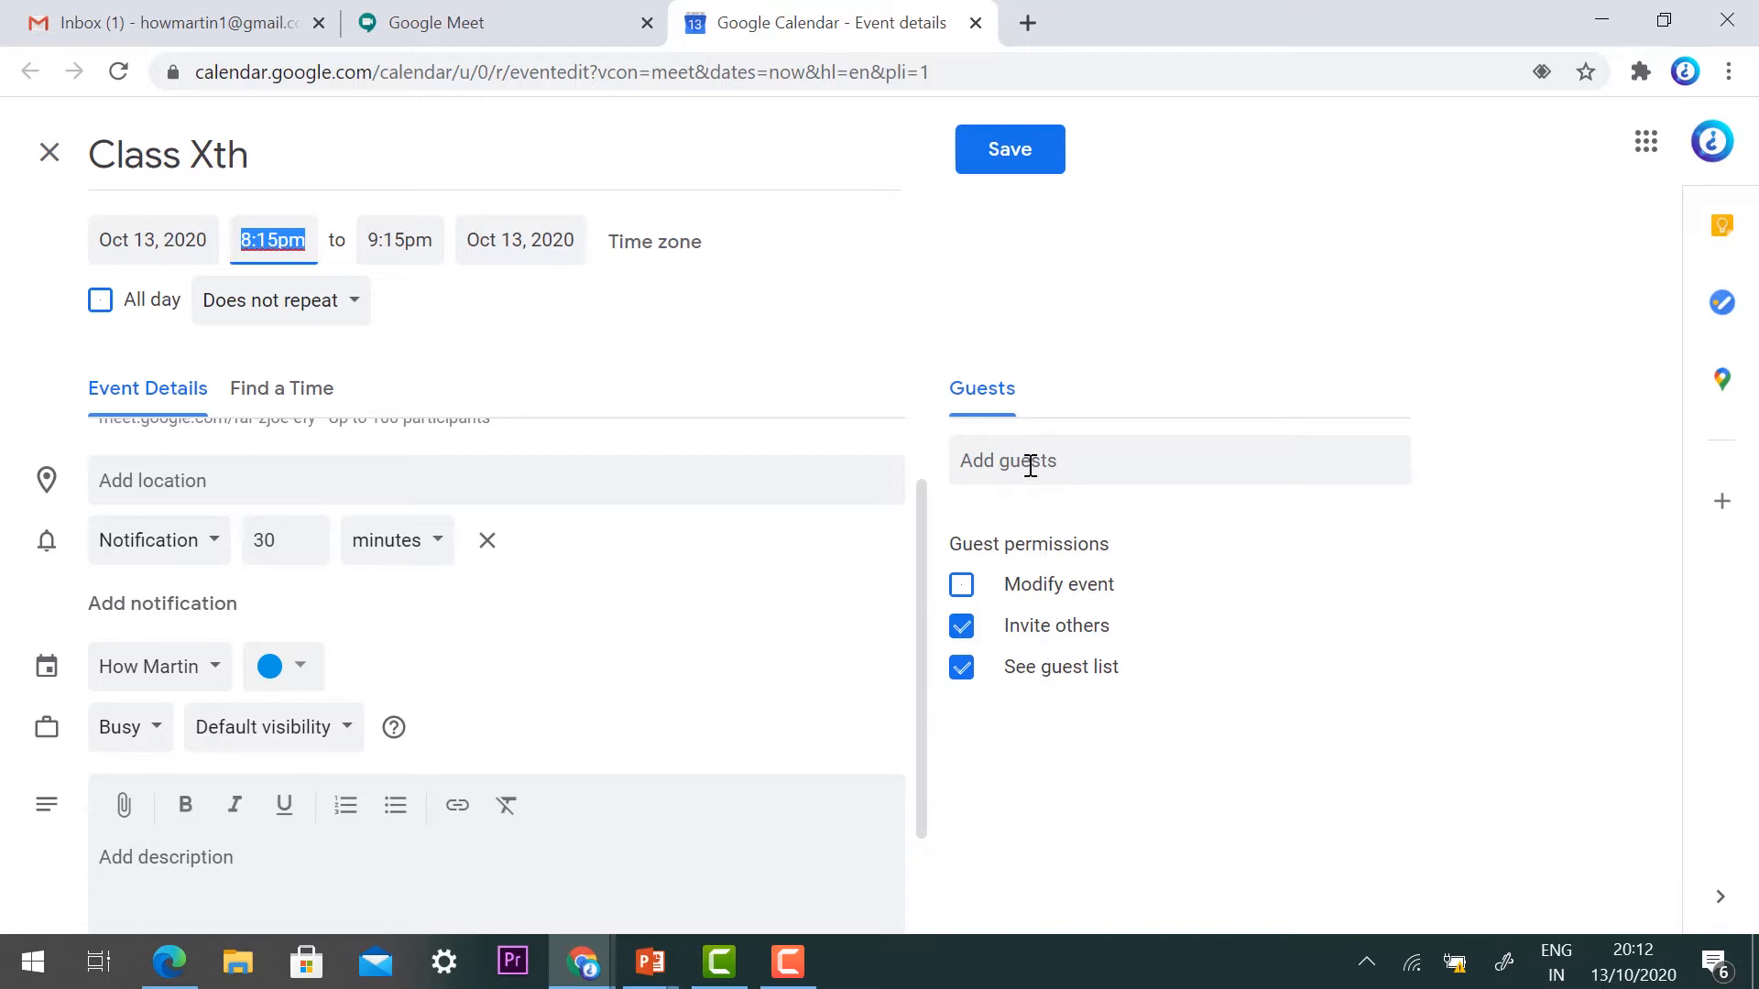
pyautogui.click(1029, 460)
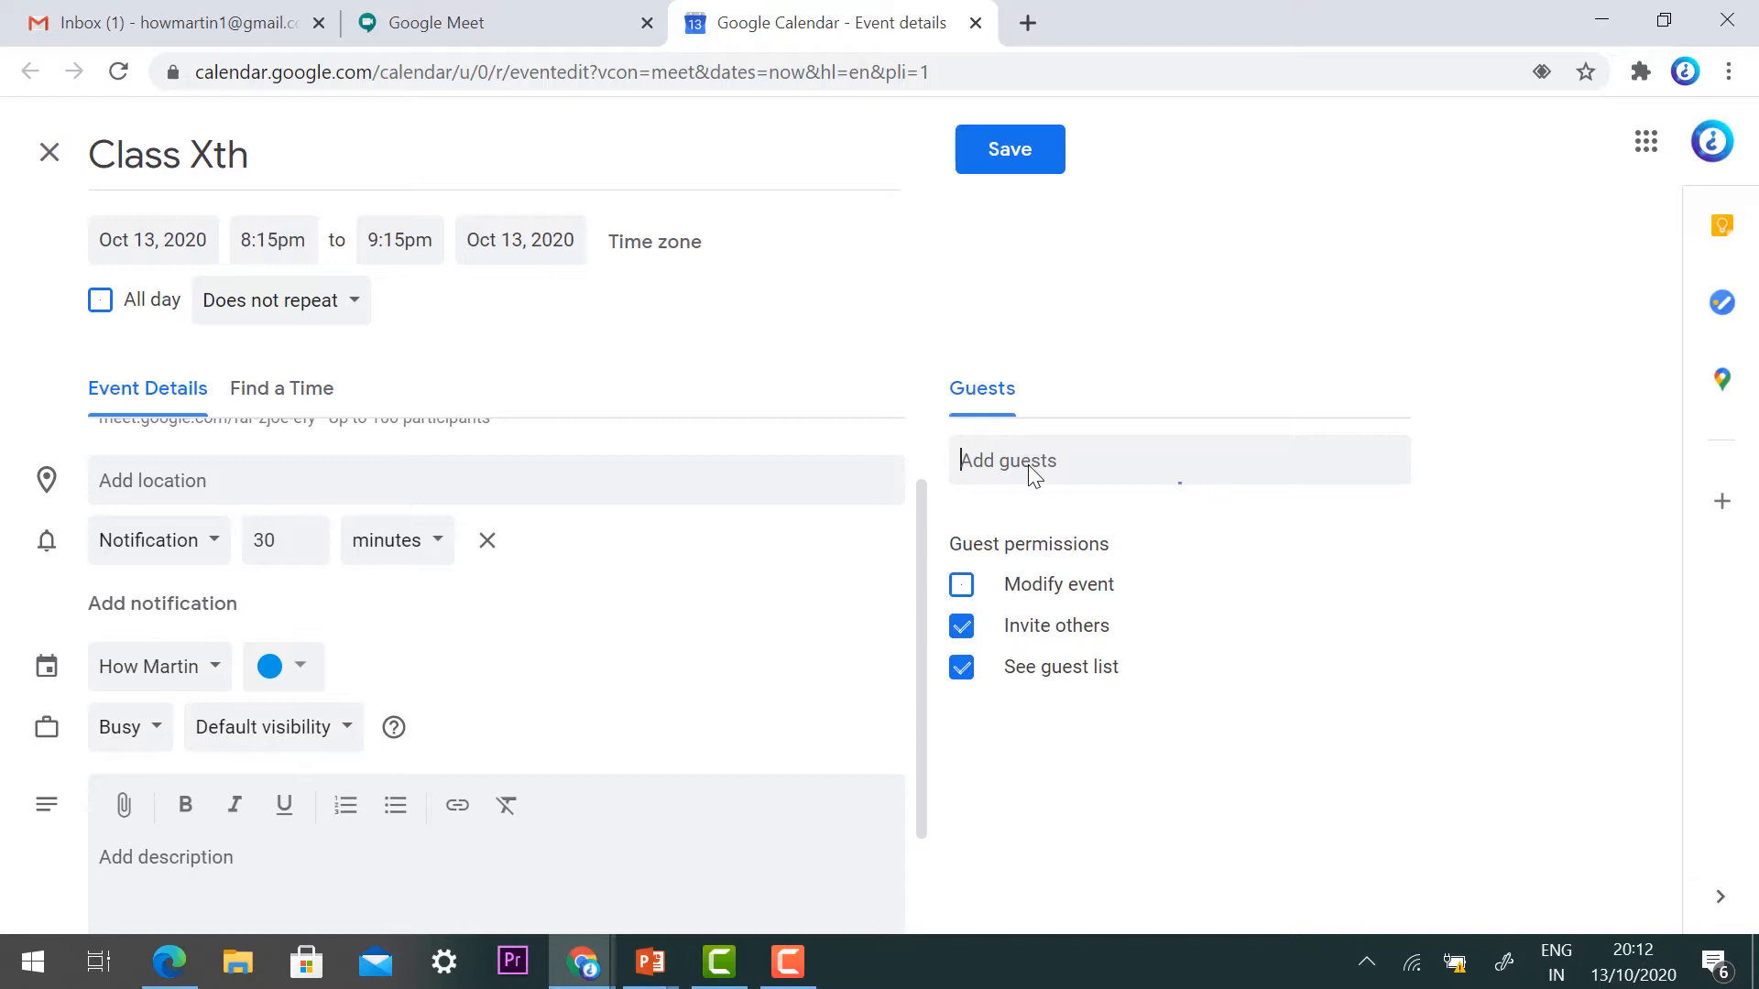
pyautogui.write('how')
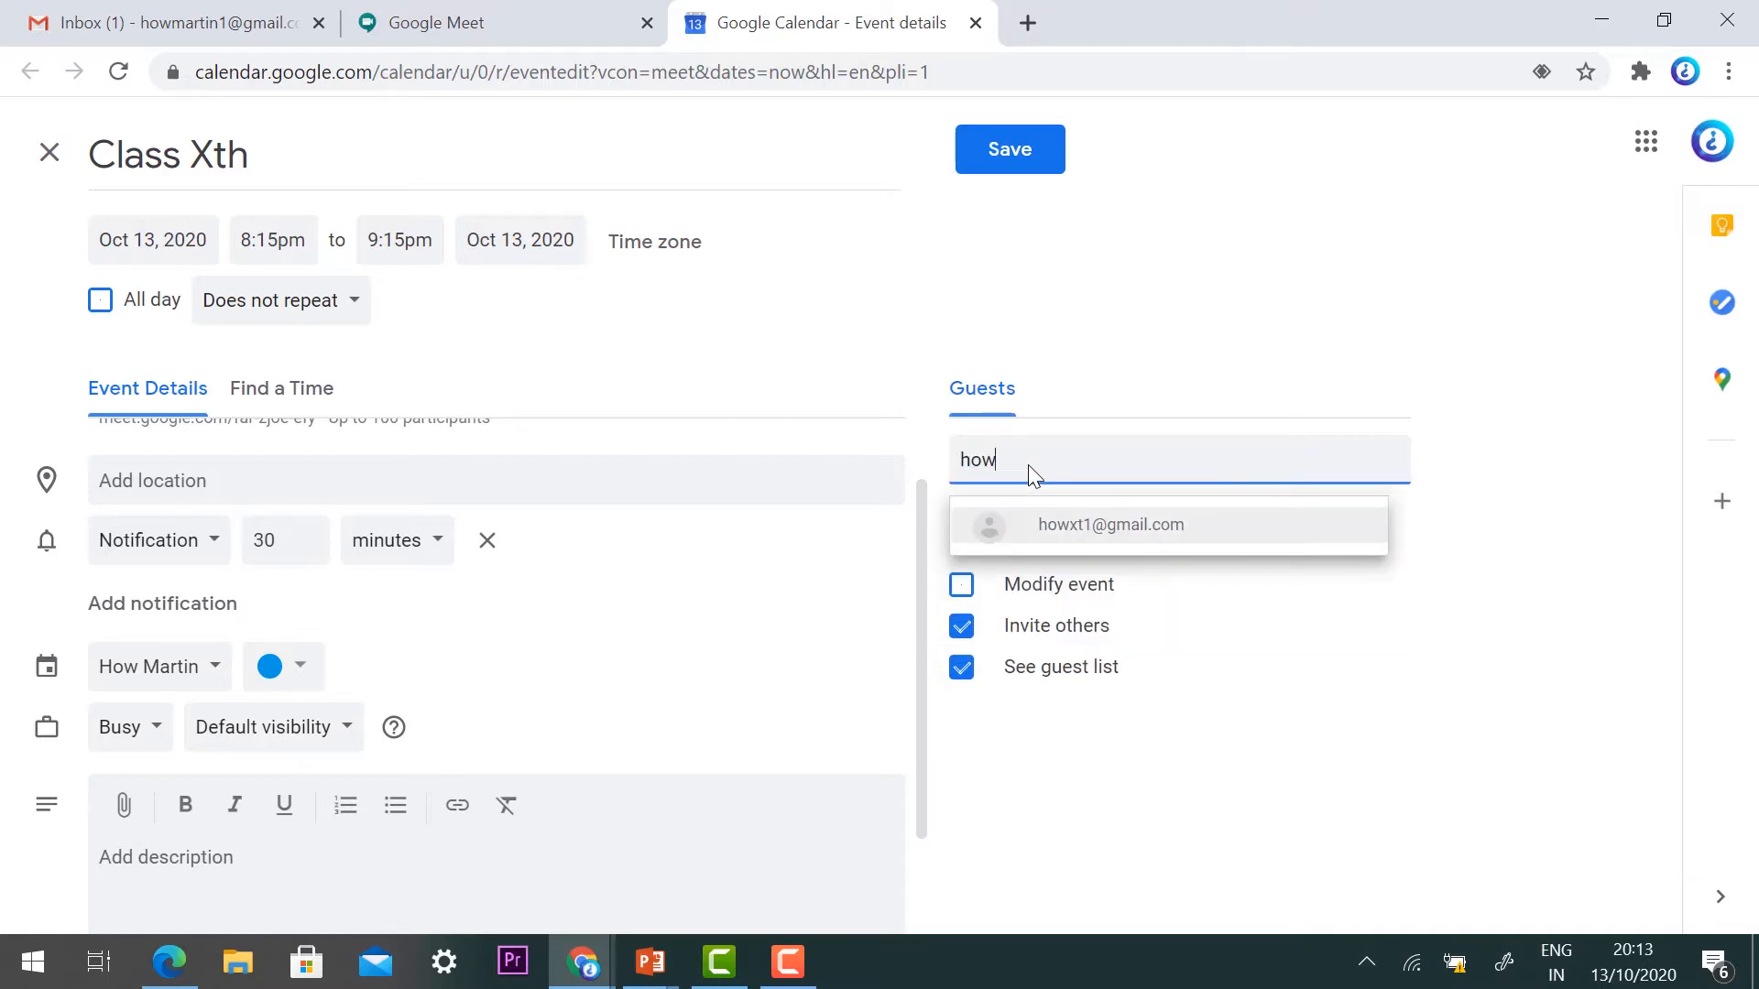
pyautogui.write('mart')
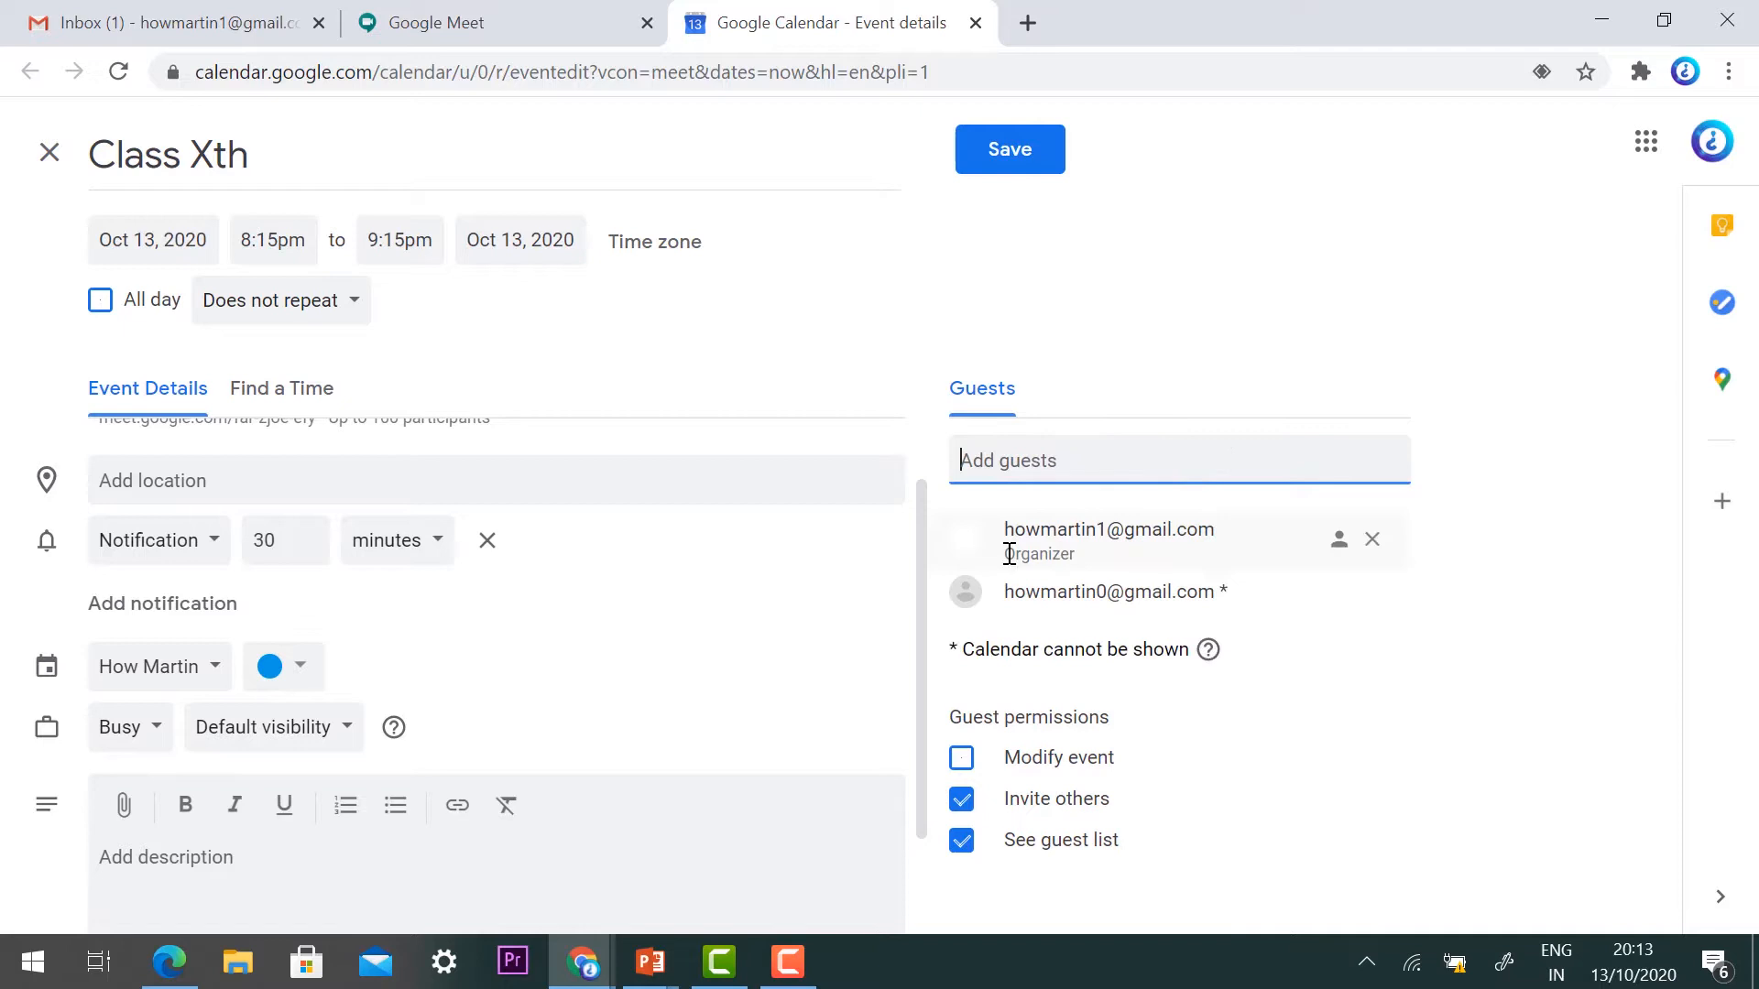
pyautogui.write('joh')
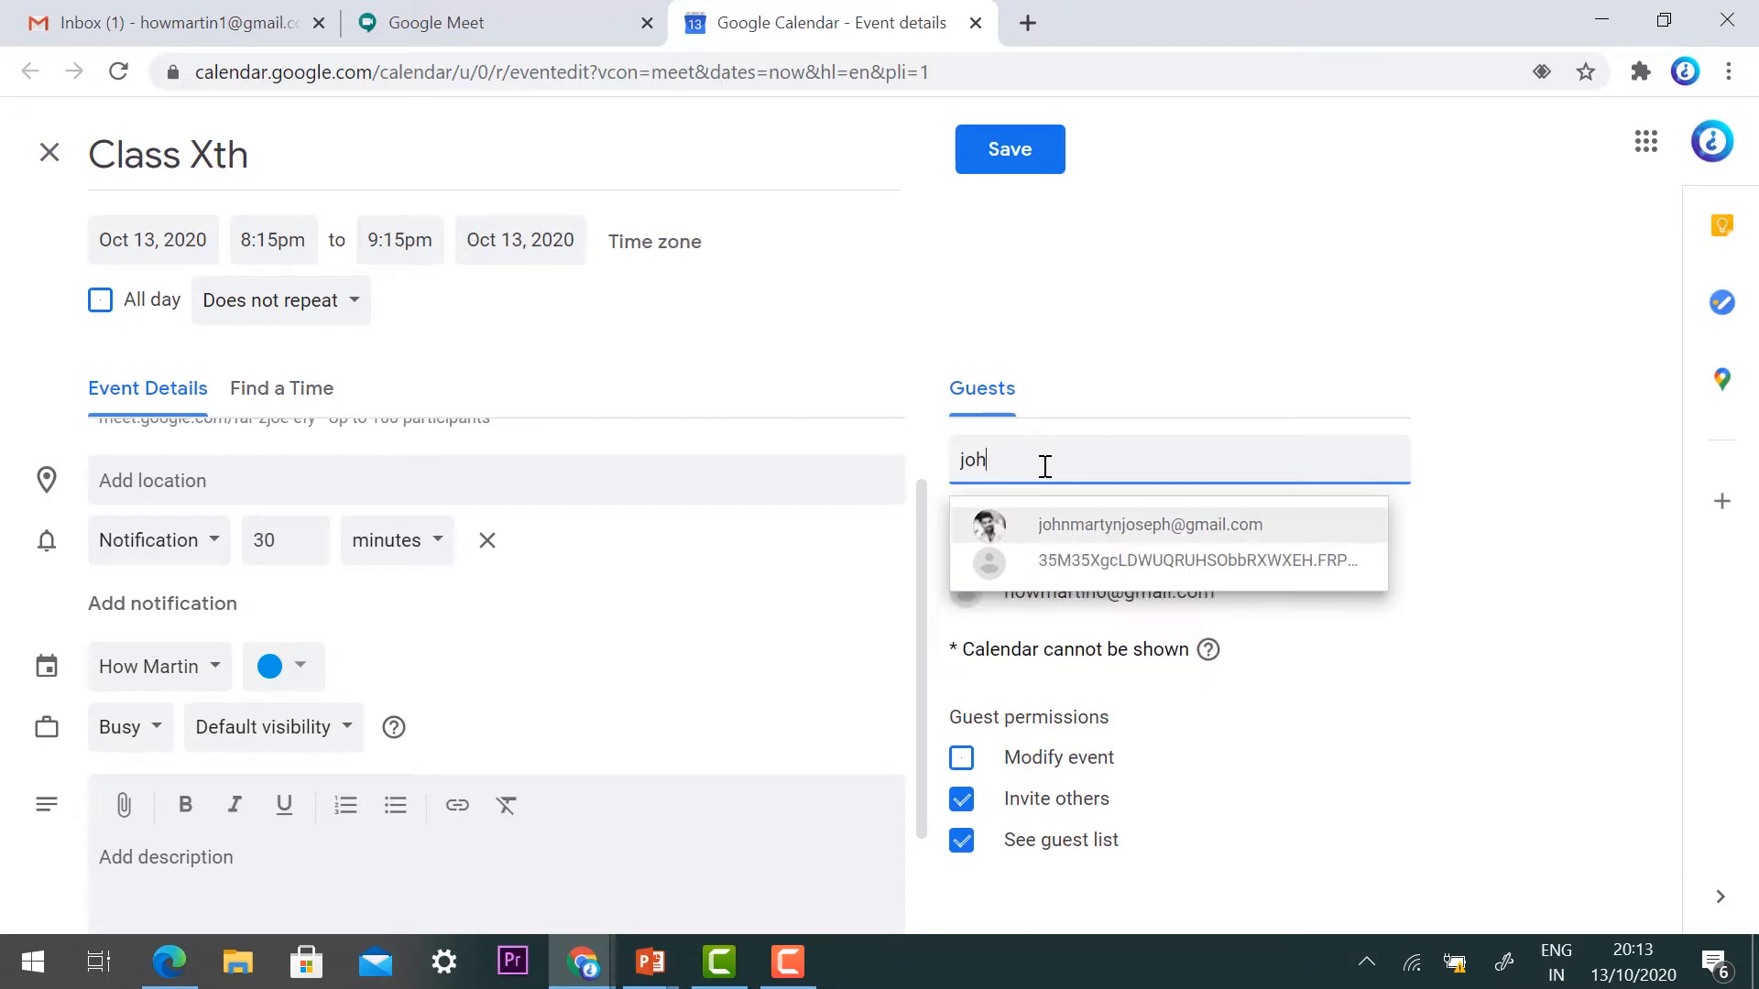
pyautogui.click(1149, 525)
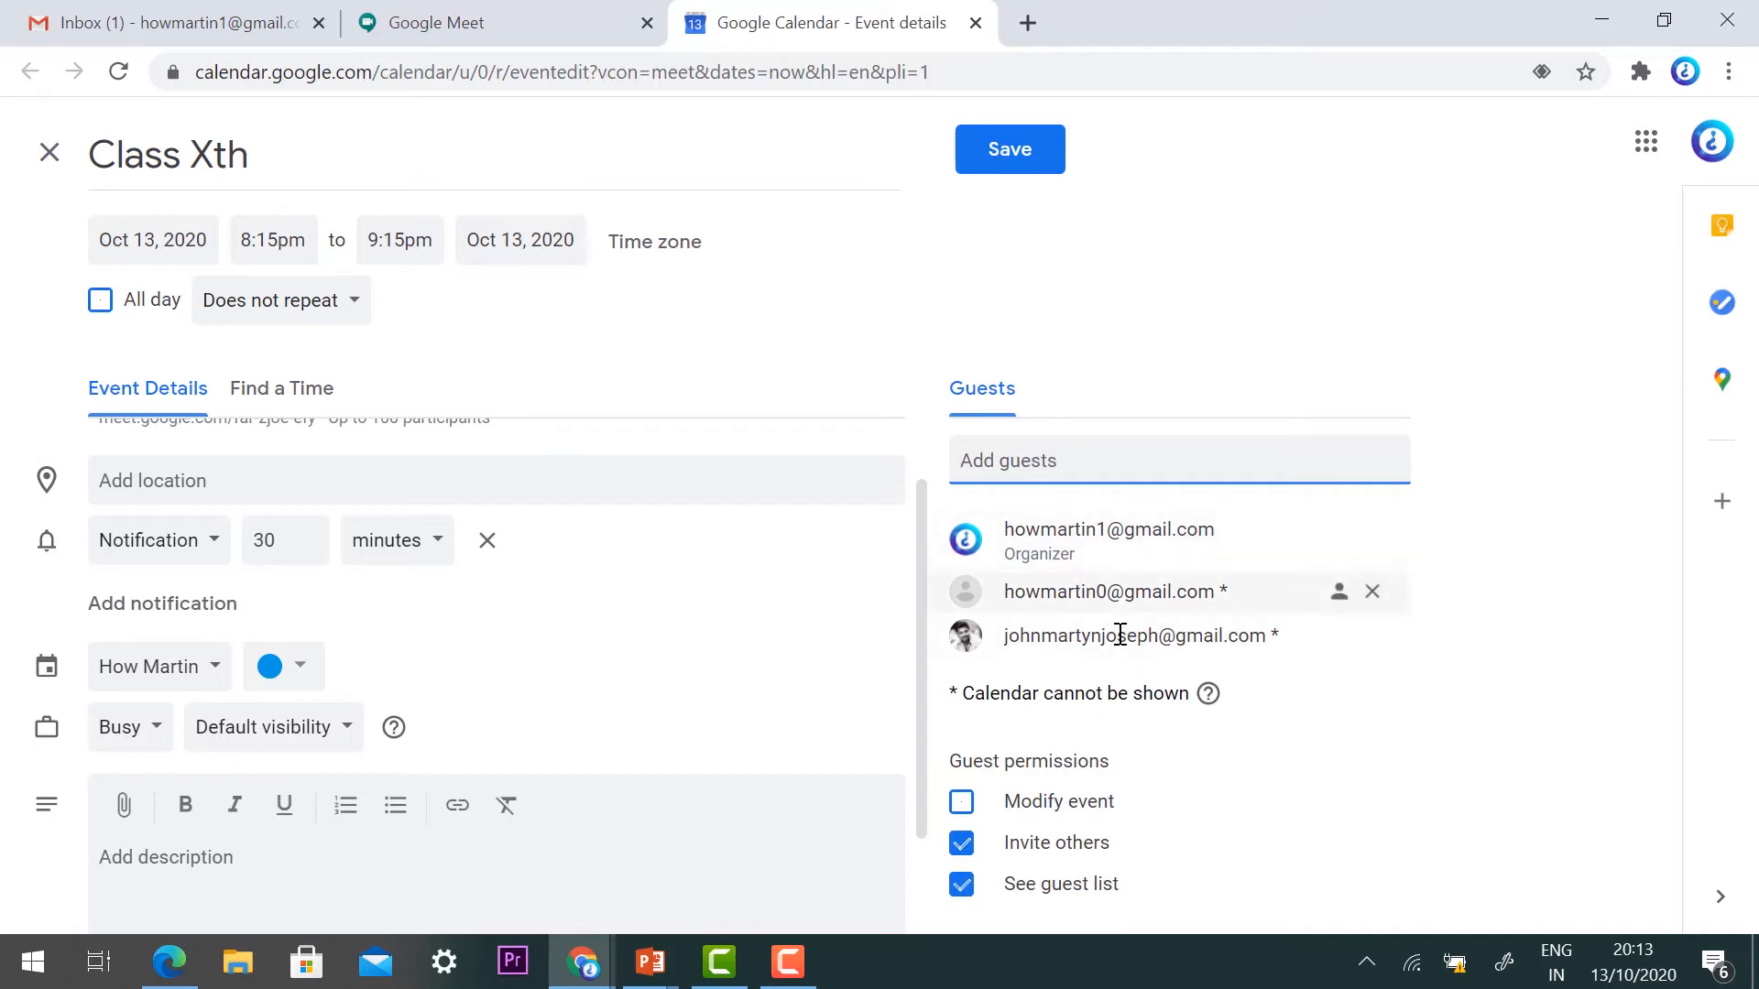
pyautogui.moveTo(1595, 505)
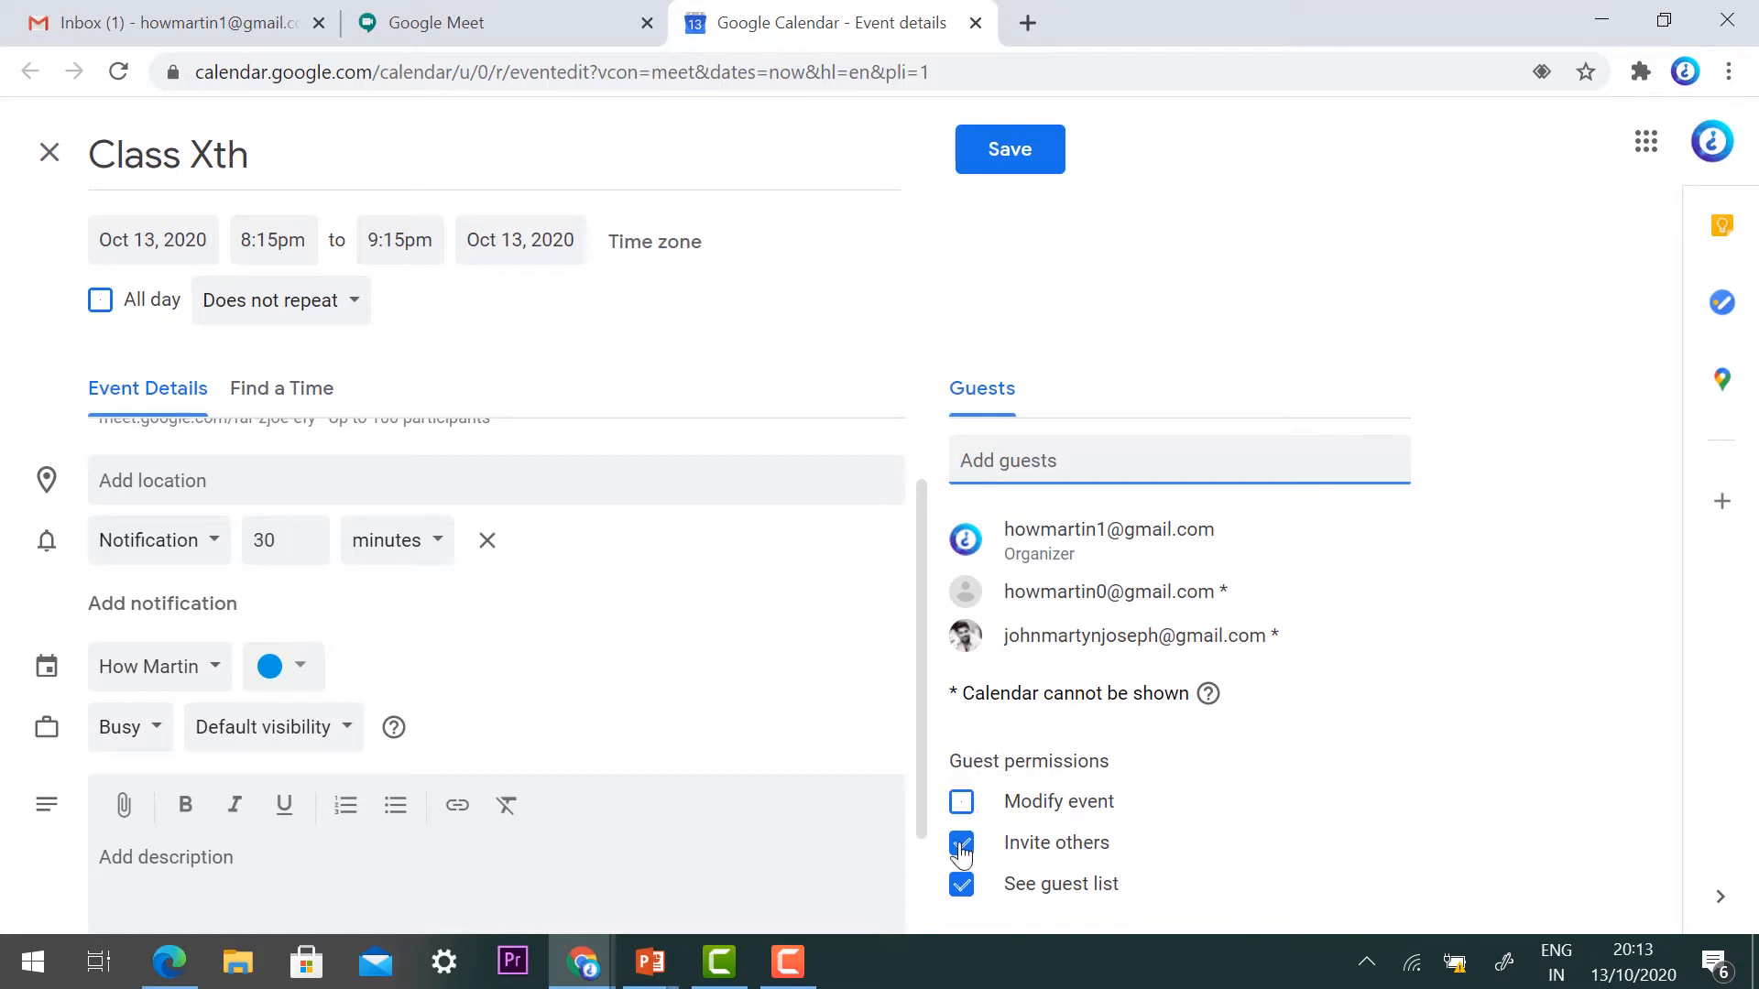
# Turn off the Invite others and See guest list guest permissions.
pyautogui.click(961, 843)
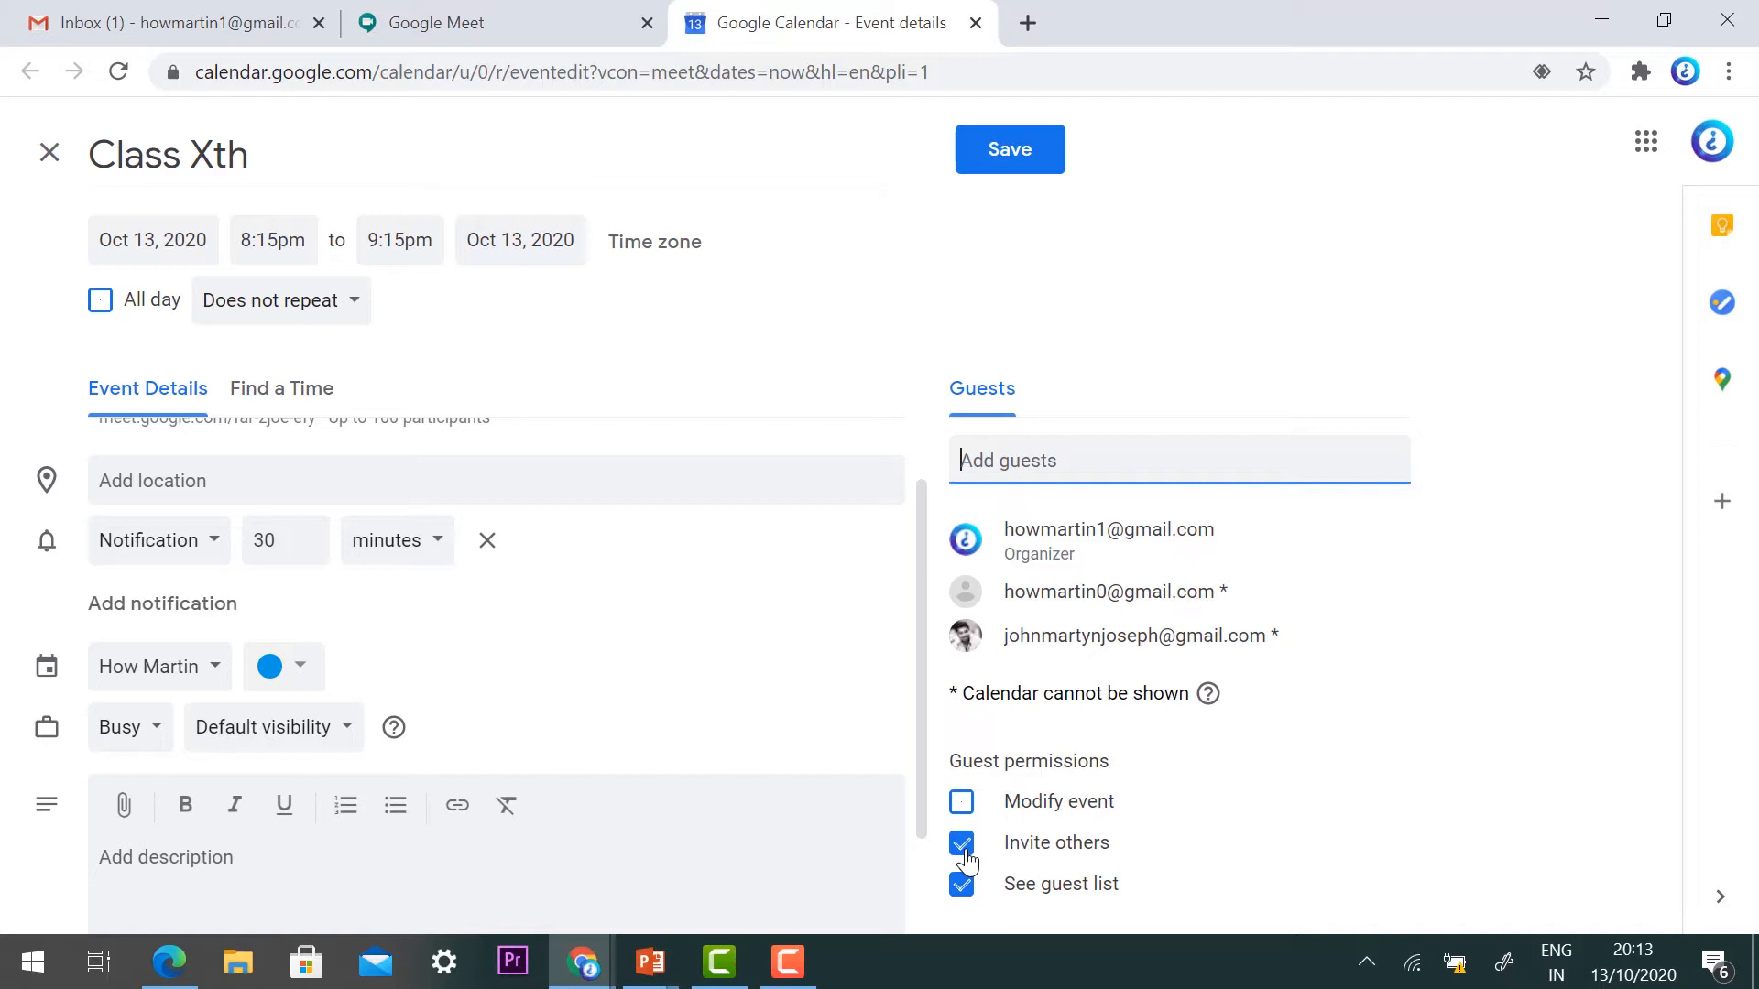
pyautogui.click(961, 843)
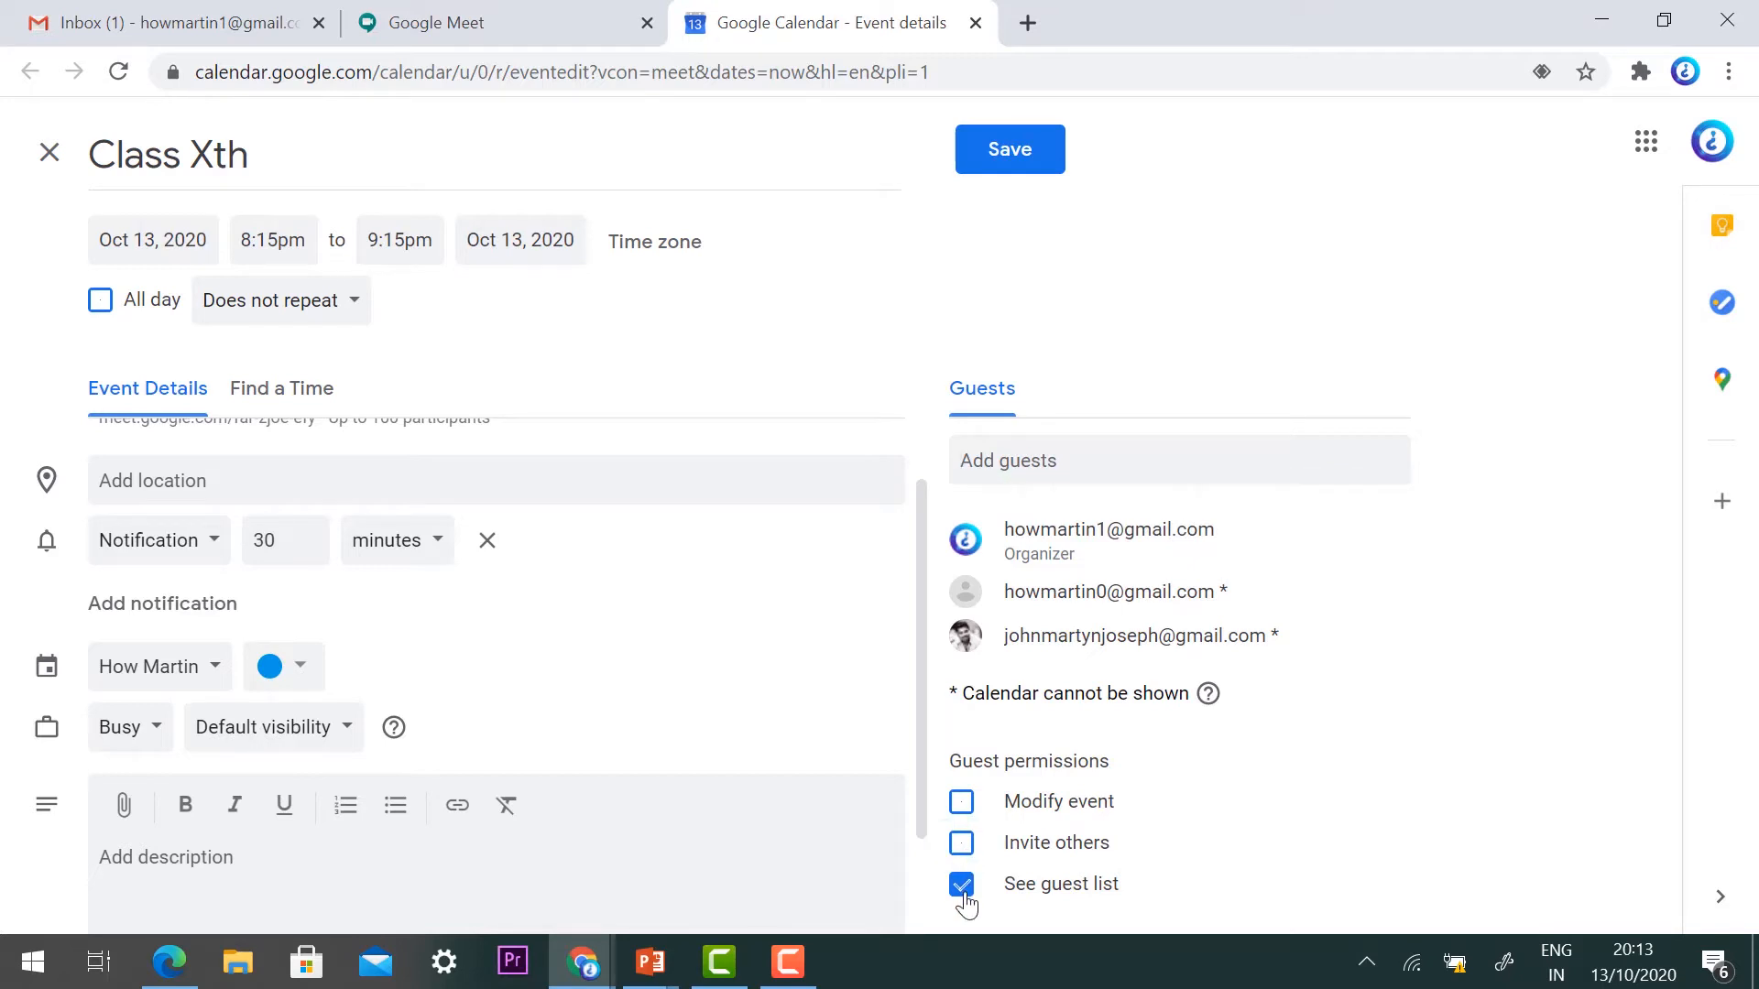
pyautogui.click(960, 884)
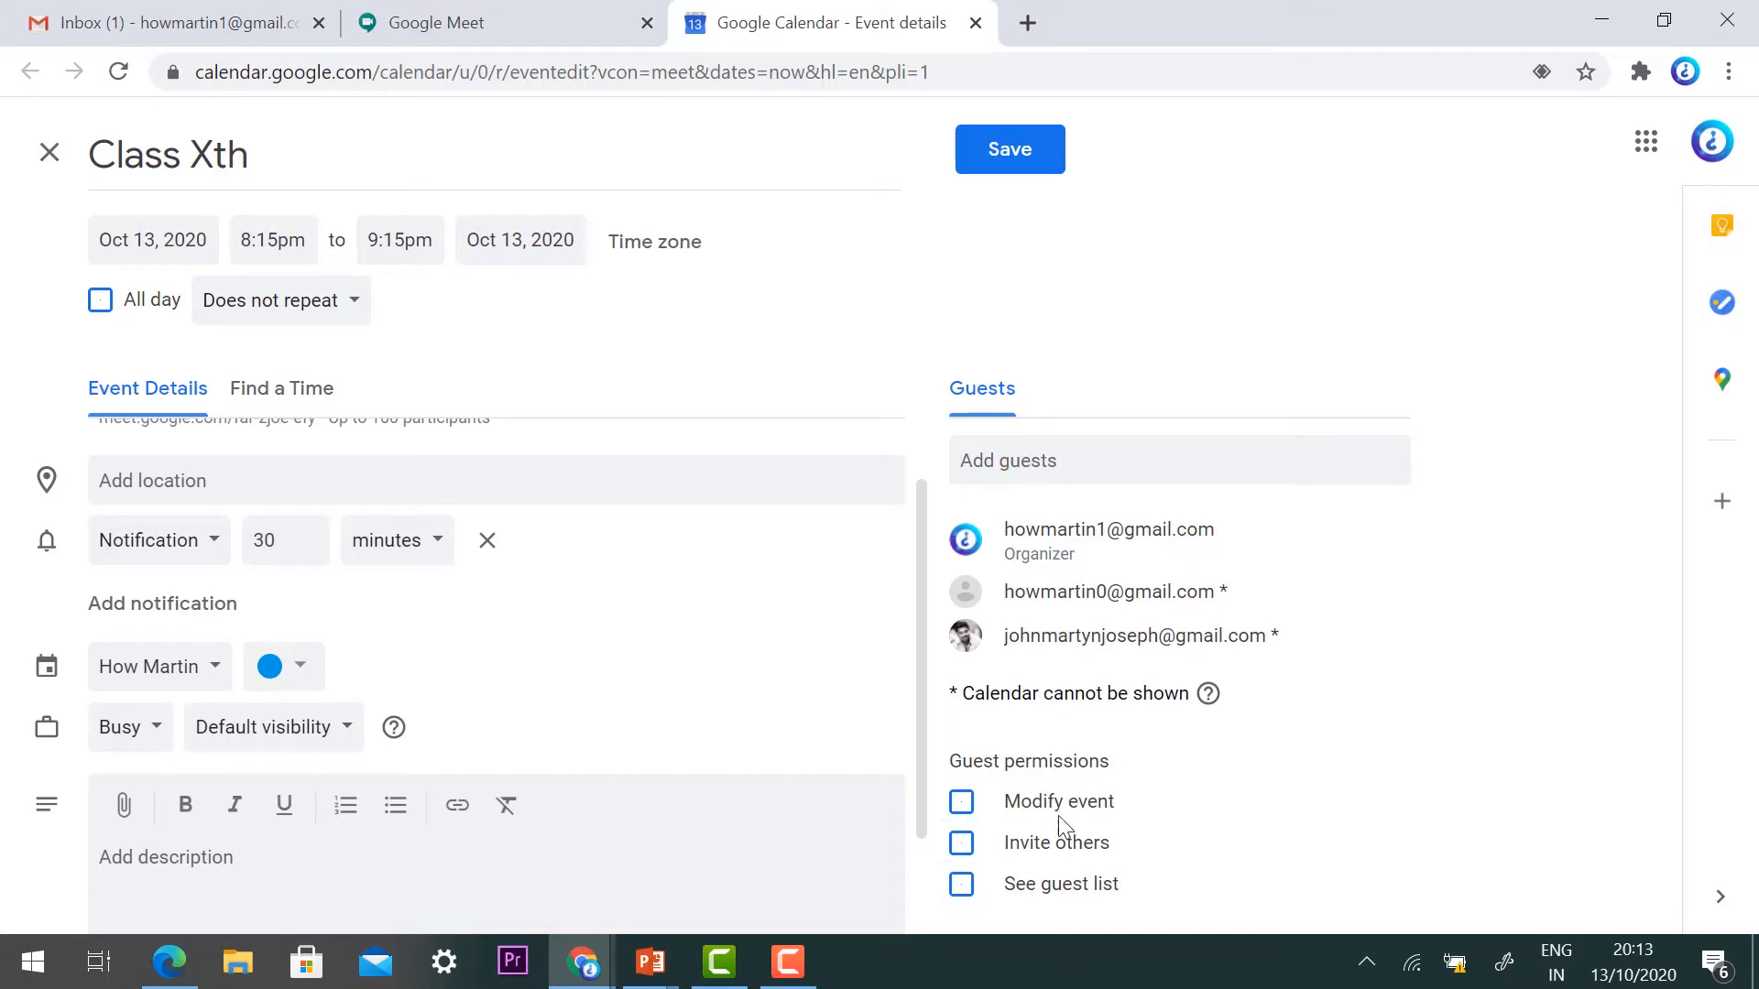
pyautogui.moveTo(1075, 754)
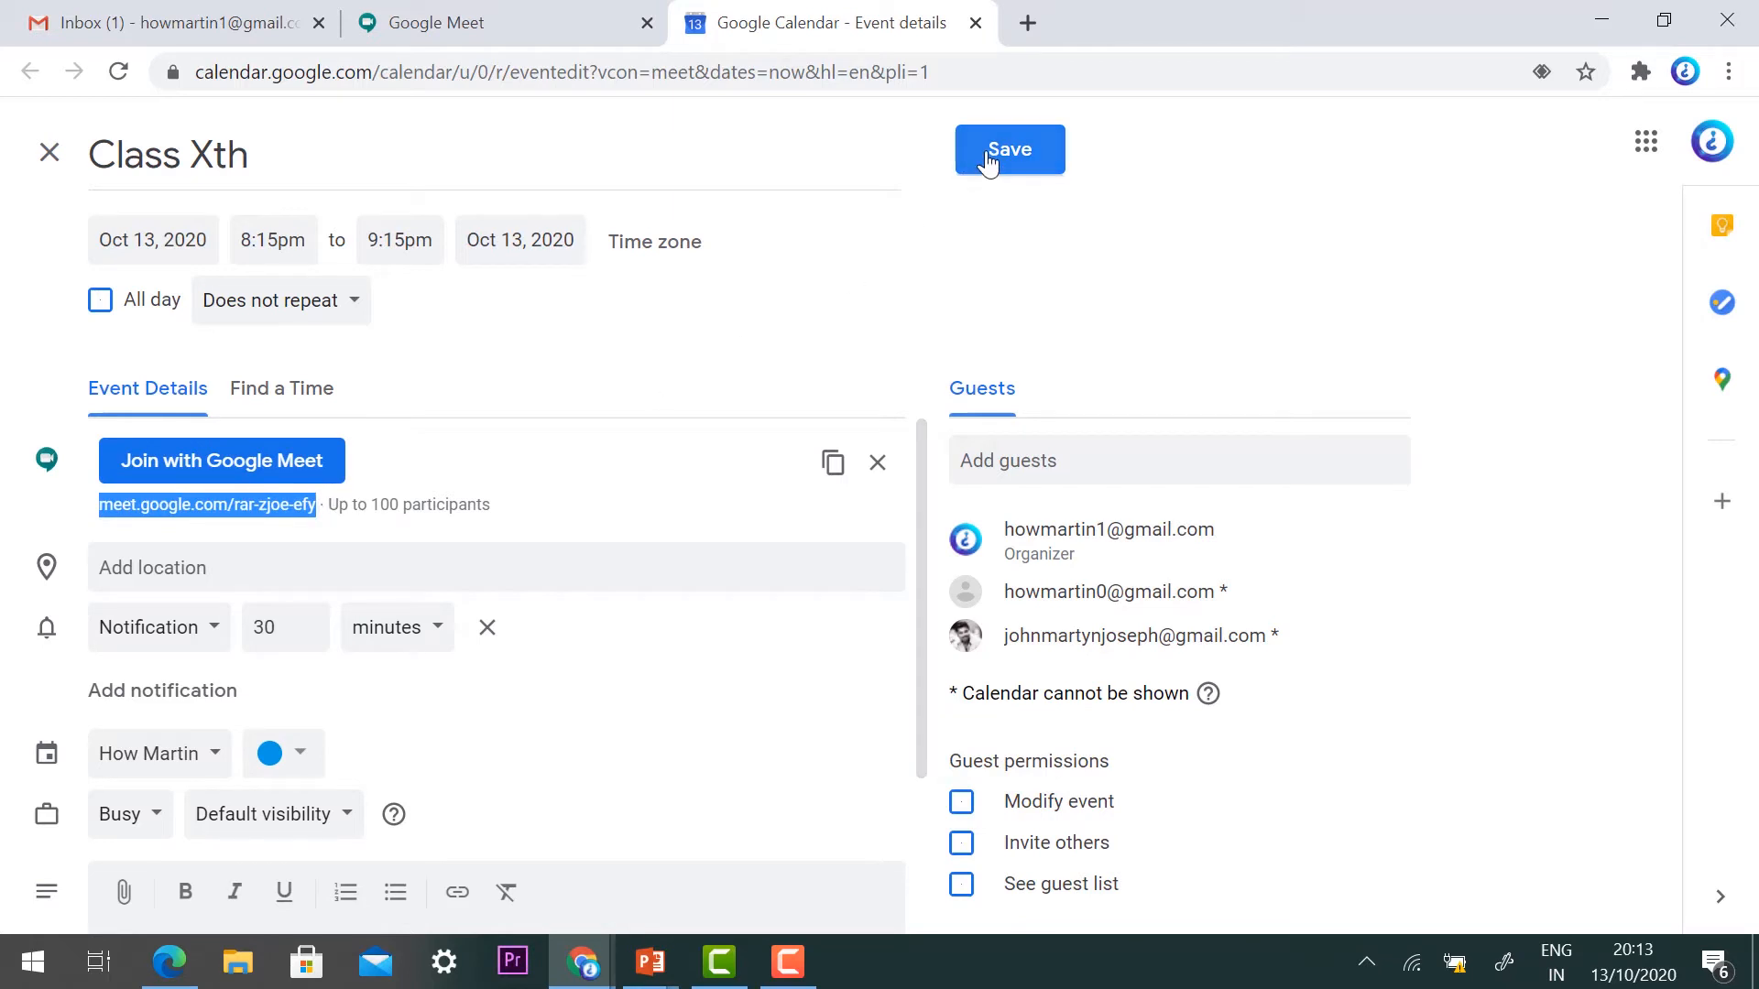
# Save the Class Xth event, send email invitations, and view its details.
pyautogui.click(1009, 149)
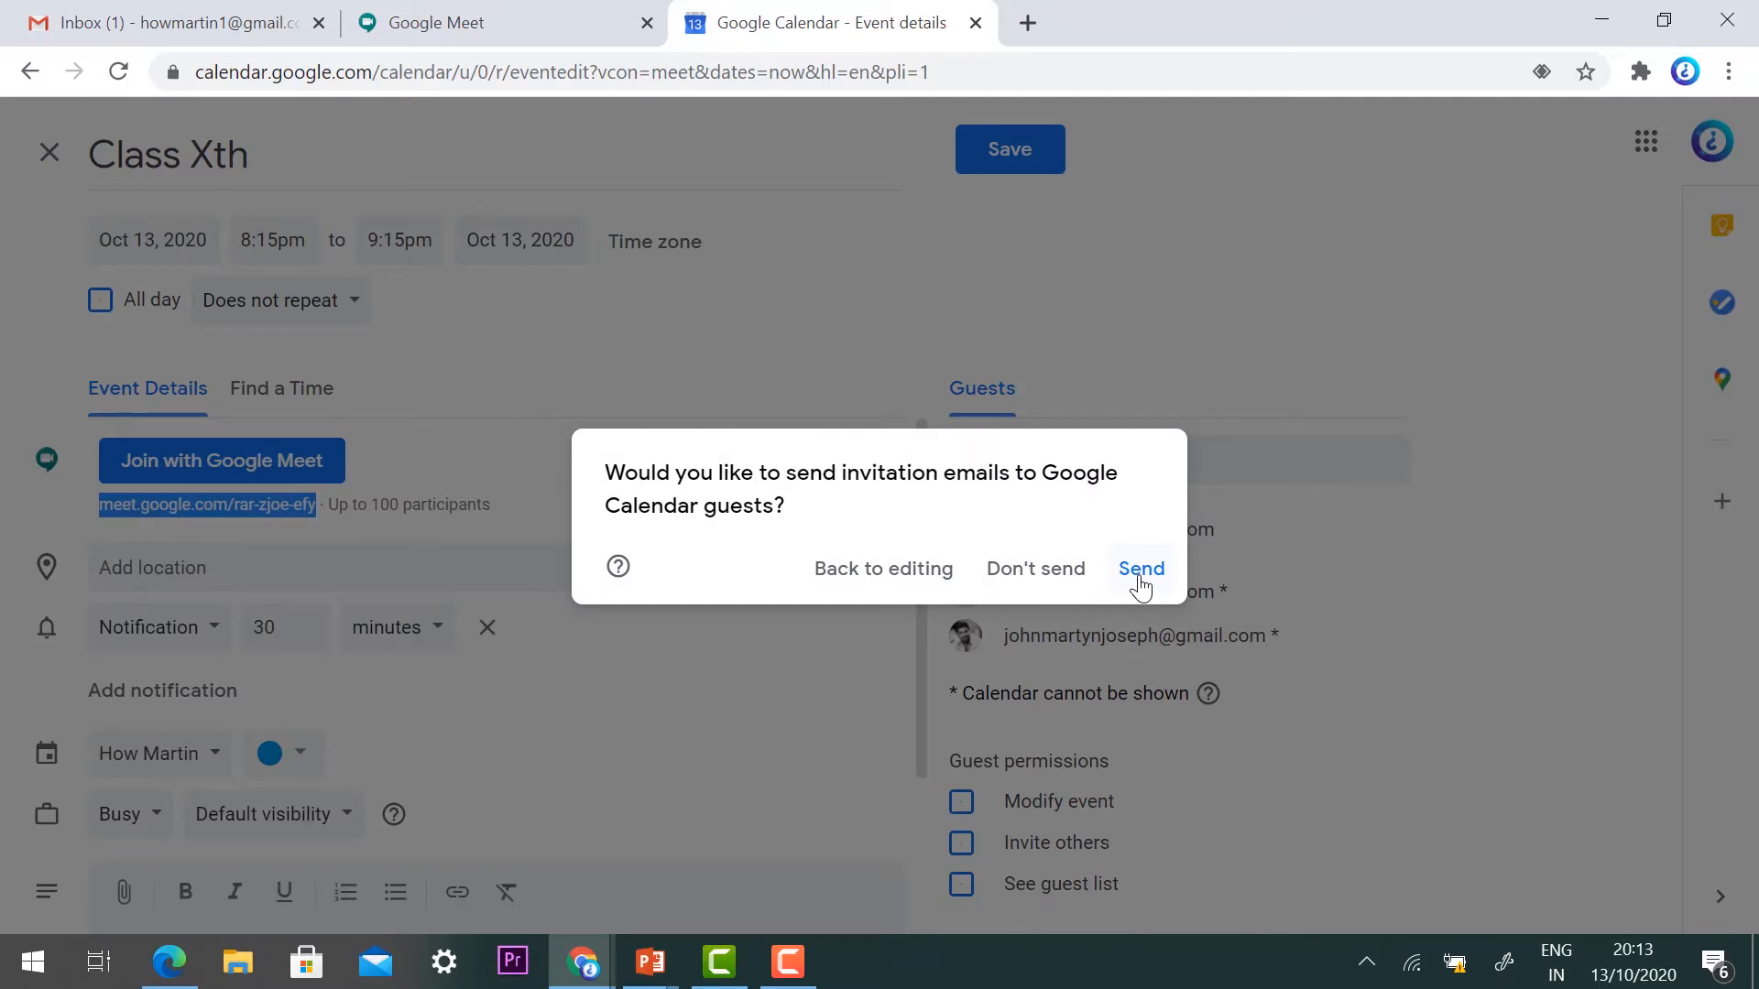
pyautogui.click(1140, 569)
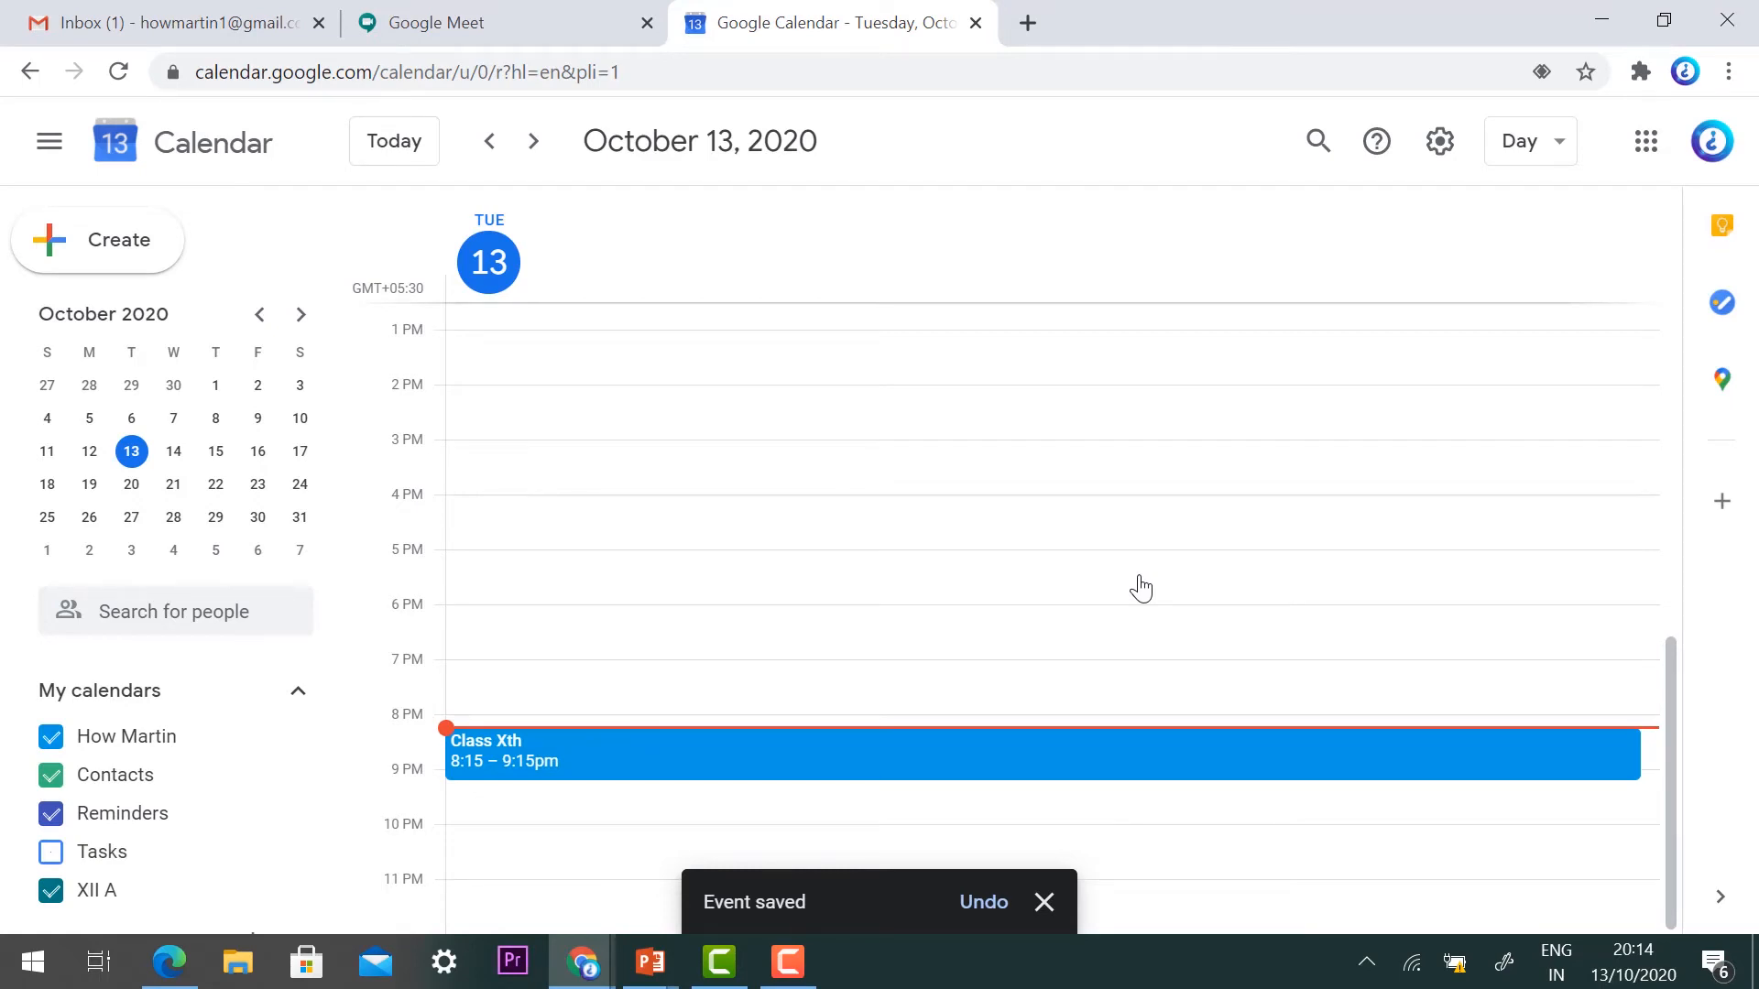
pyautogui.moveTo(1384, 218)
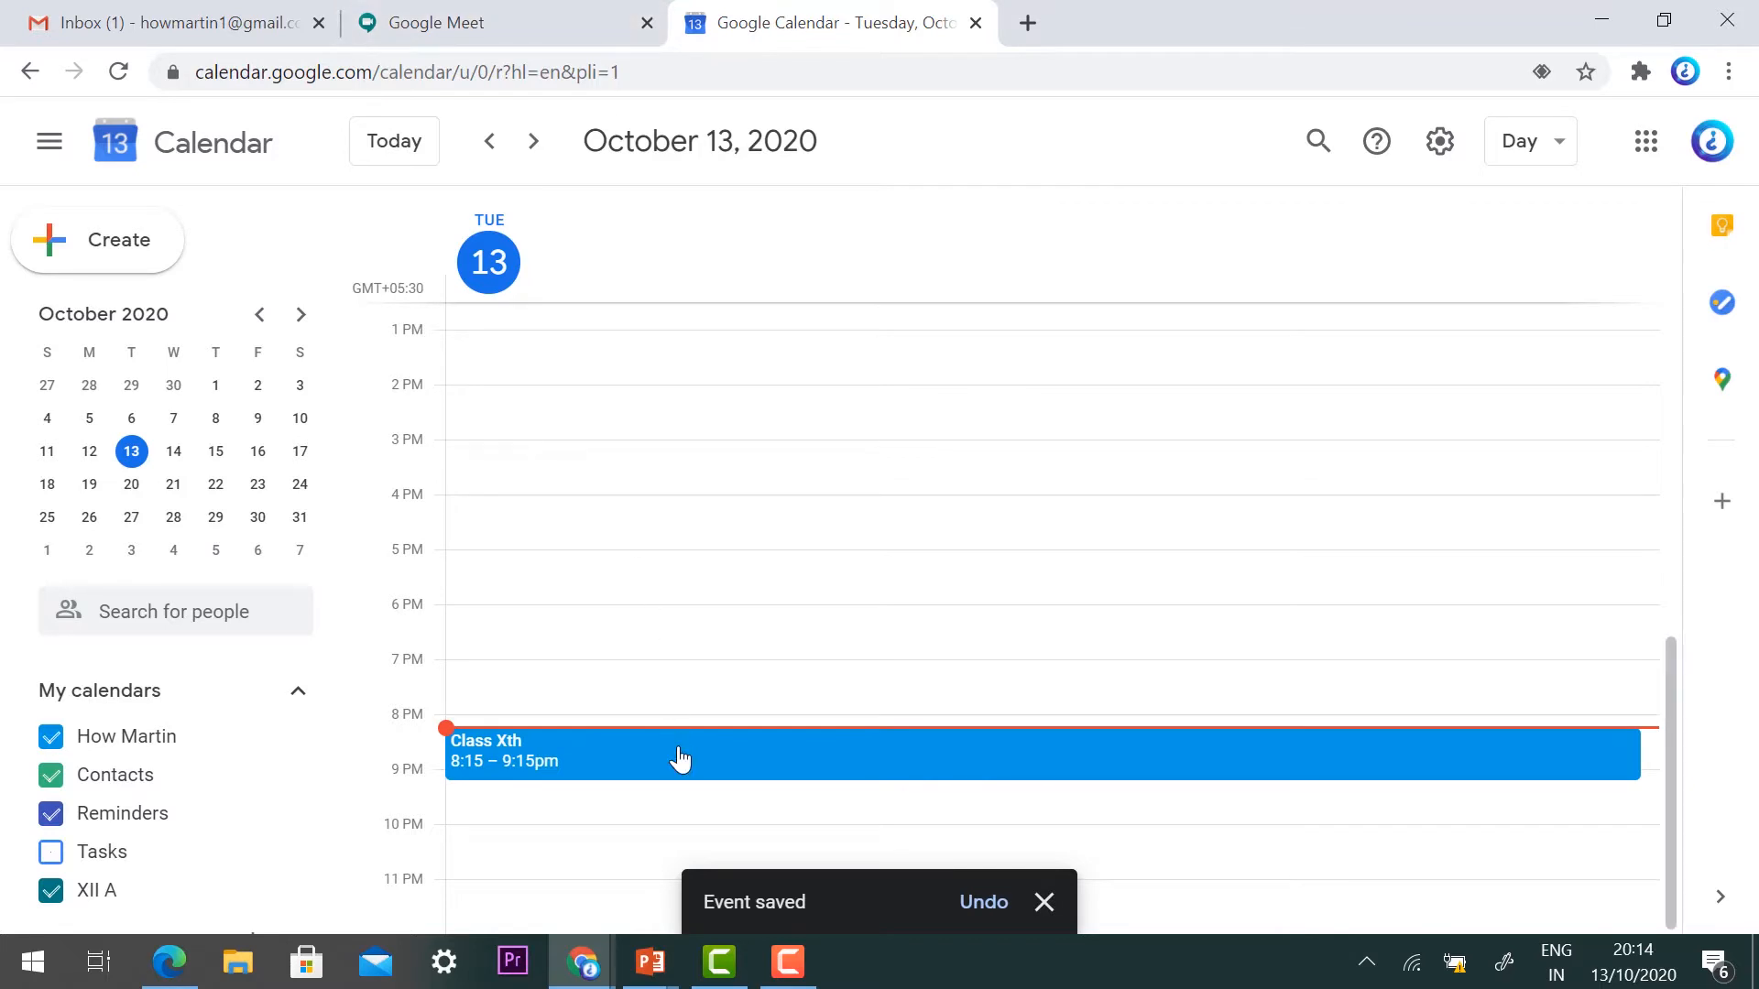
pyautogui.click(681, 758)
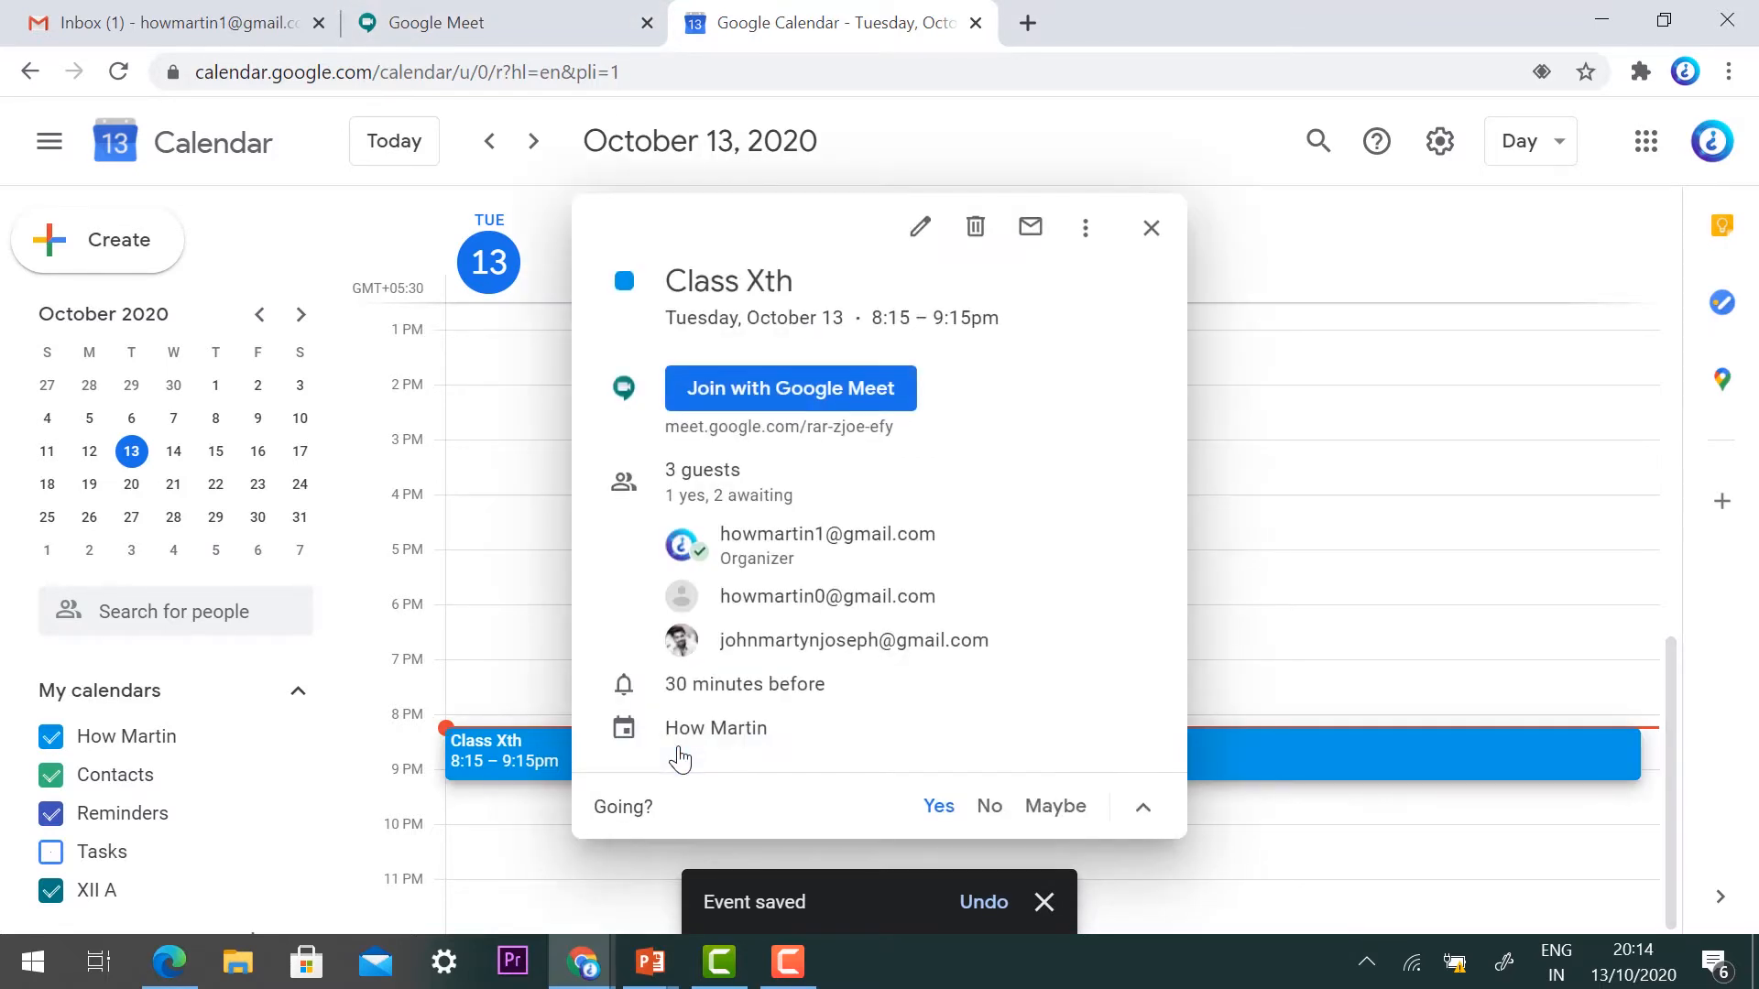
pyautogui.moveTo(789, 389)
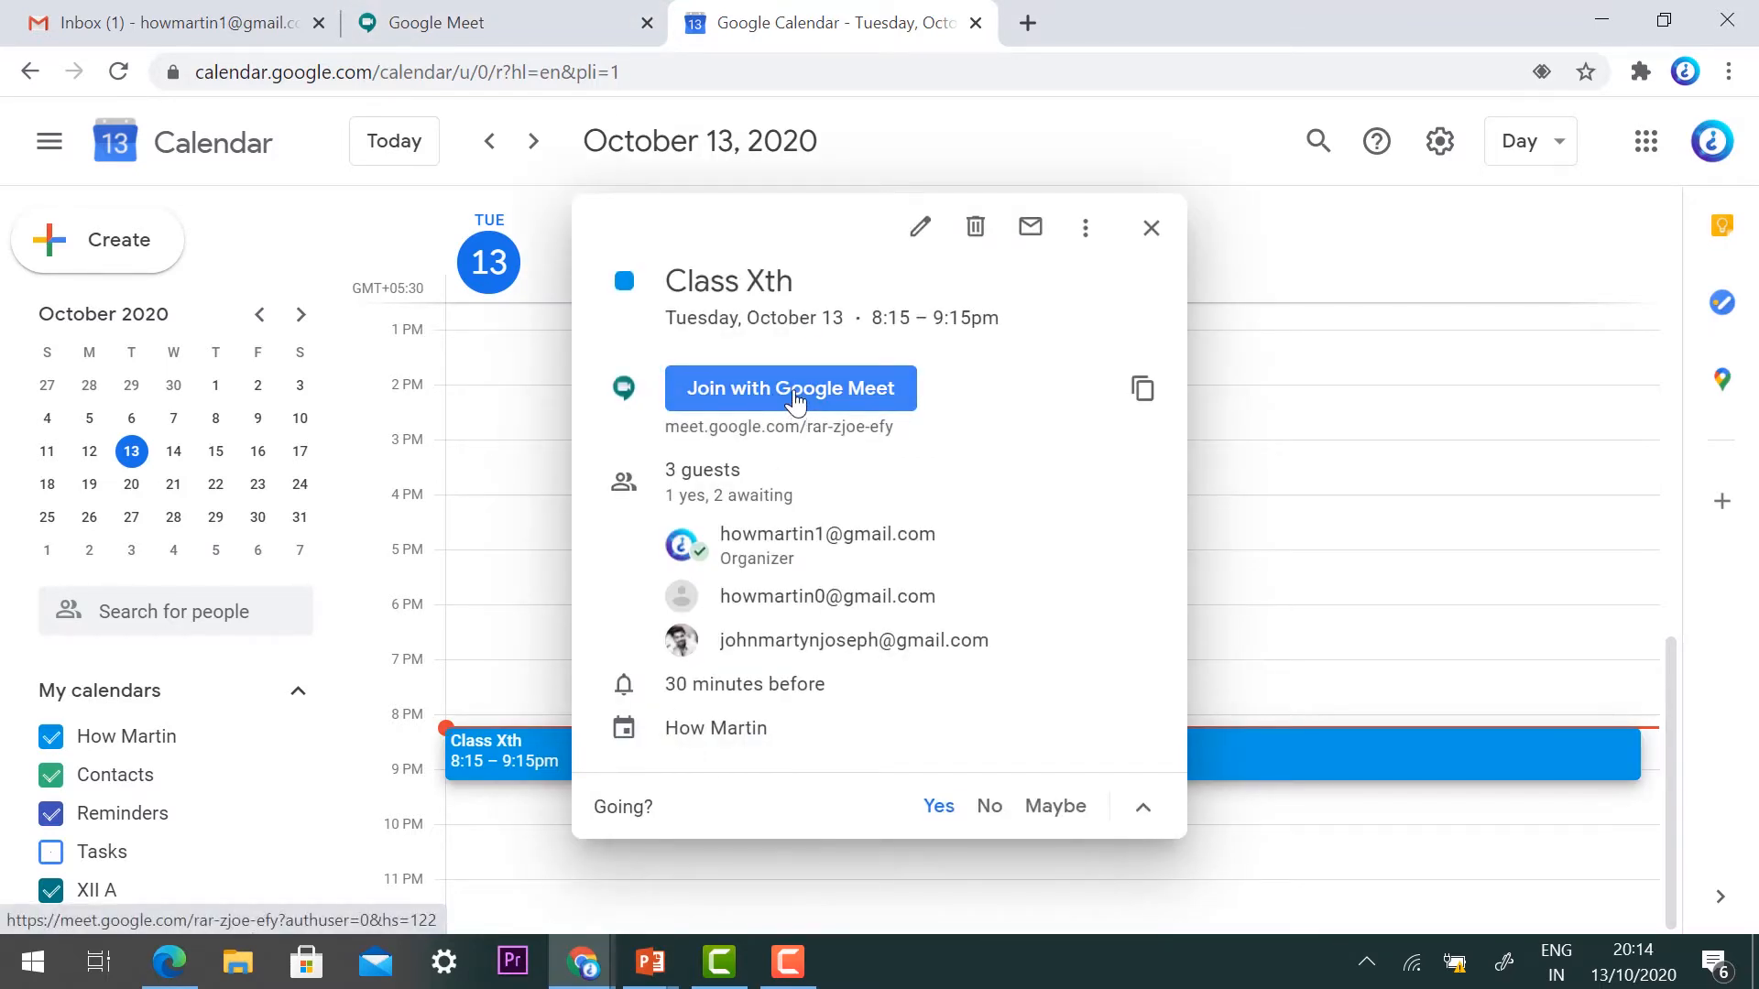
# Join the Class Xth call from the event's Google Meet link as host.
pyautogui.click(790, 388)
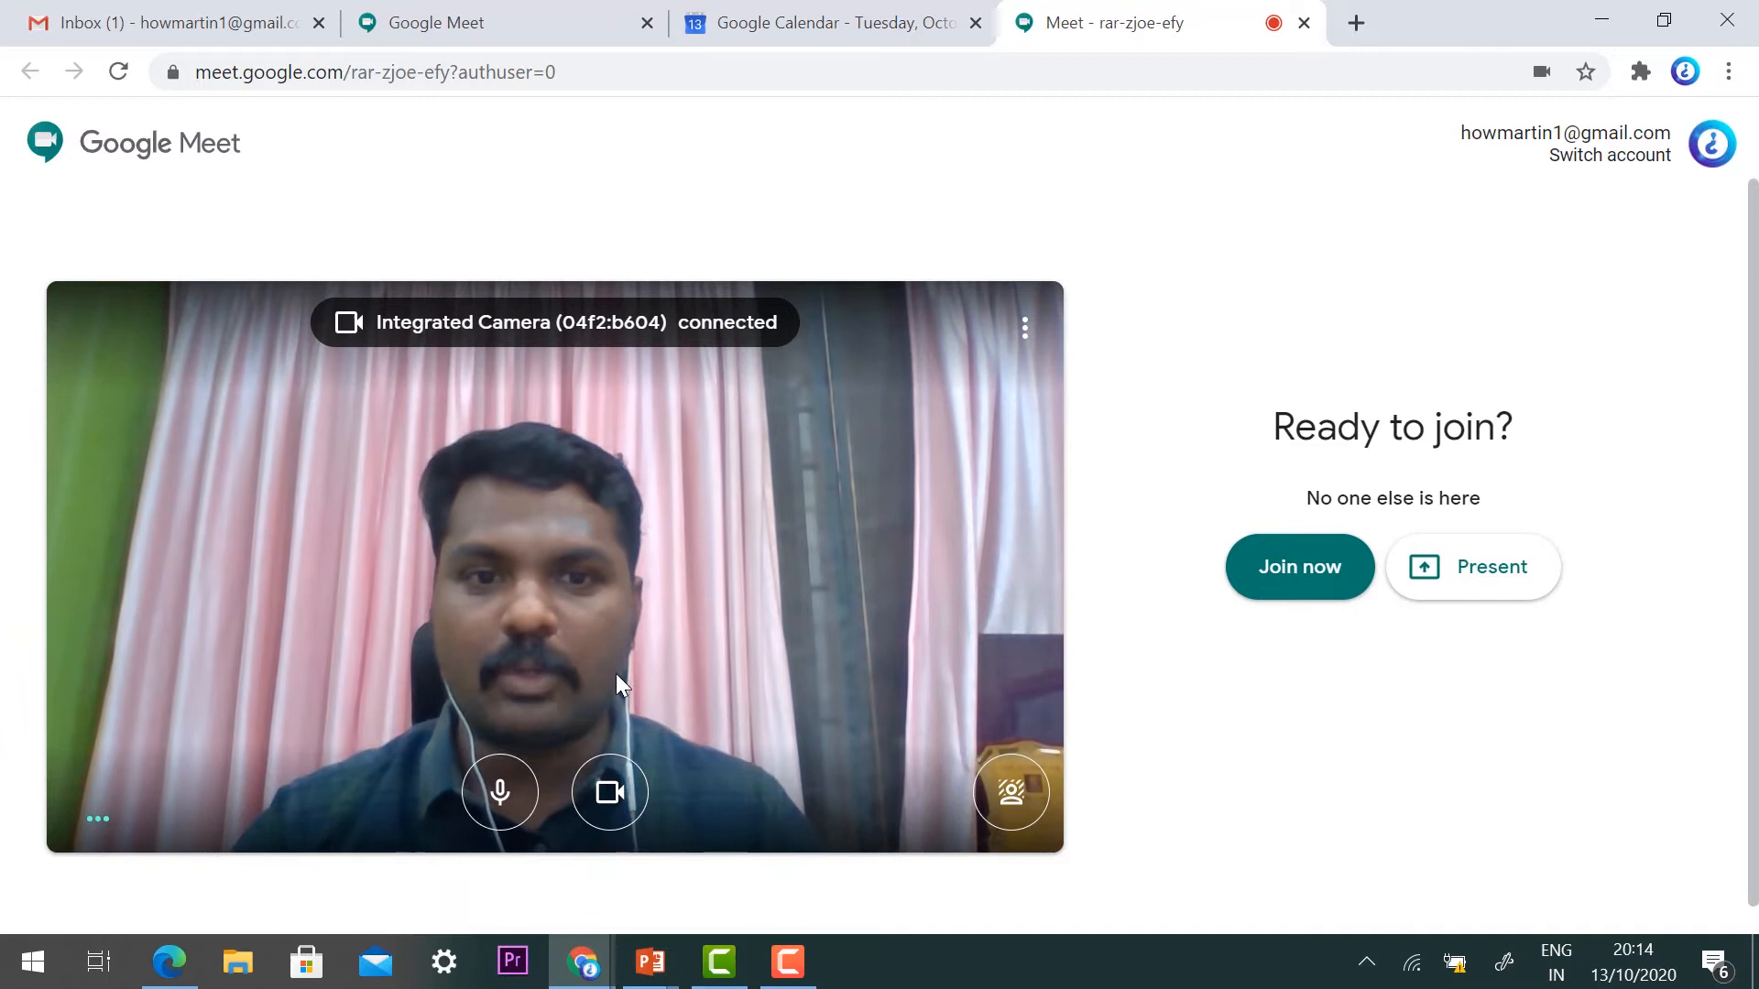
pyautogui.click(1298, 567)
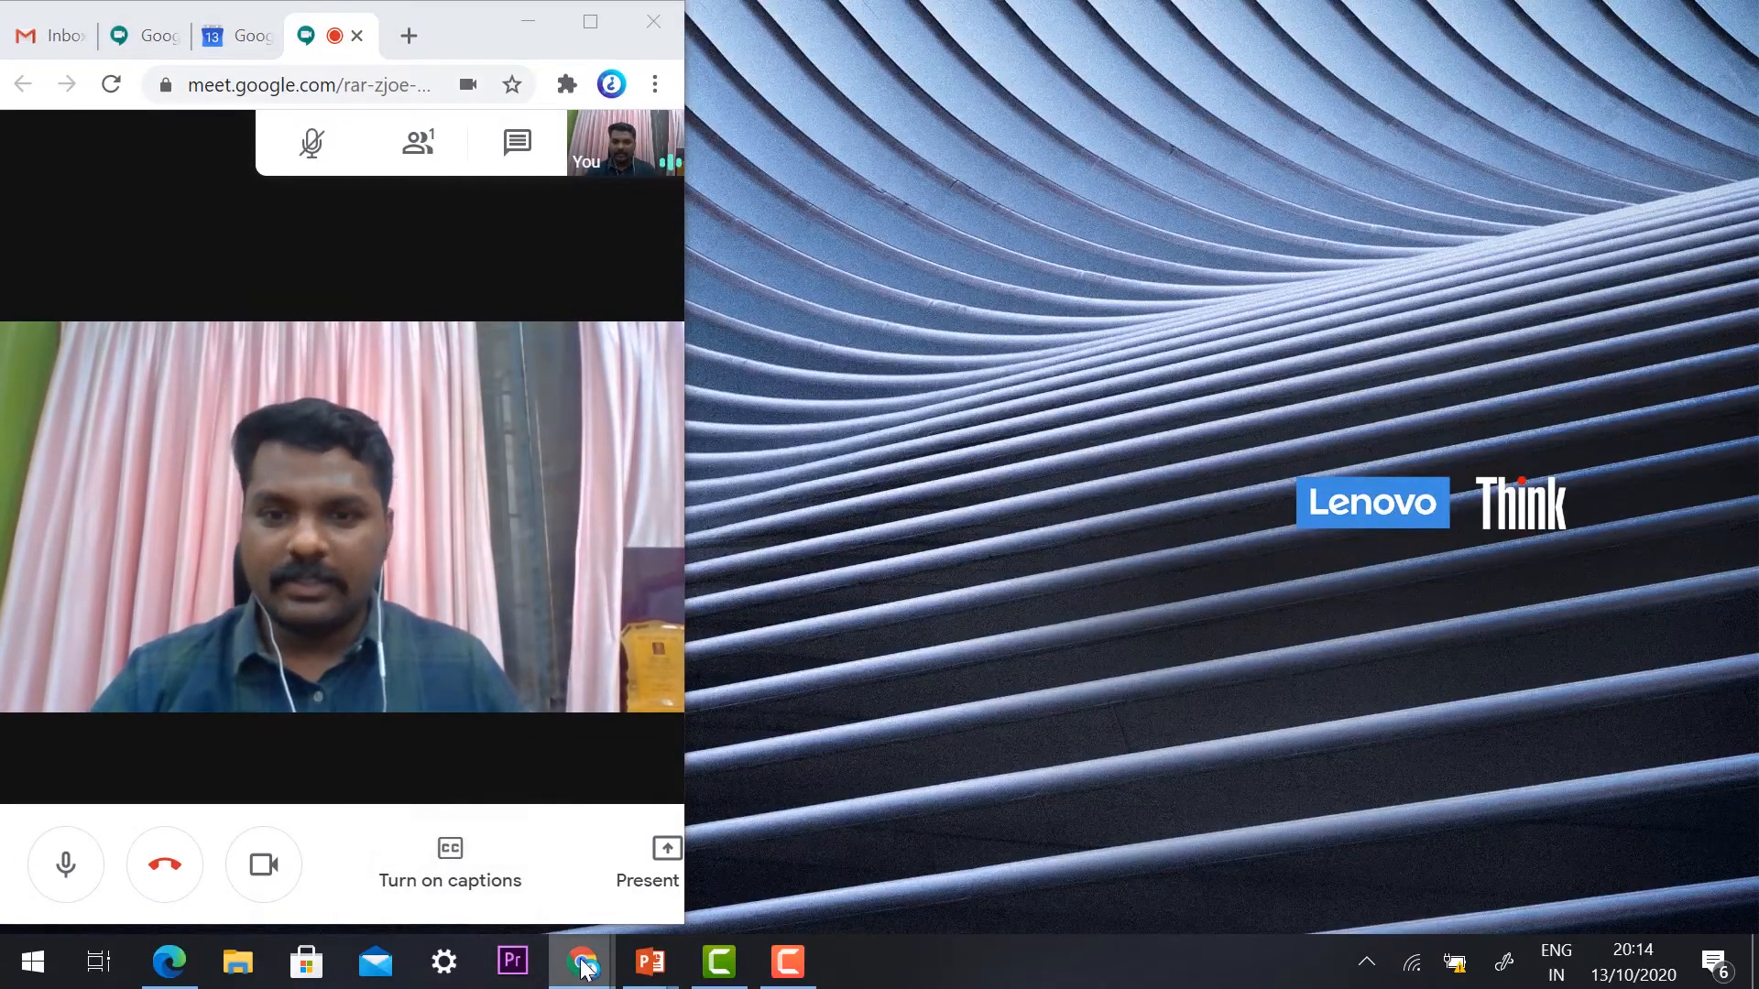
# In the student's incognito Gmail, open 'Invitation: Class Xth' and follow its meet.google.com link.
pyautogui.click(583, 963)
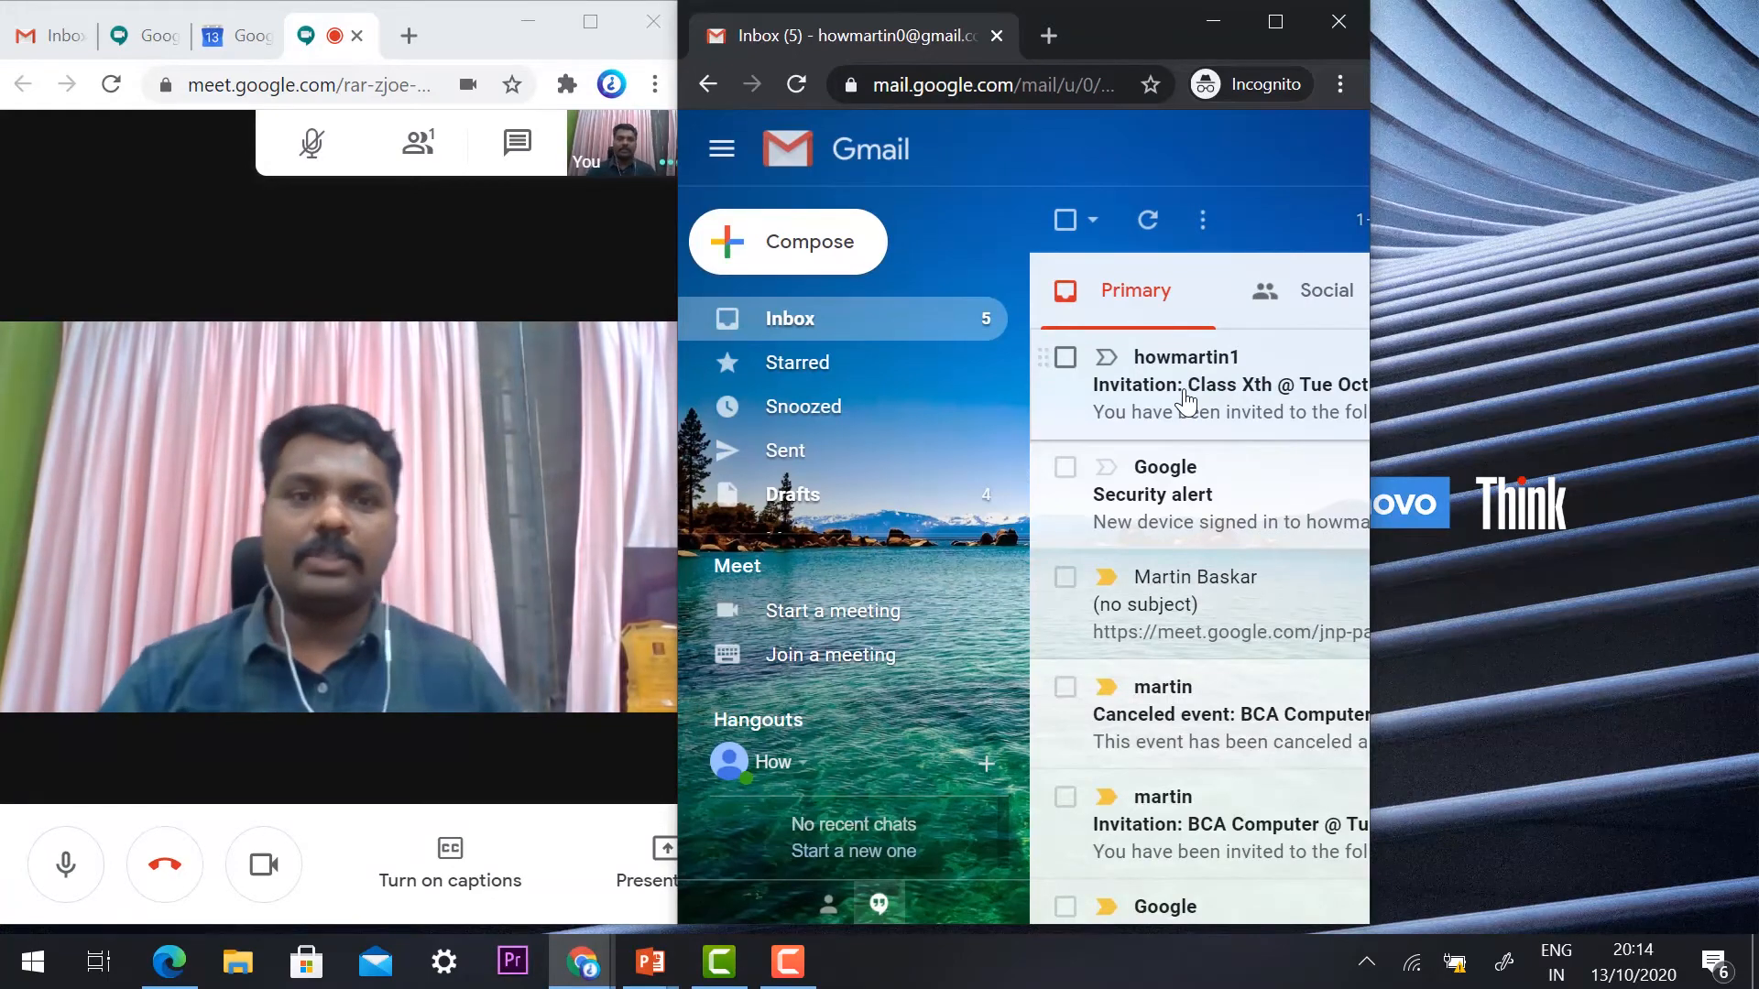
pyautogui.click(1228, 398)
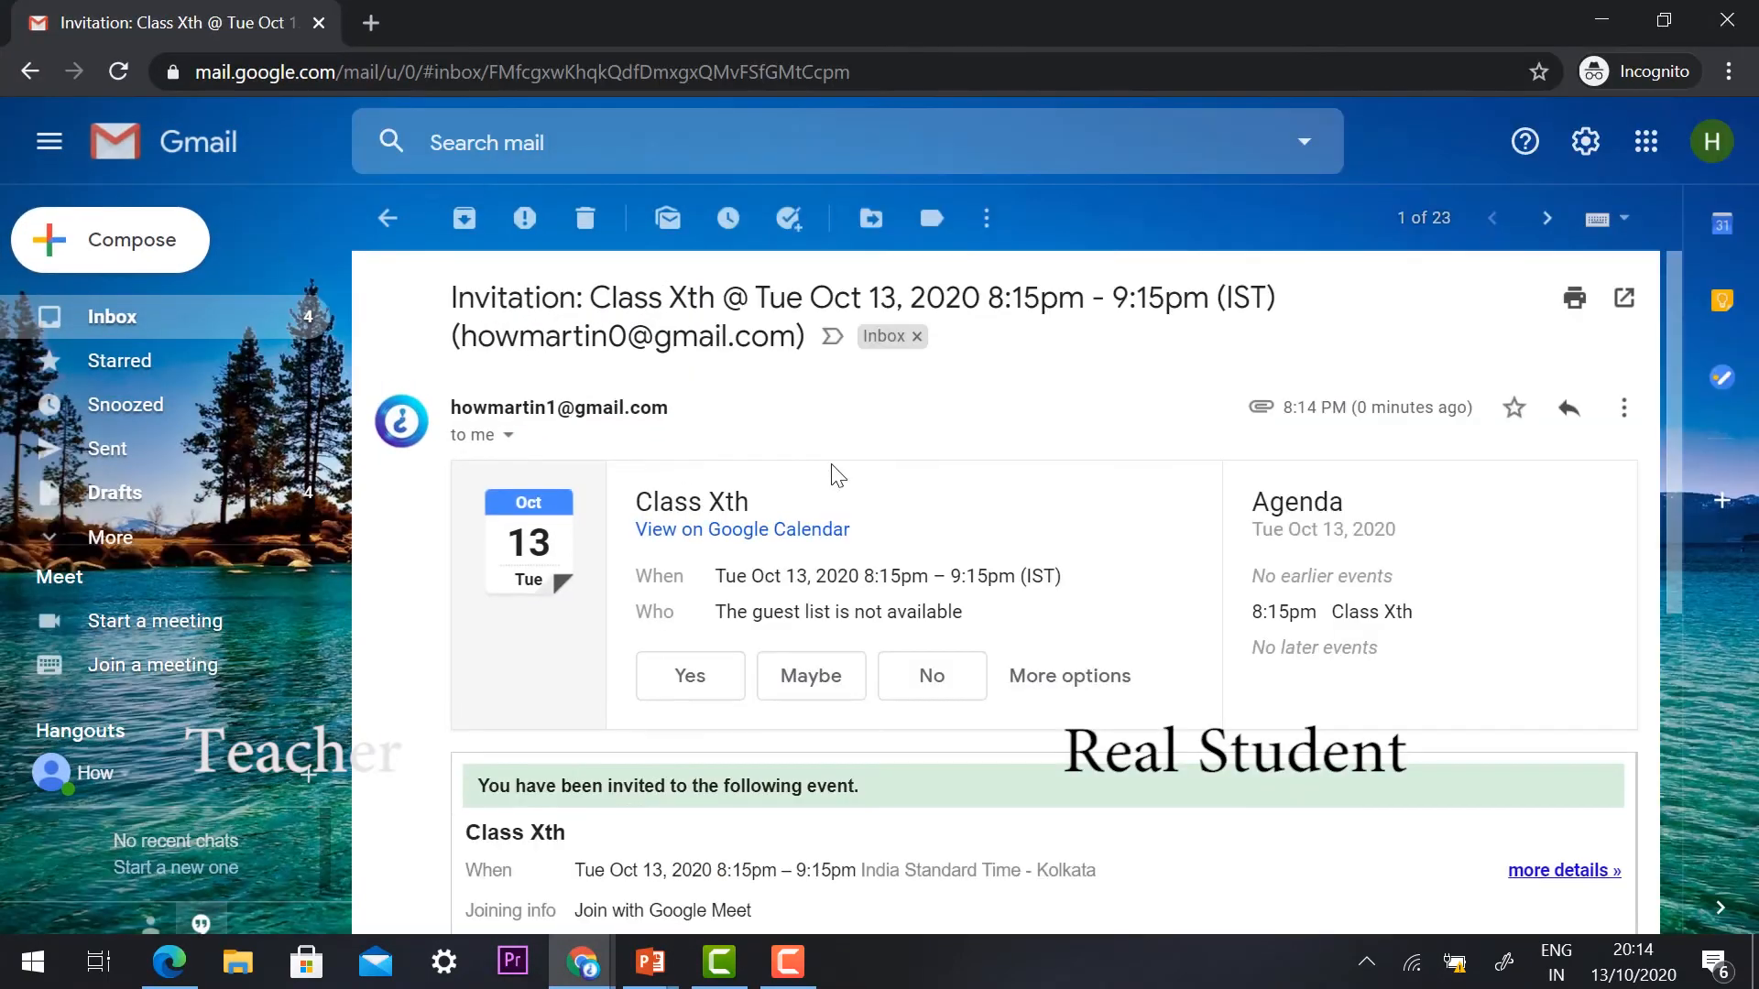
pyautogui.moveTo(709, 512)
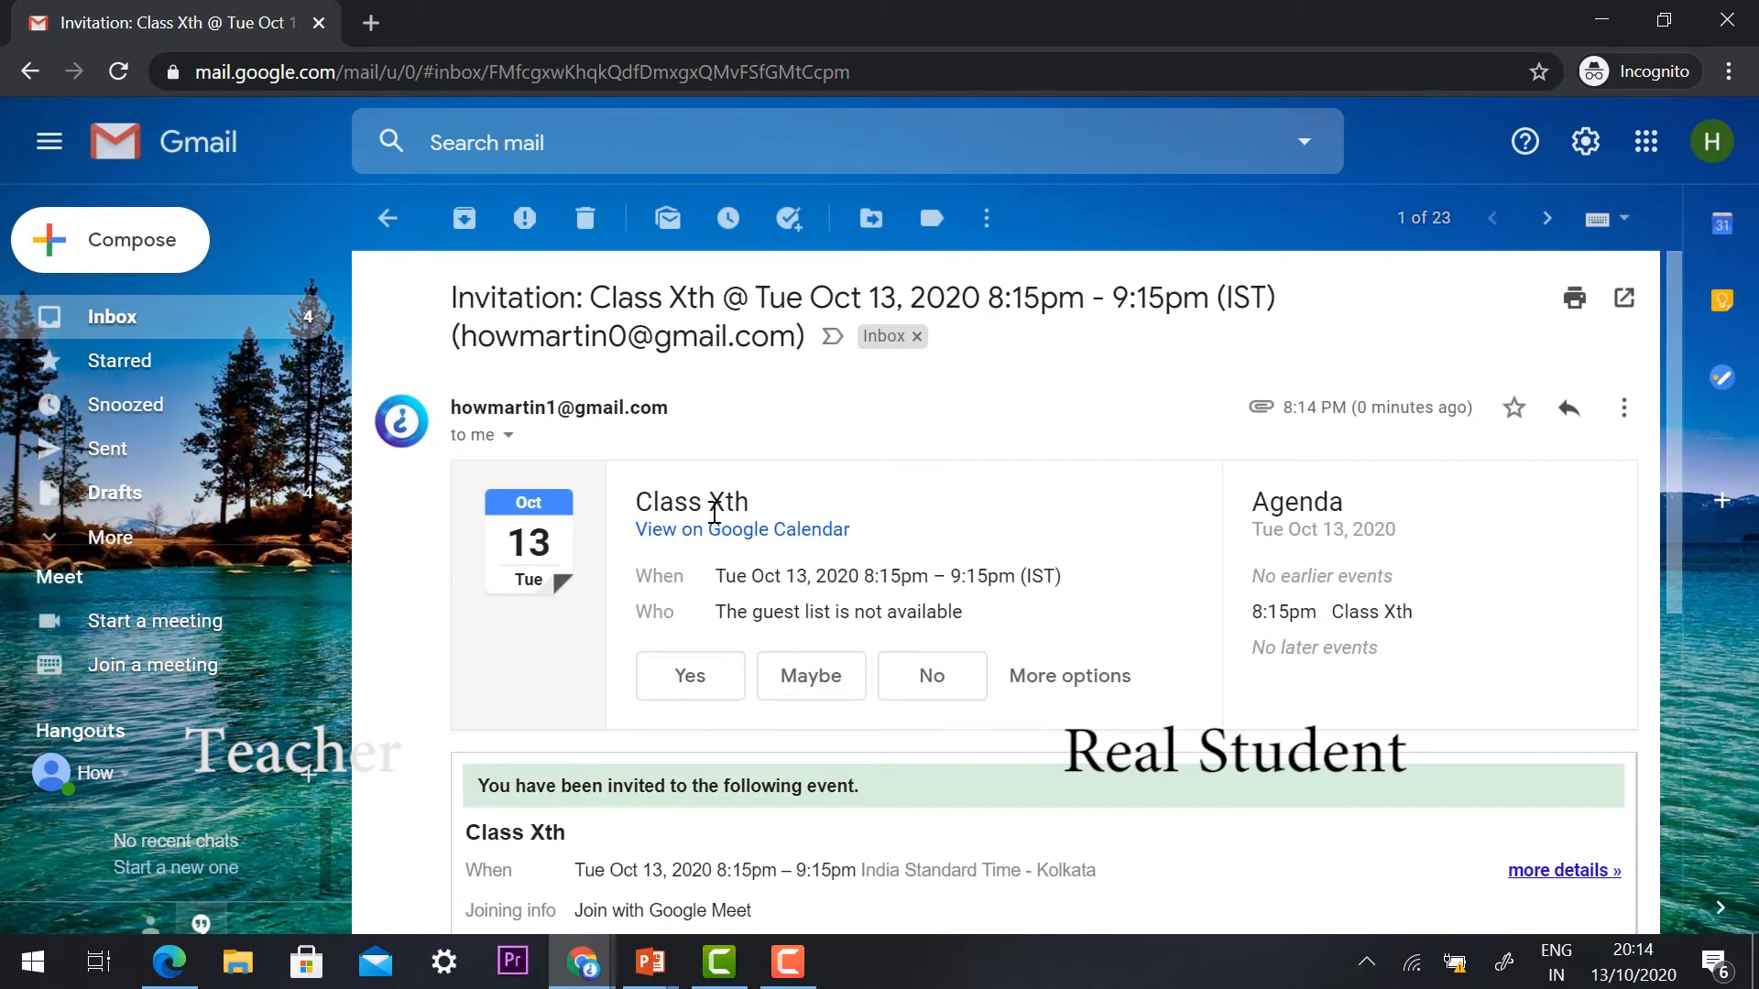
pyautogui.scroll(-3)
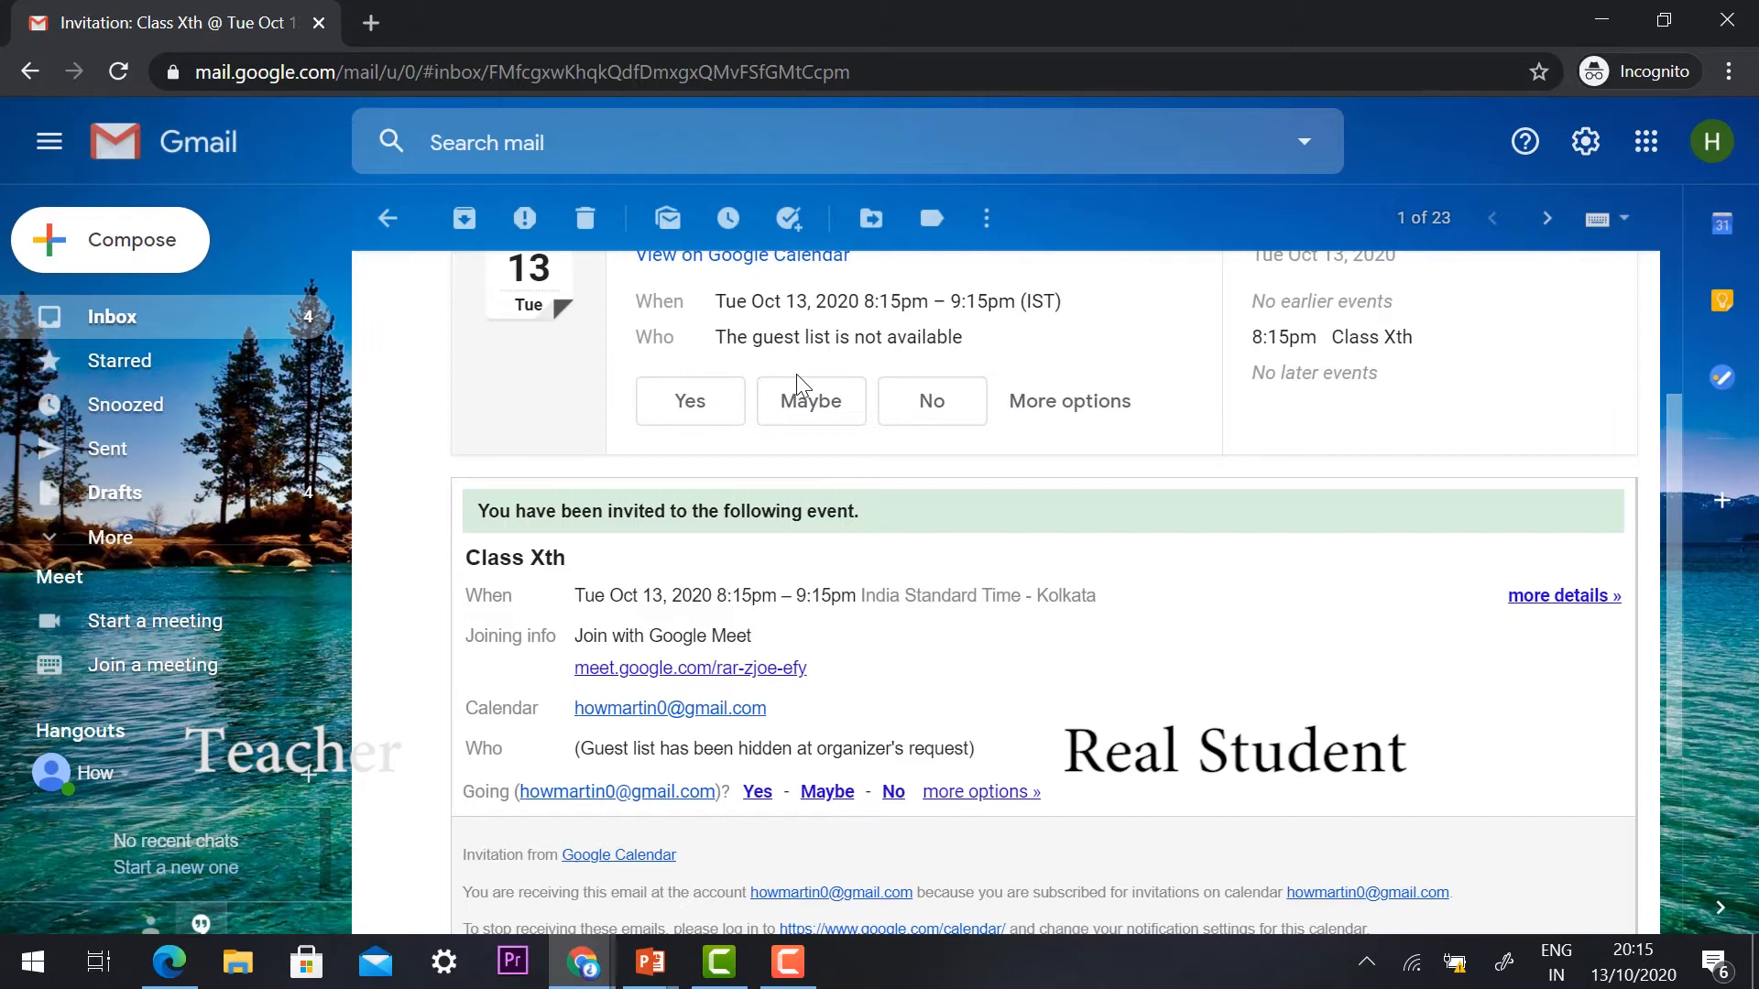
pyautogui.moveTo(689, 667)
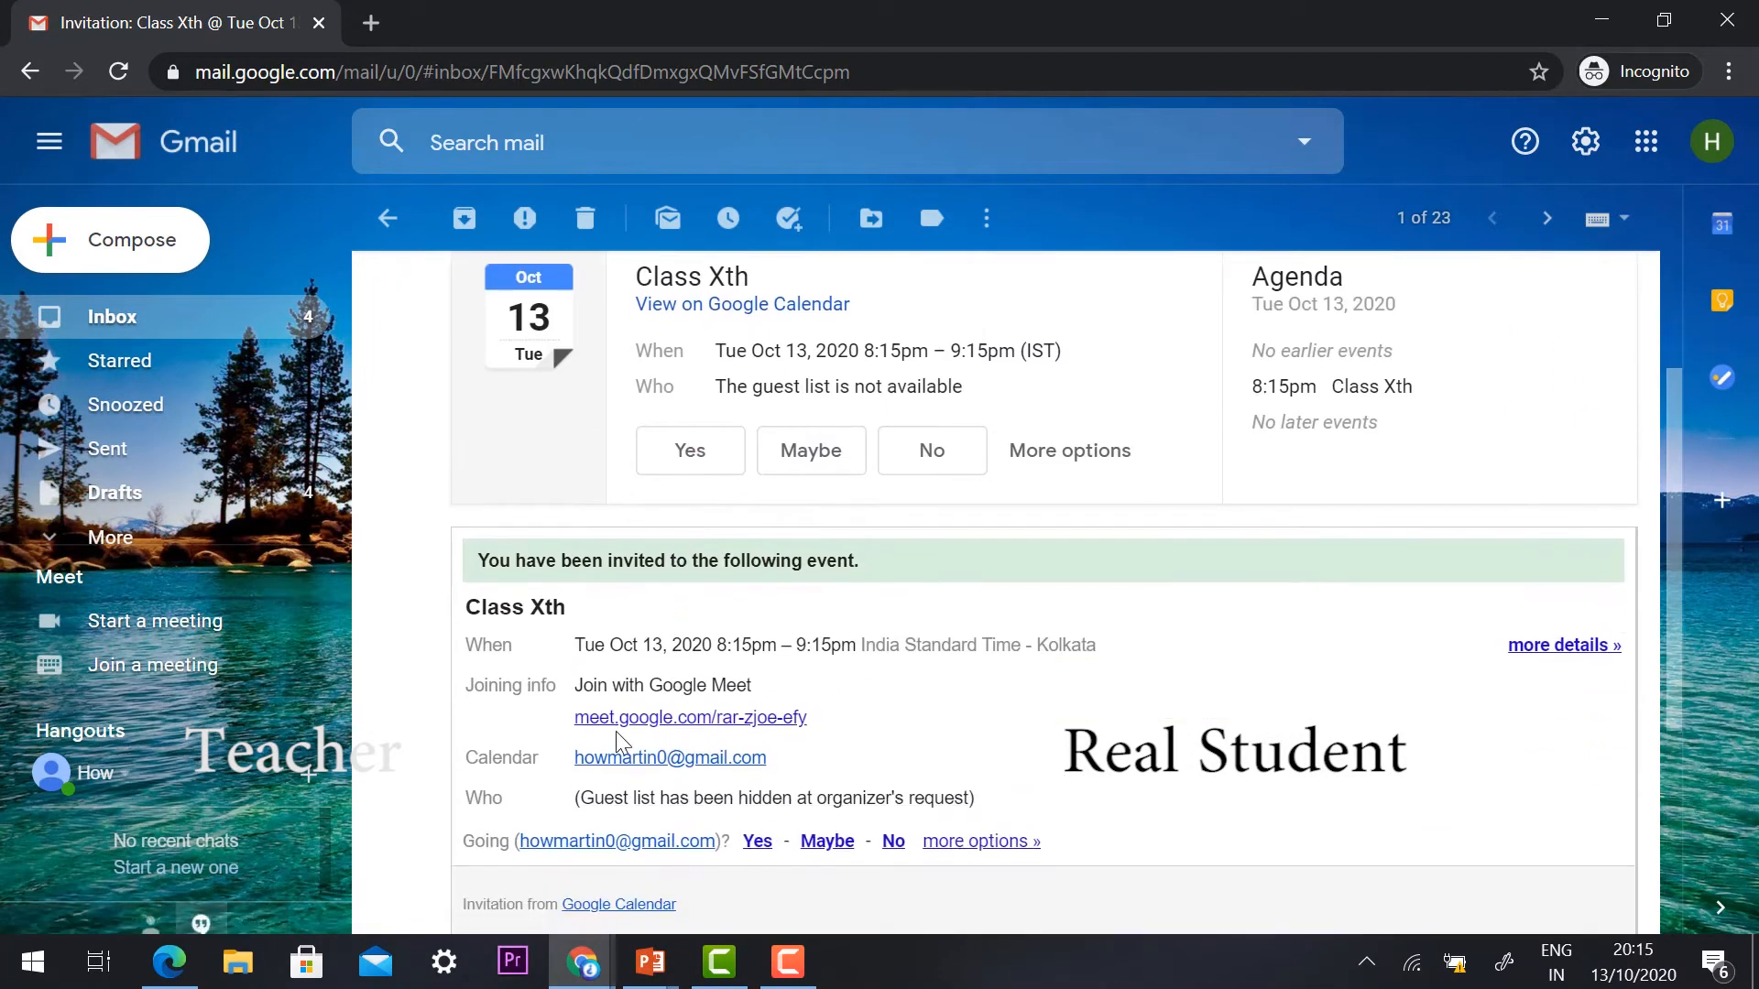
pyautogui.click(690, 716)
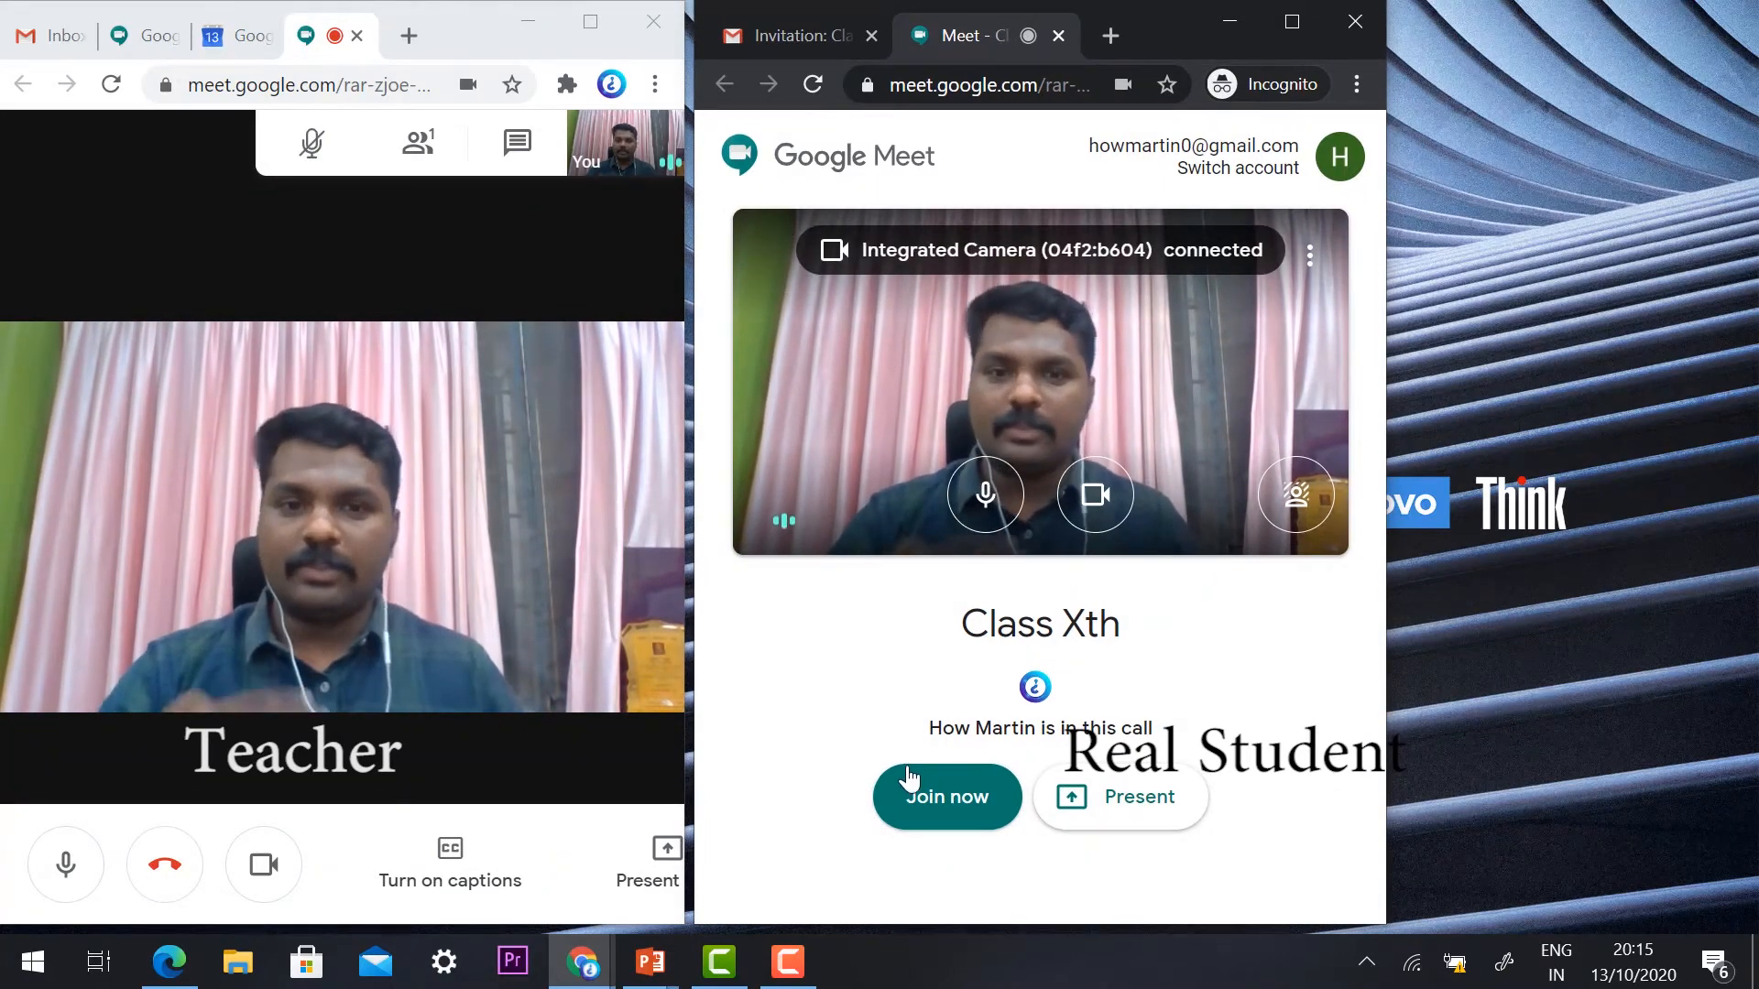
pyautogui.click(946, 796)
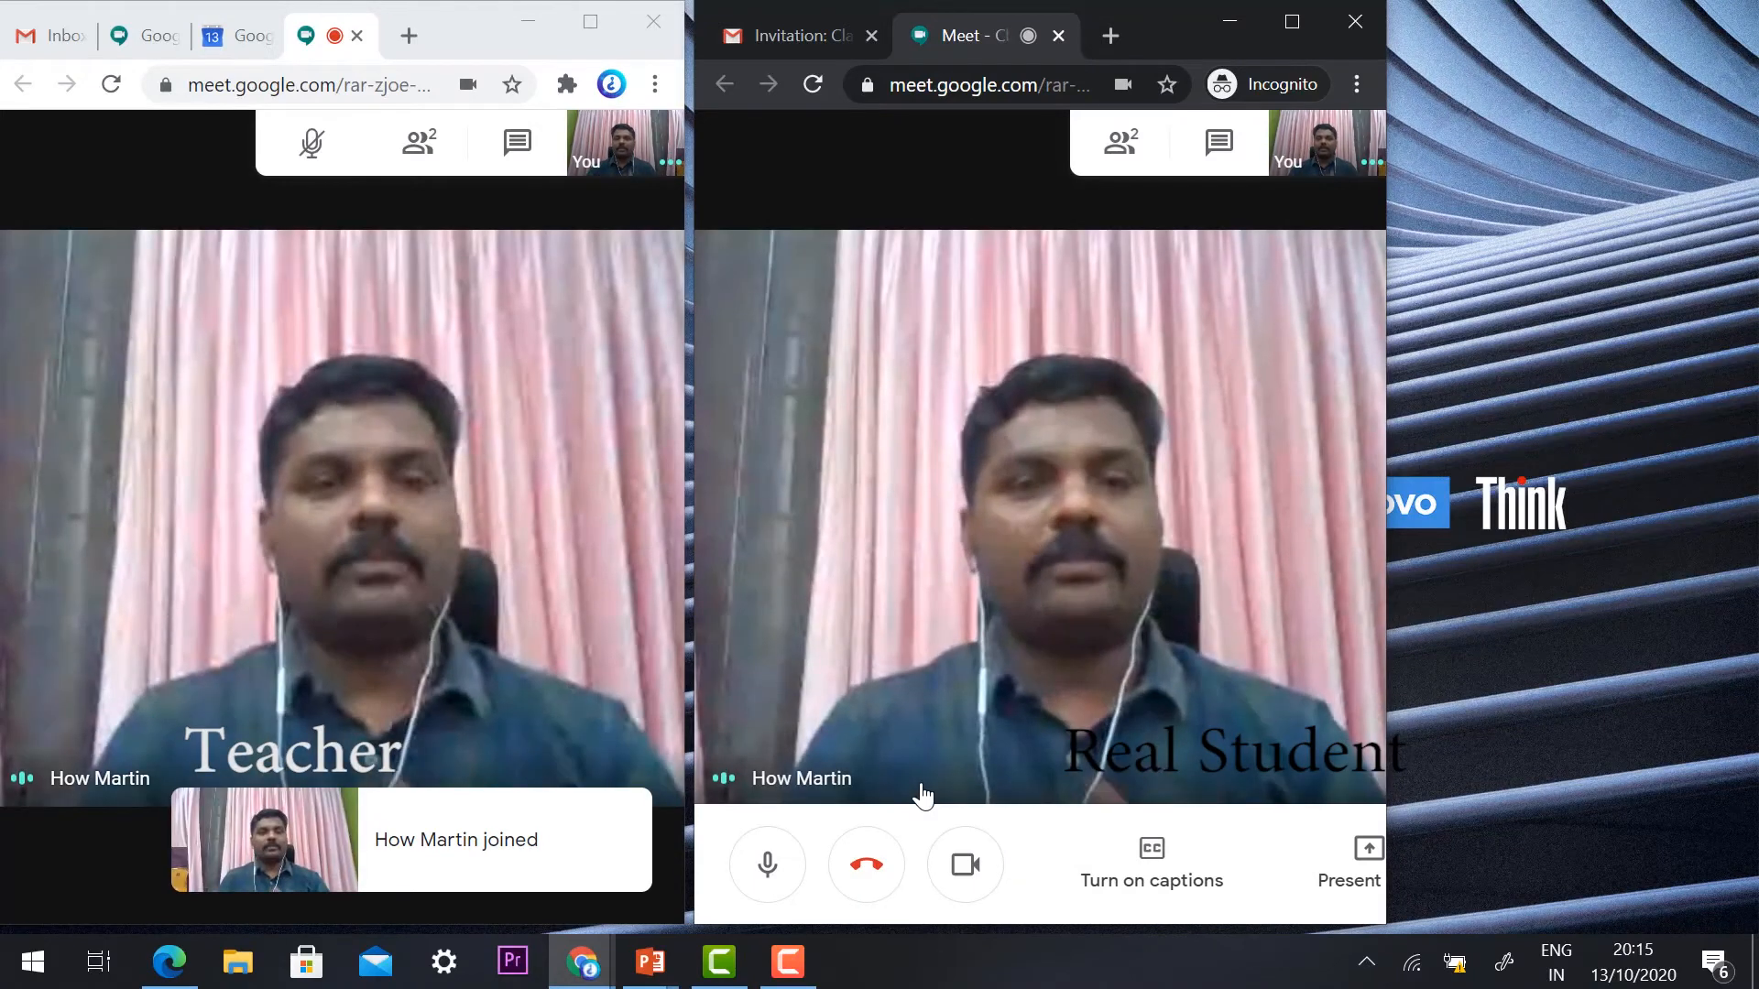
pyautogui.click(767, 864)
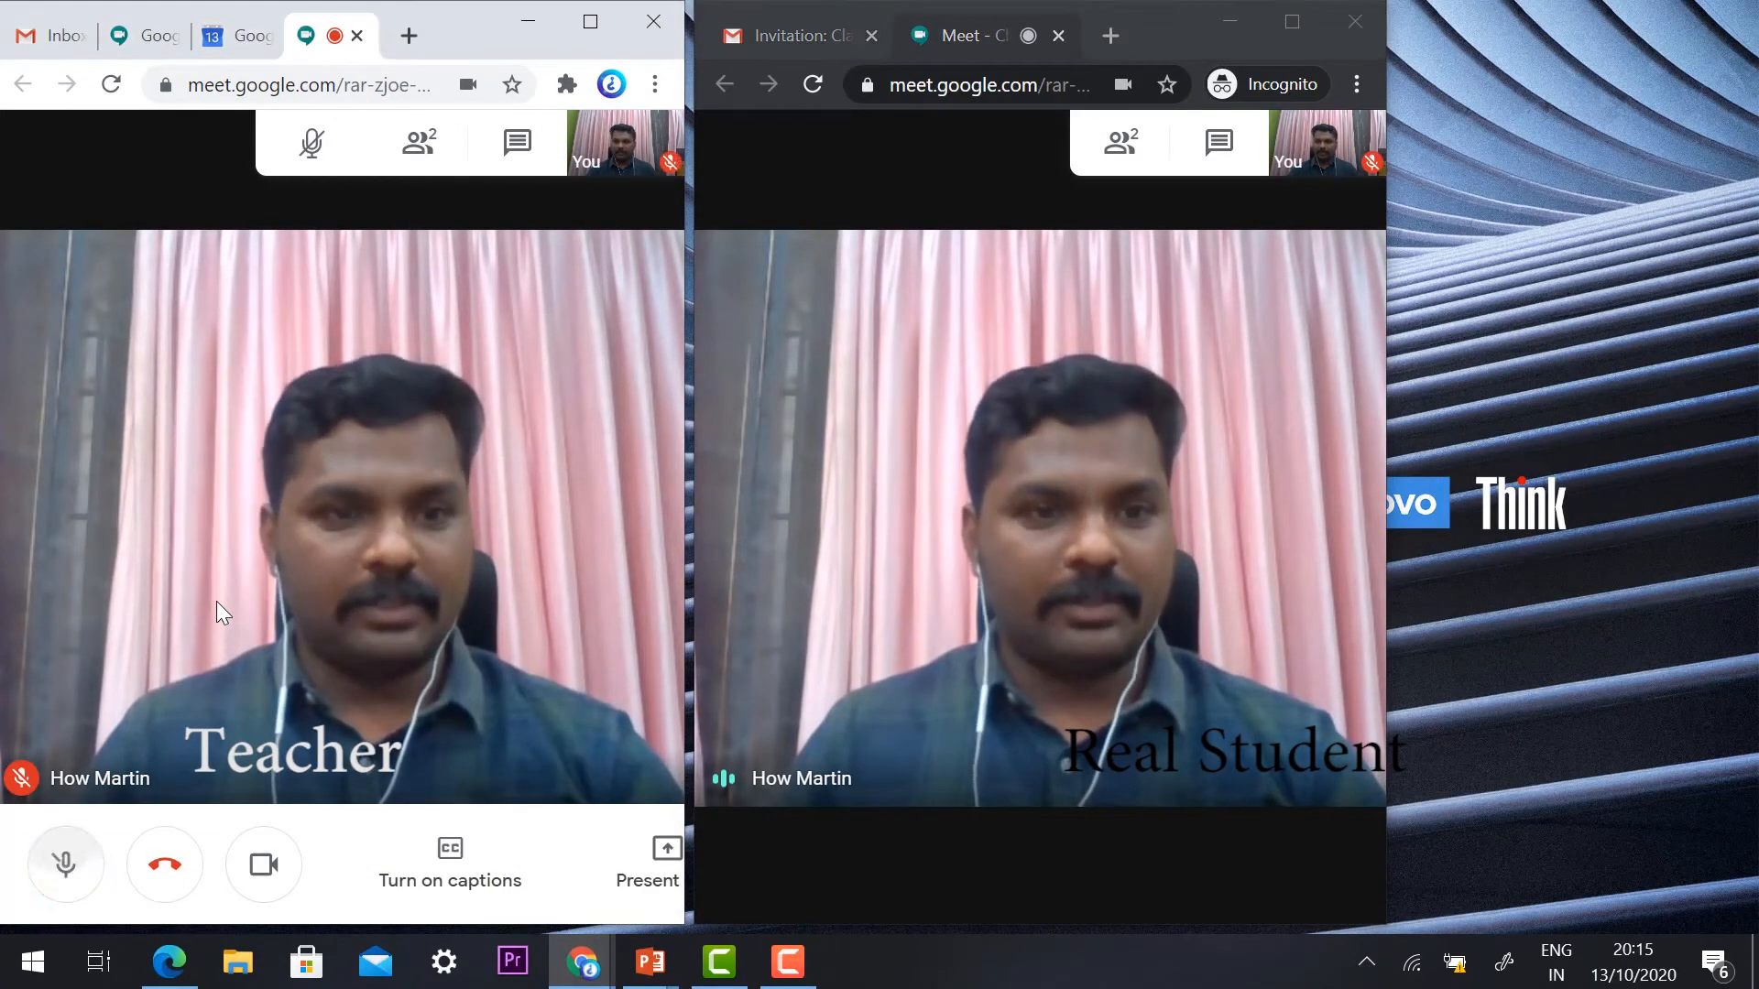
pyautogui.click(65, 864)
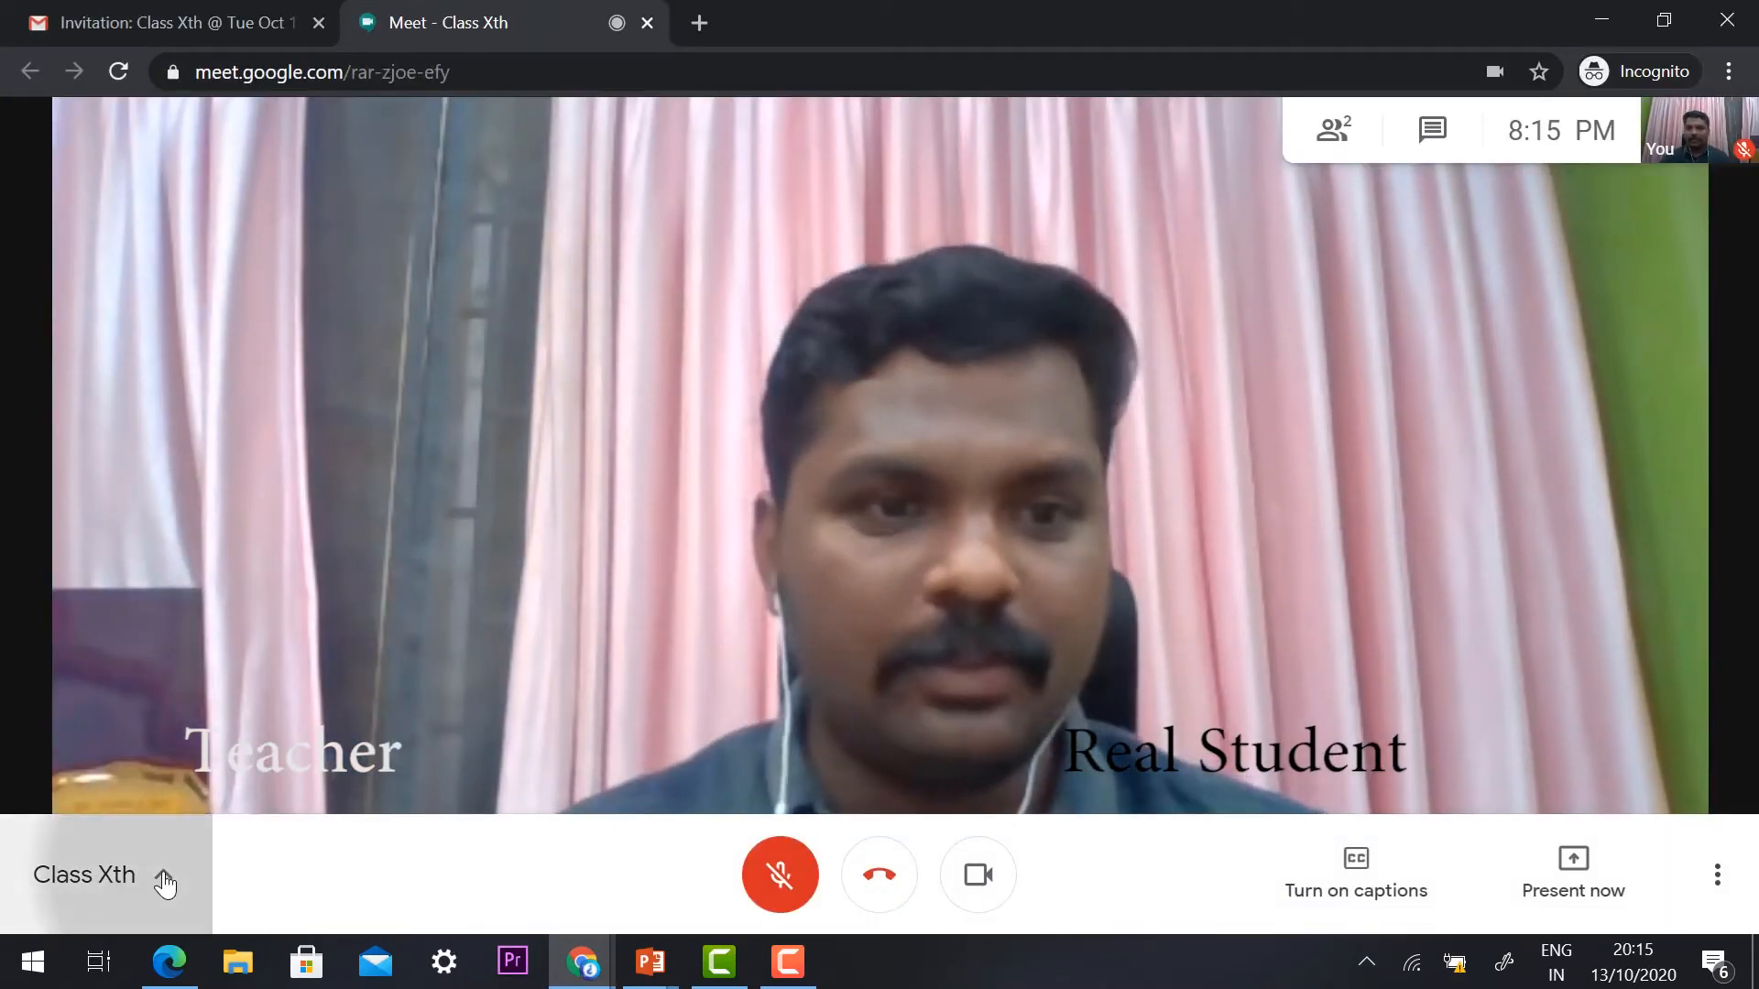
# Show the Class Xth meeting details and copy the joining link.
pyautogui.click(84, 875)
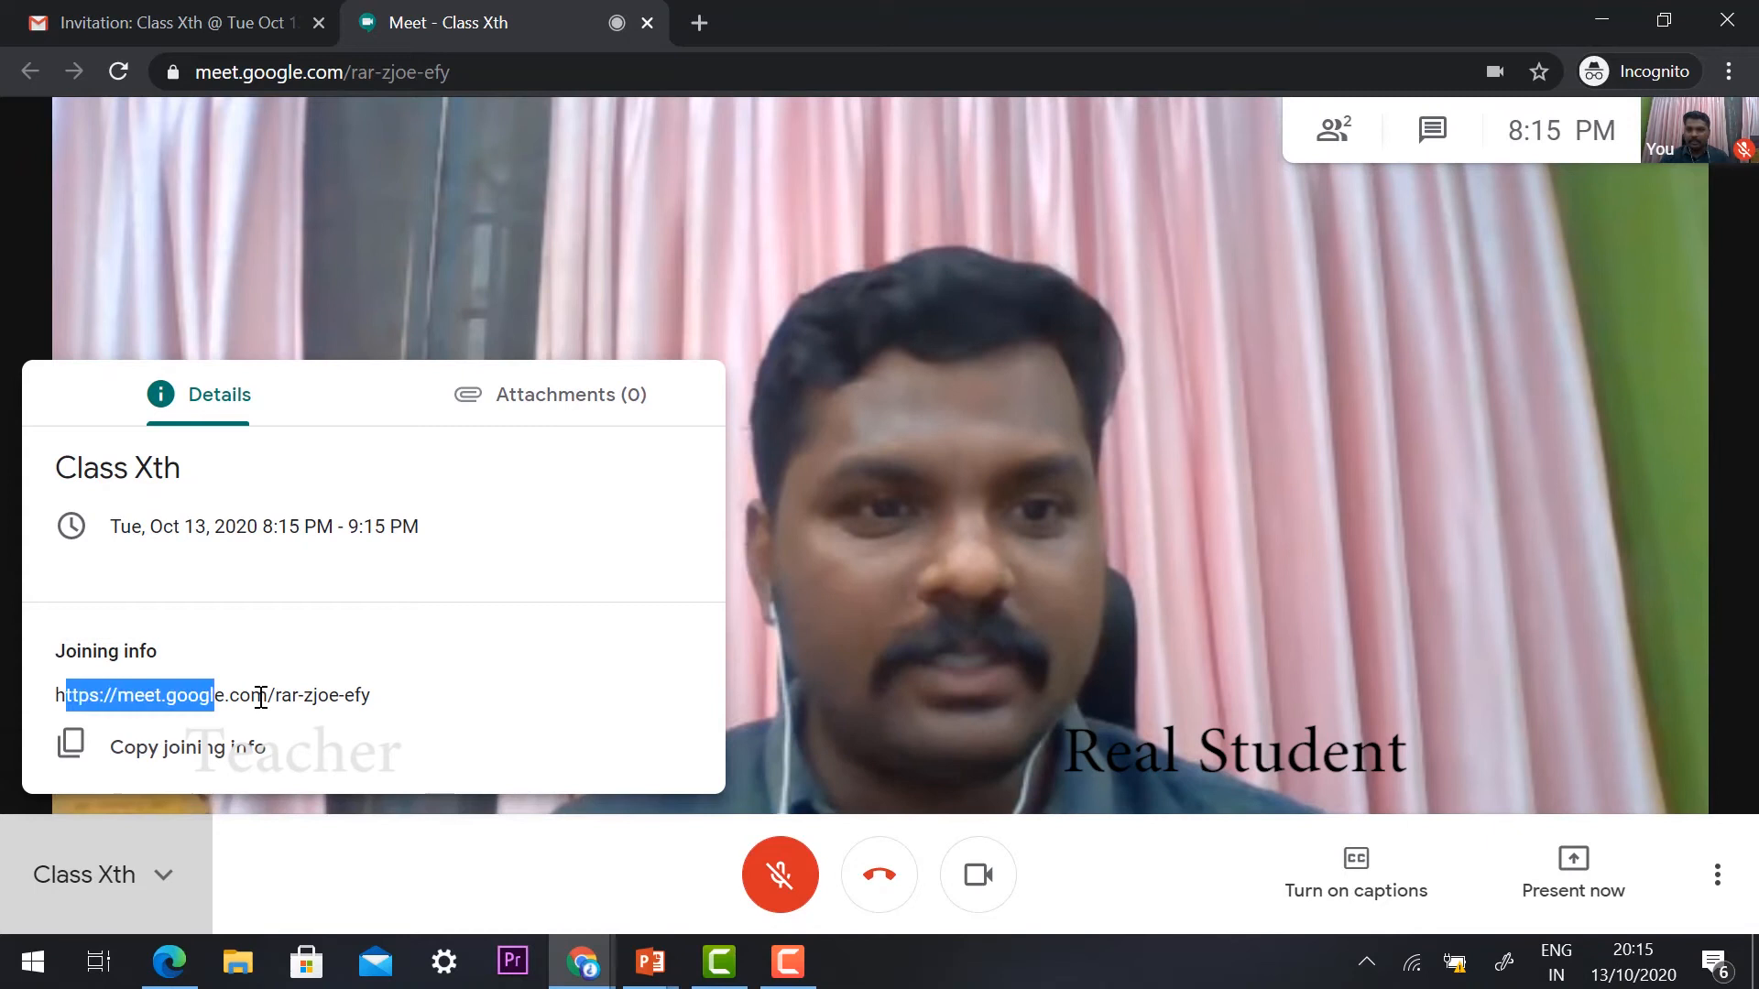
pyautogui.press('ctrl+a')
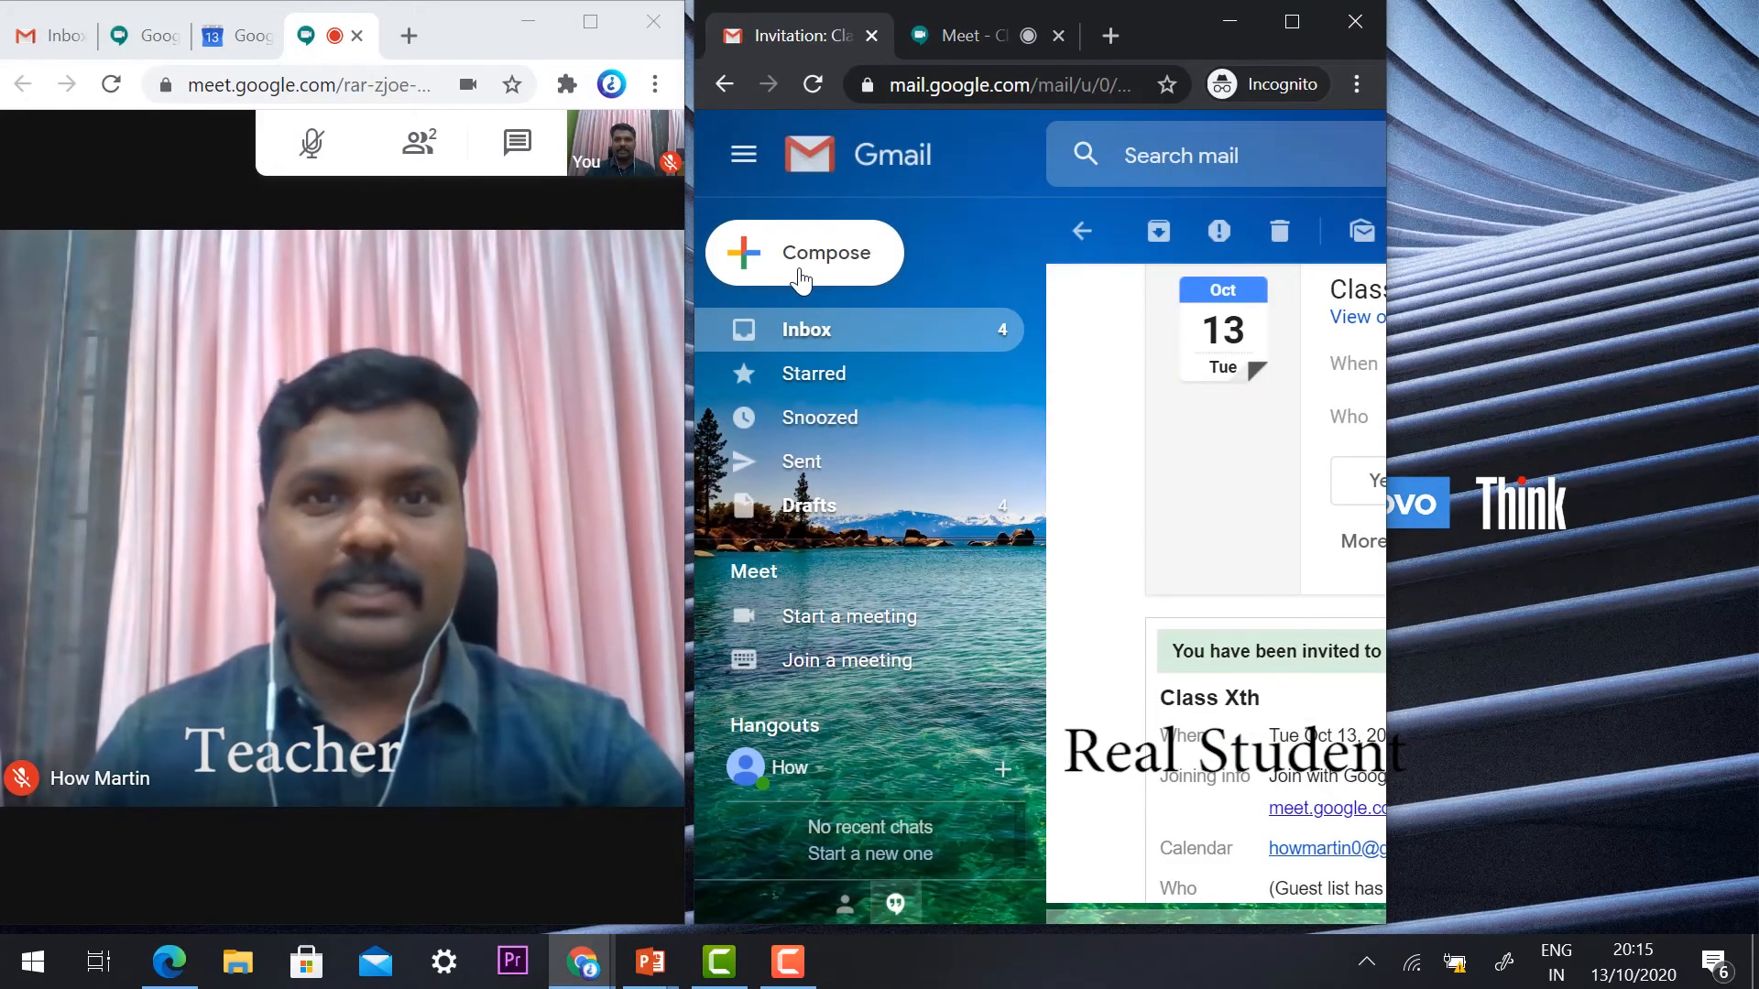
pyautogui.click(804, 253)
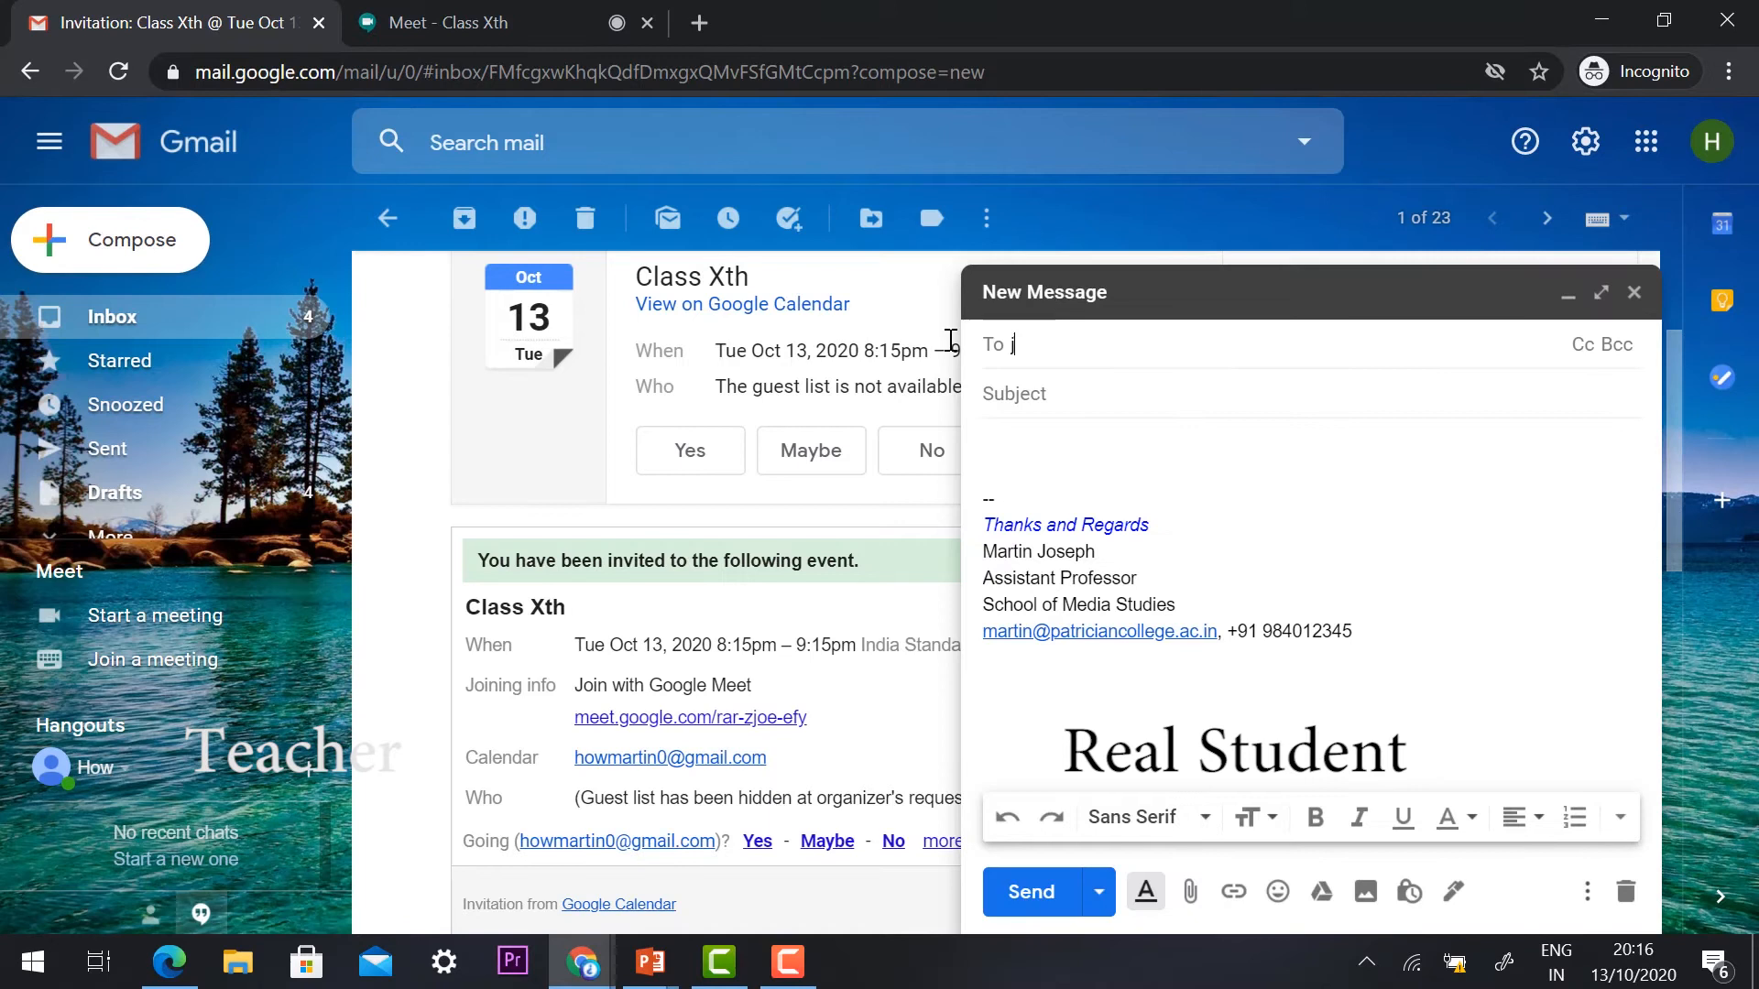
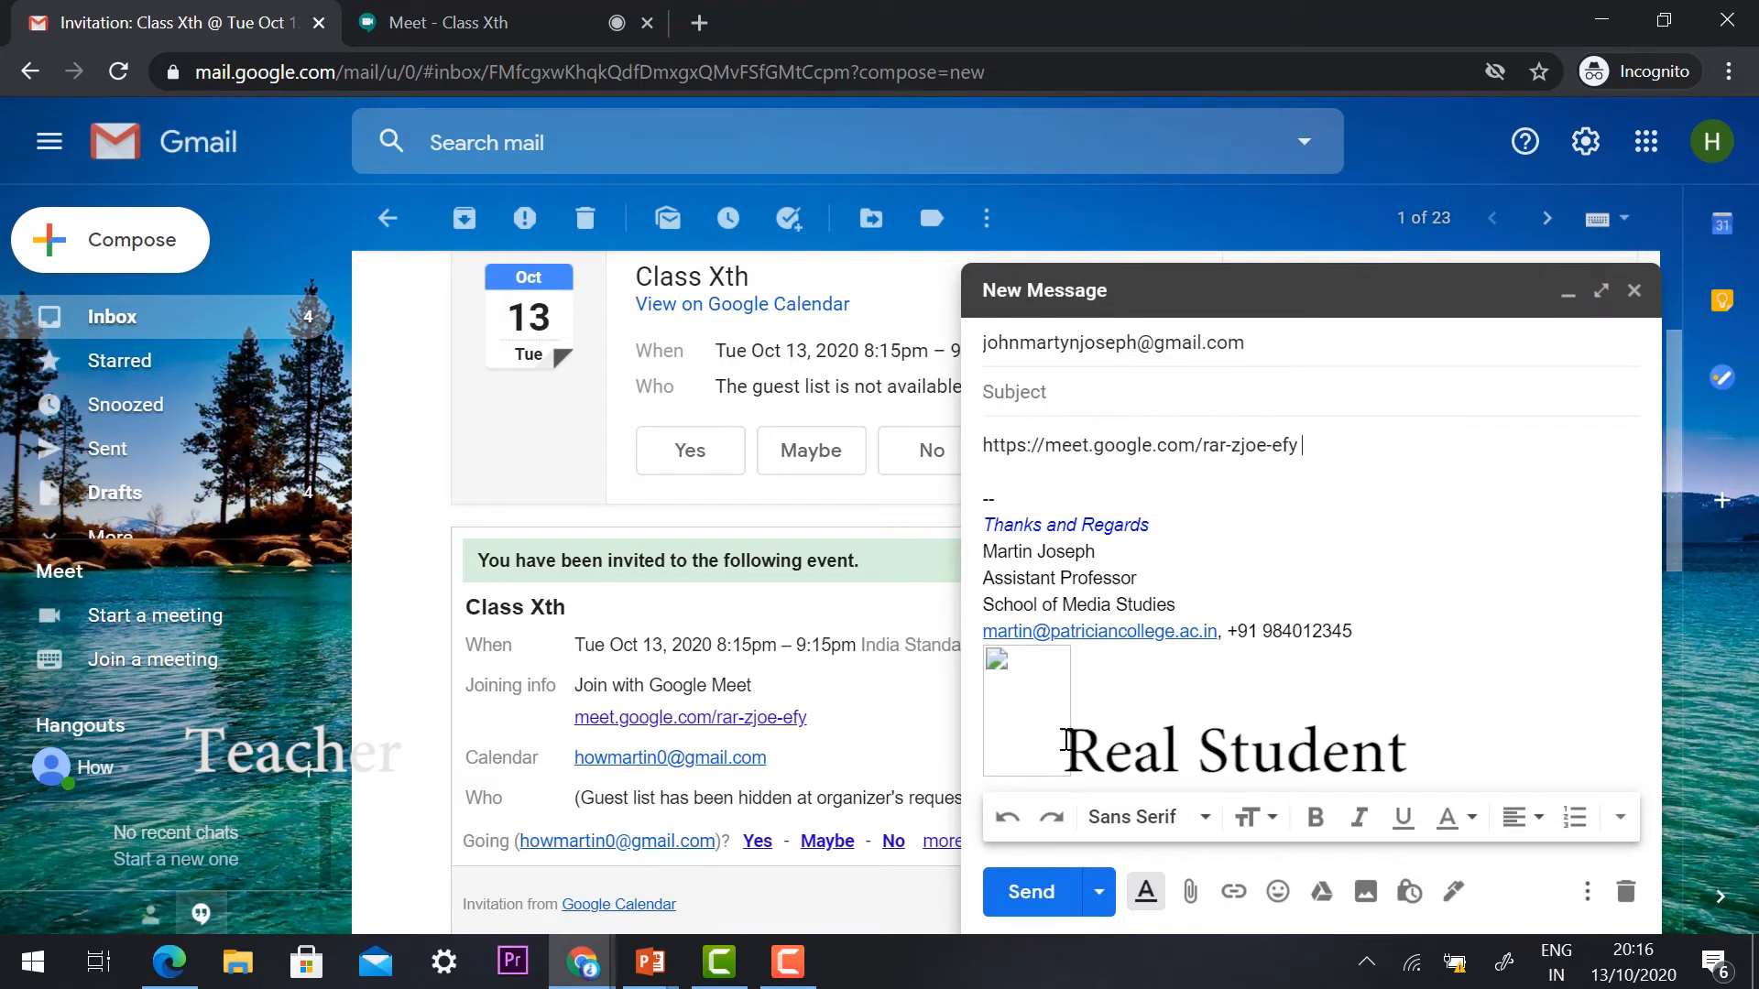
pyautogui.click(1029, 891)
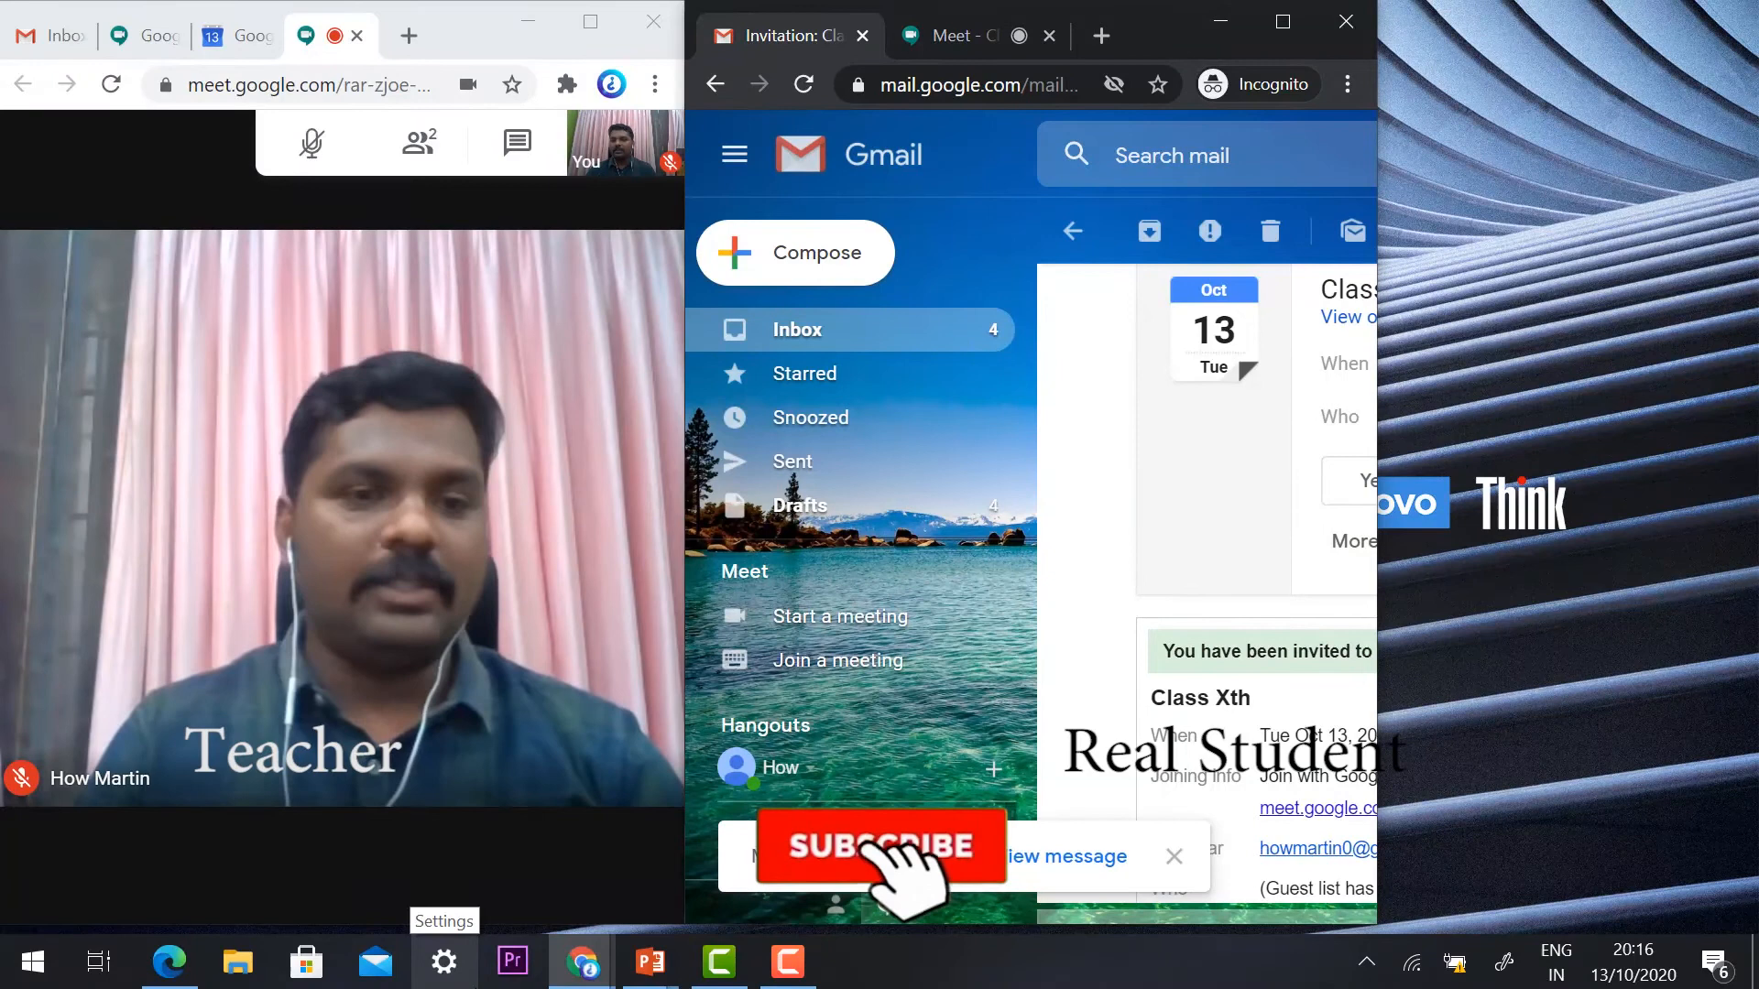
pyautogui.click(880, 846)
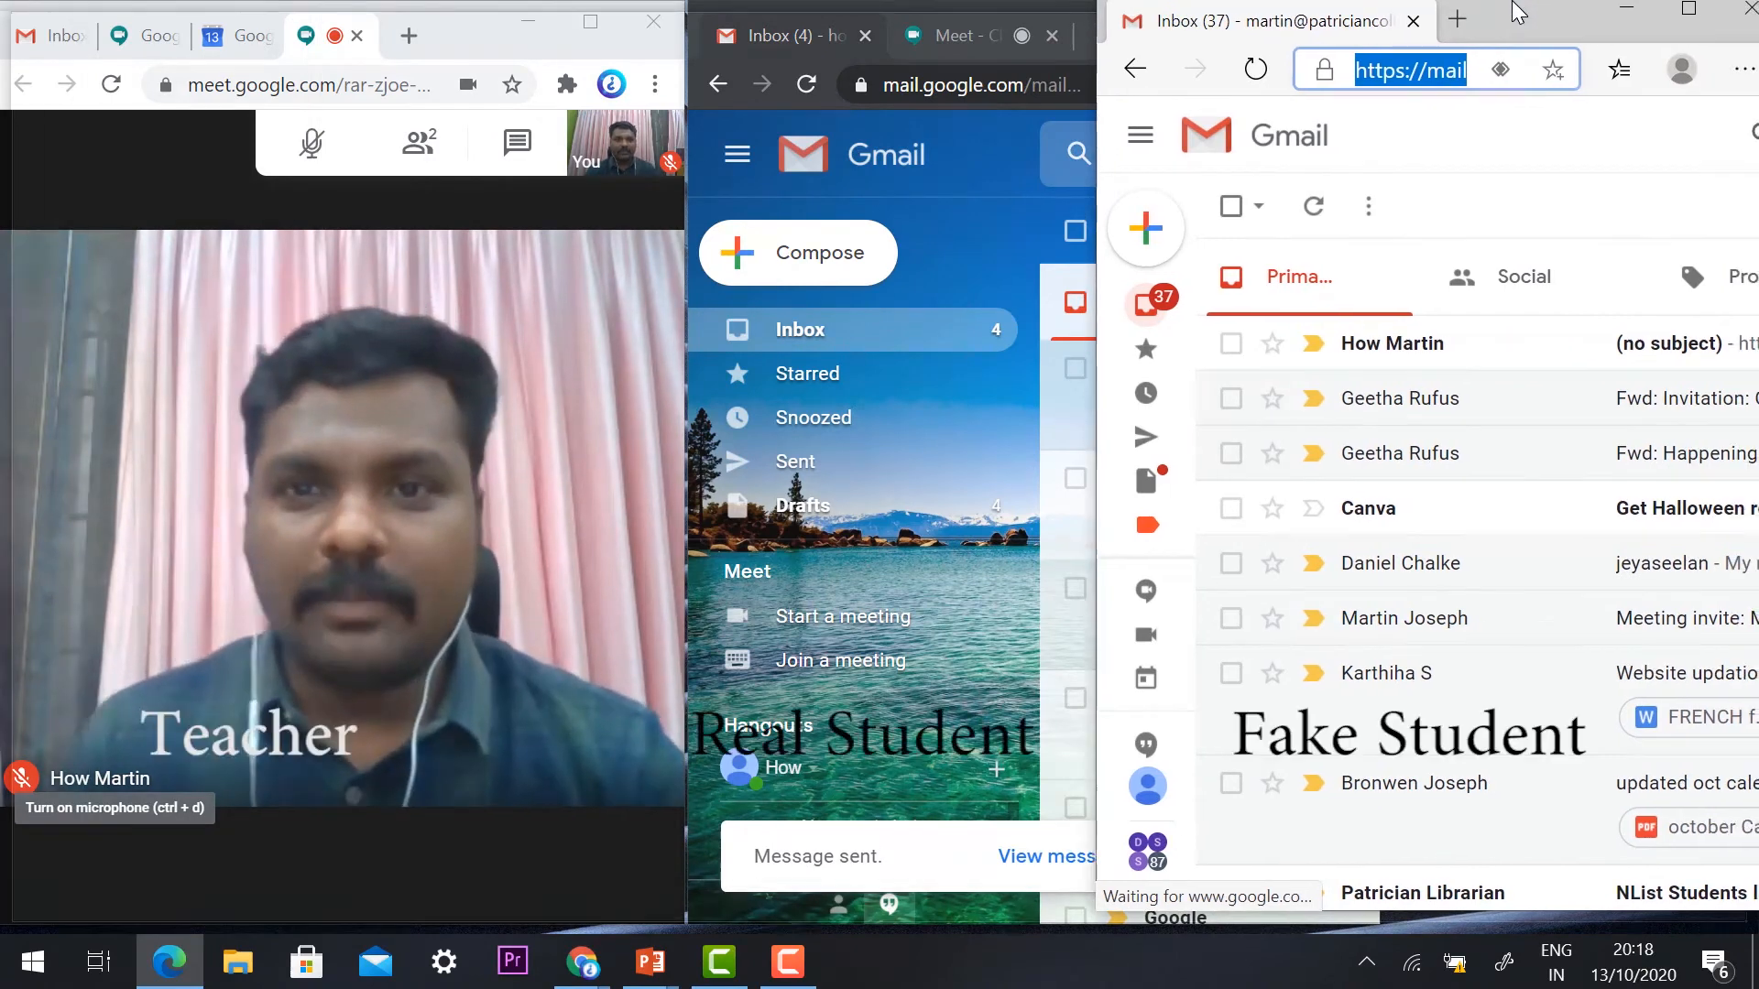
# In the outsider's Edge inbox, open the (no subject) email and follow the rar-zjoe-efy link.
pyautogui.click(1665, 20)
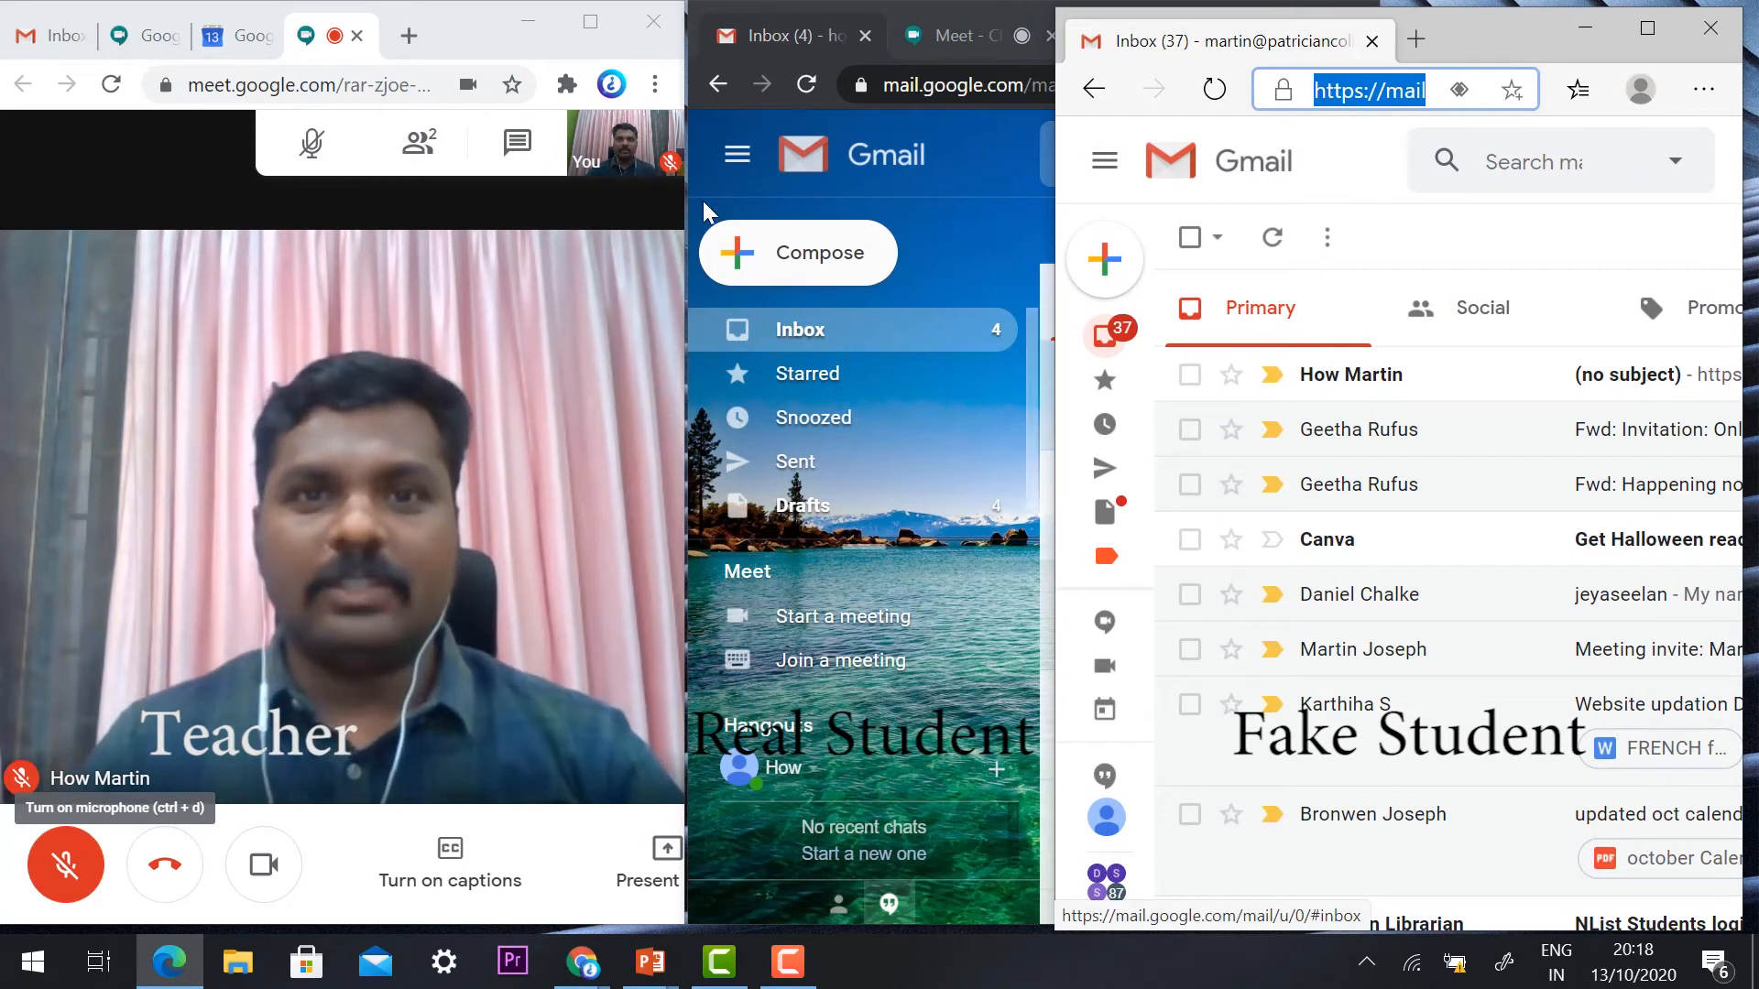
pyautogui.moveTo(1410, 401)
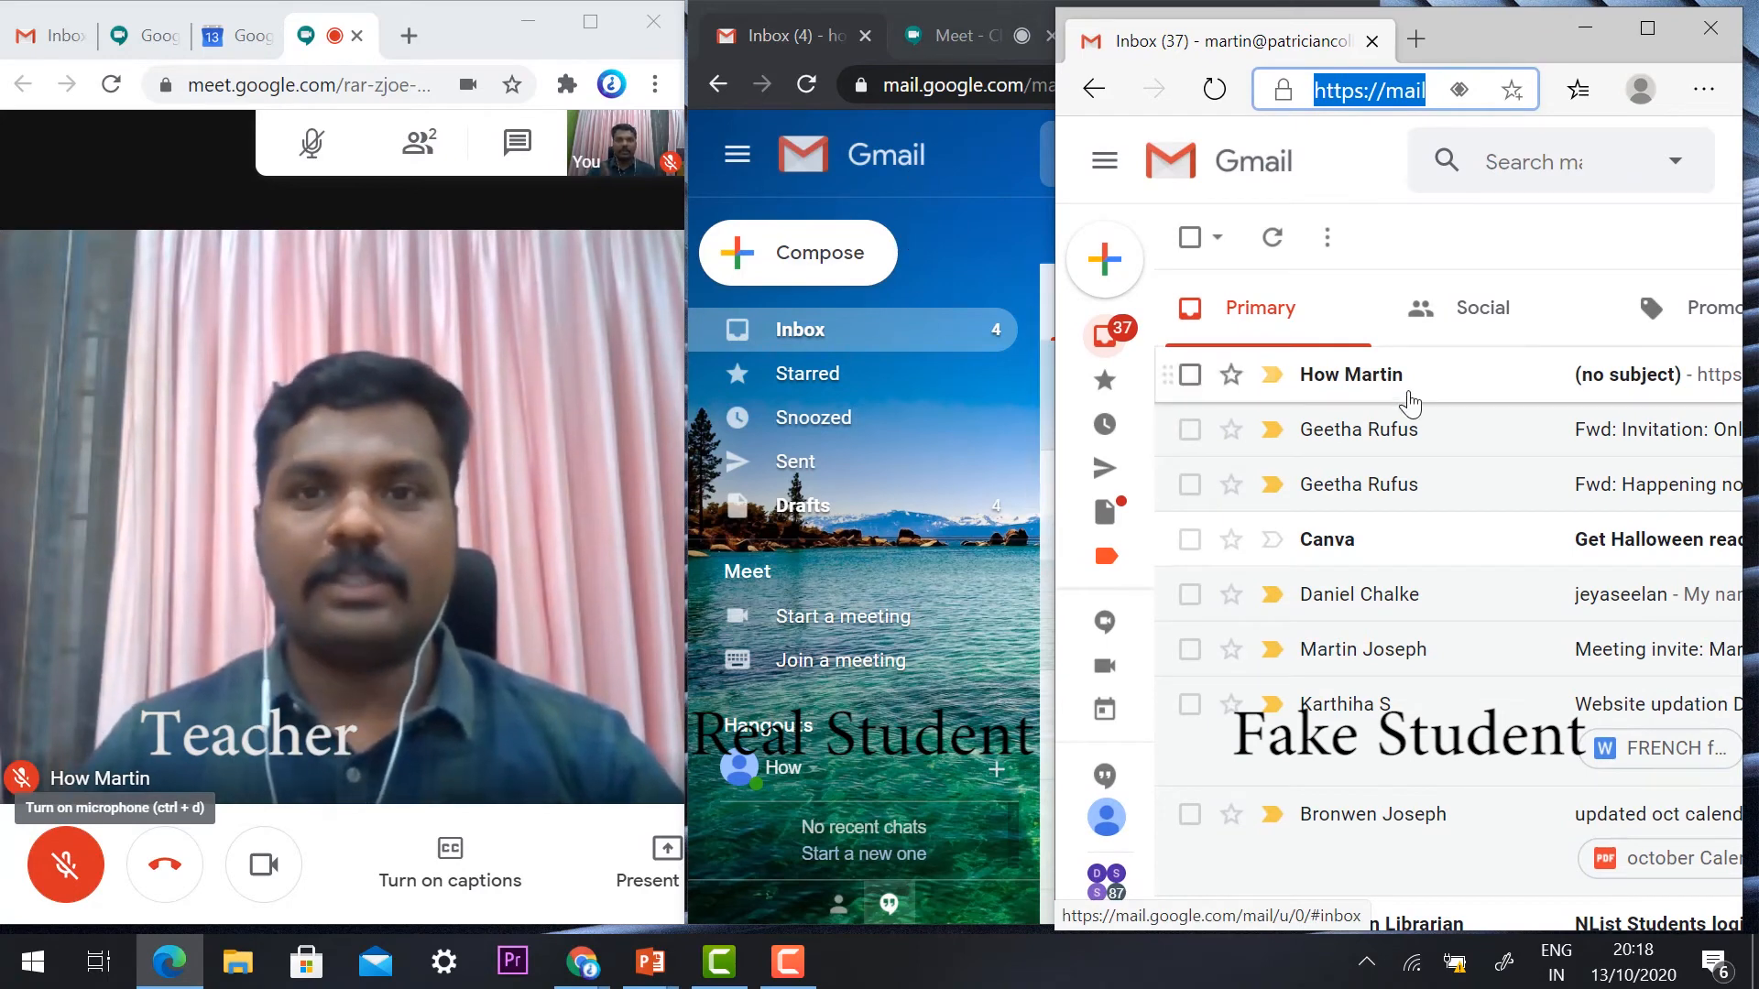
pyautogui.click(1348, 375)
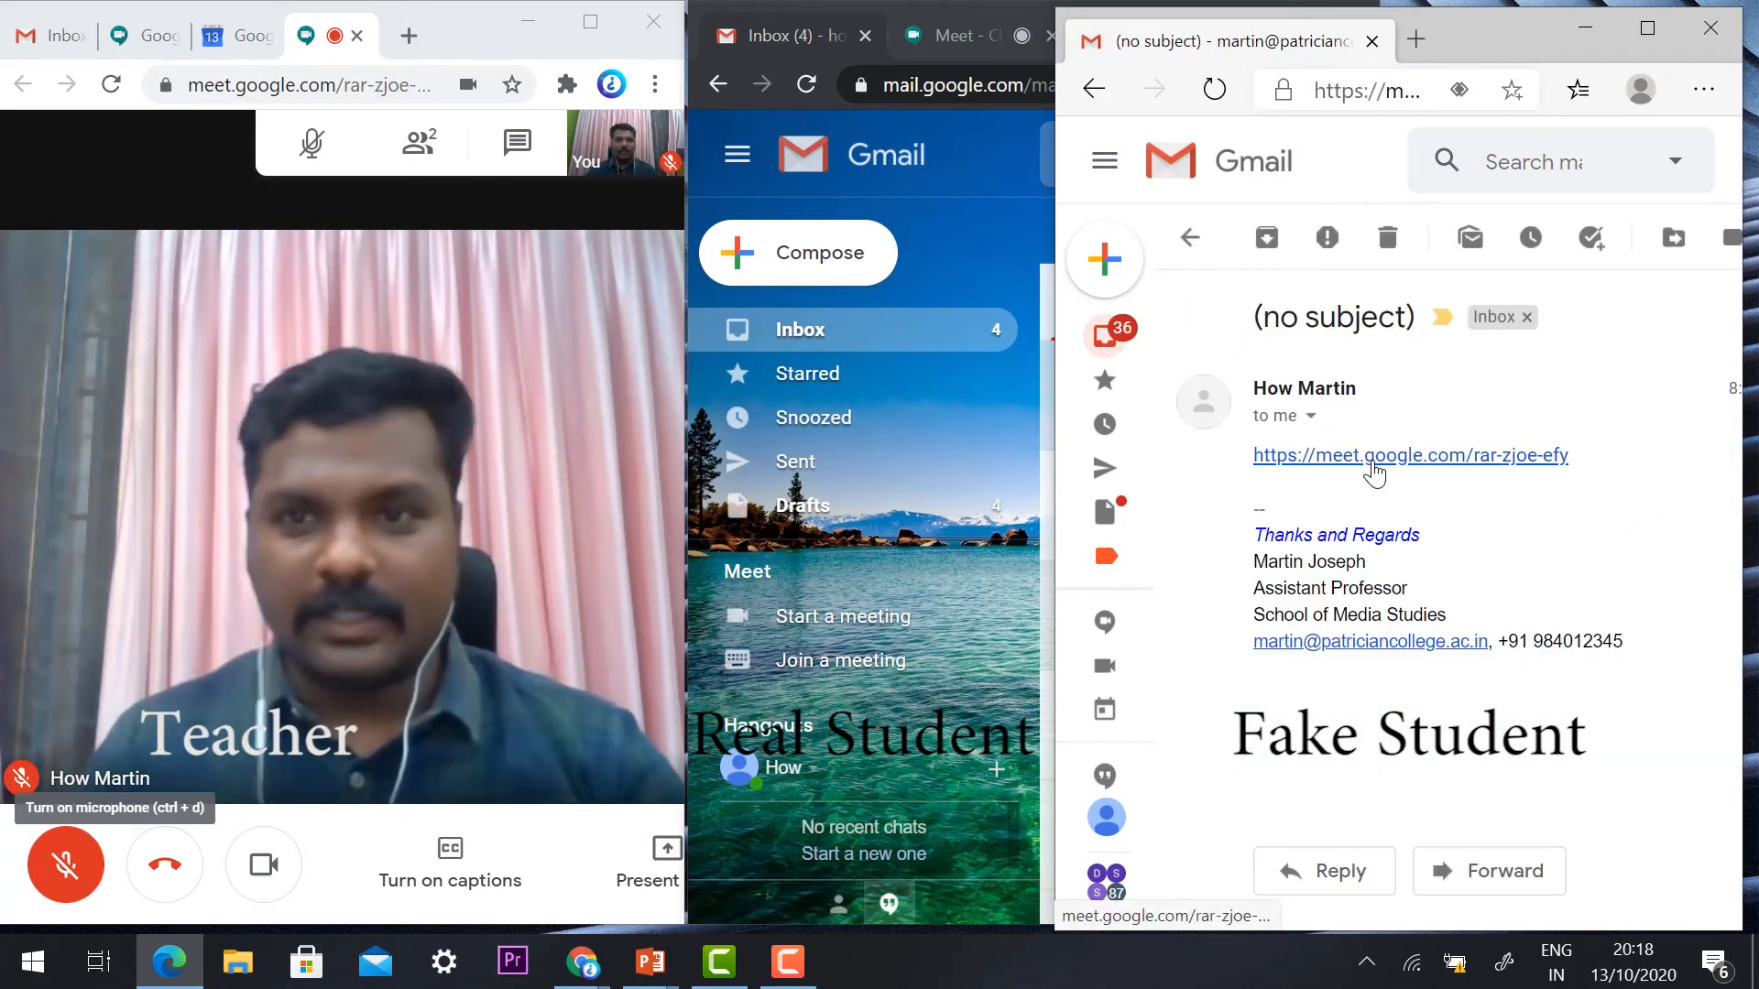
pyautogui.click(1409, 455)
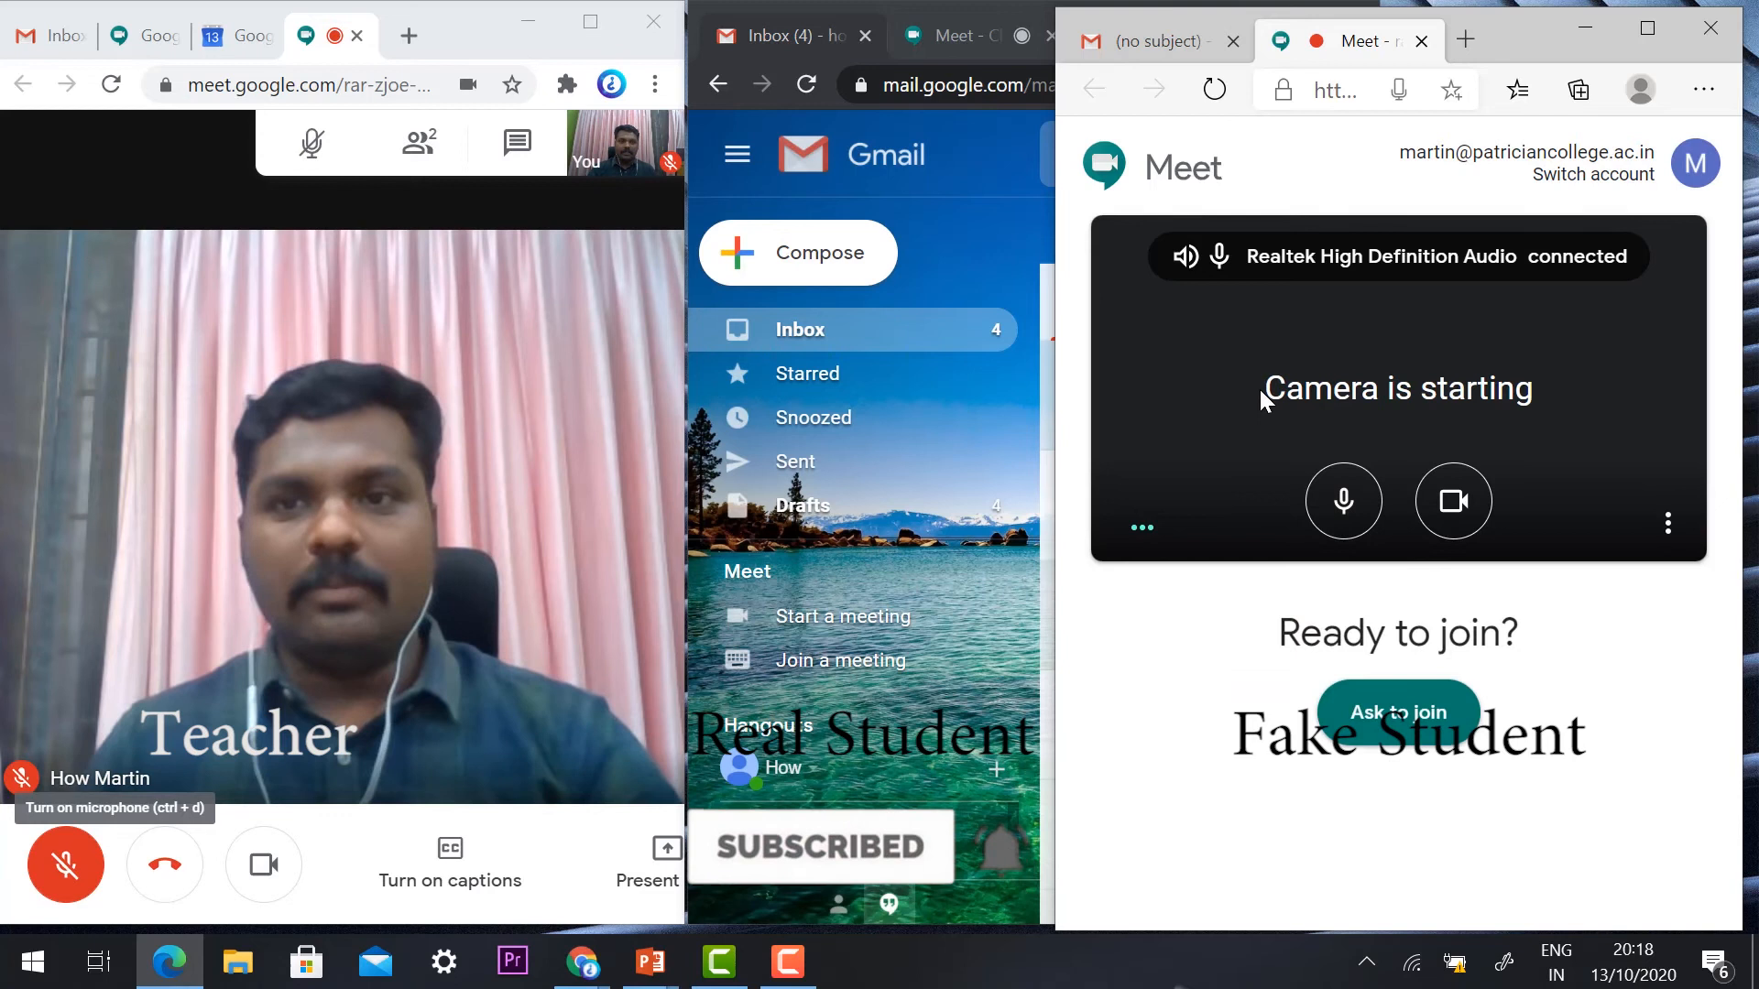
pyautogui.click(1453, 501)
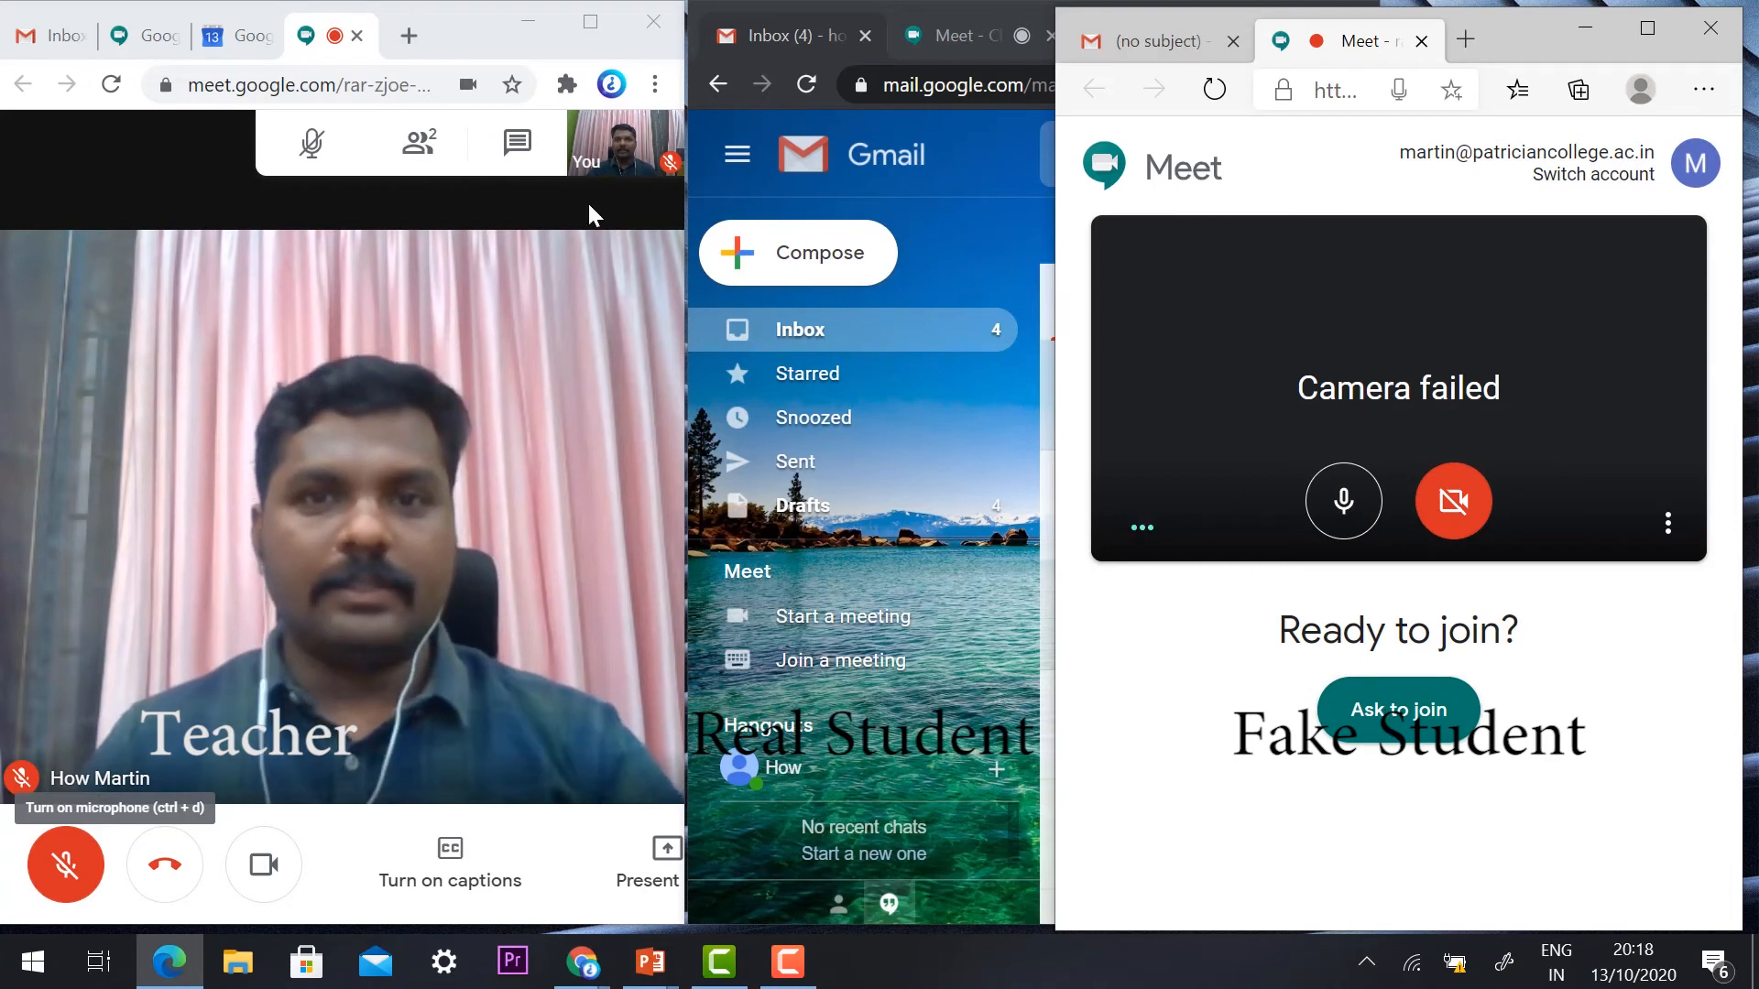
pyautogui.moveTo(214, 446)
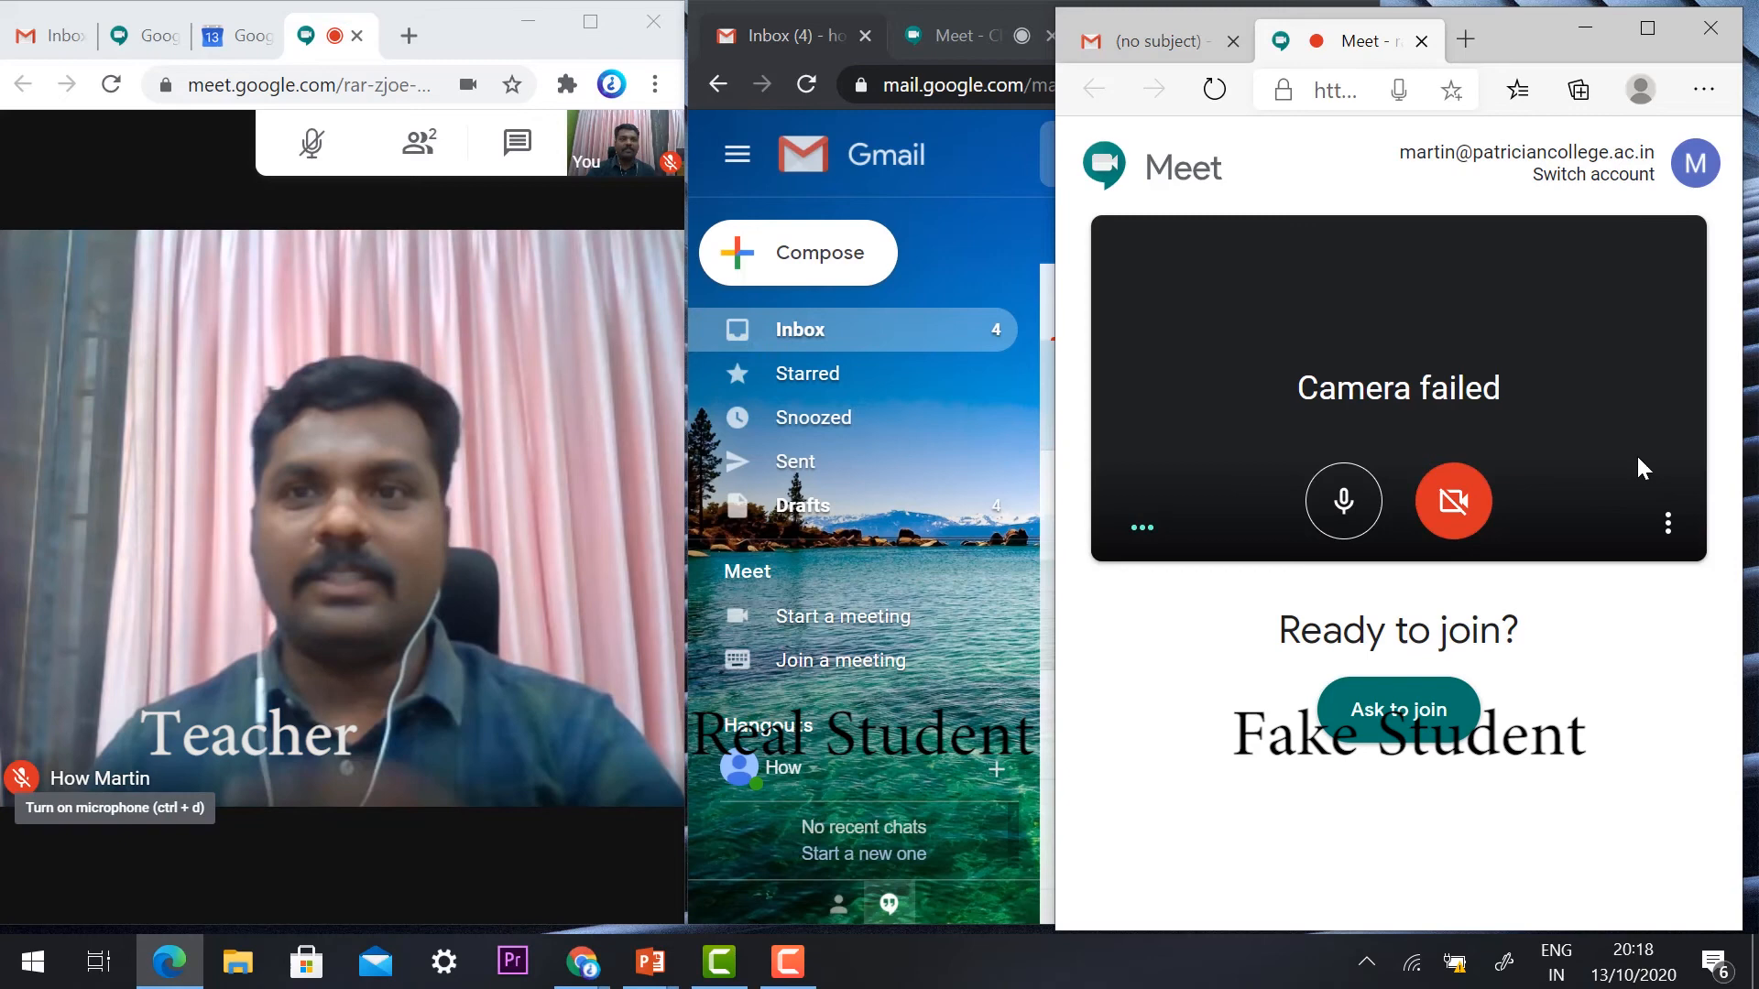
# Ask to join the Class Xth call from the outsider's account.
pyautogui.click(1396, 710)
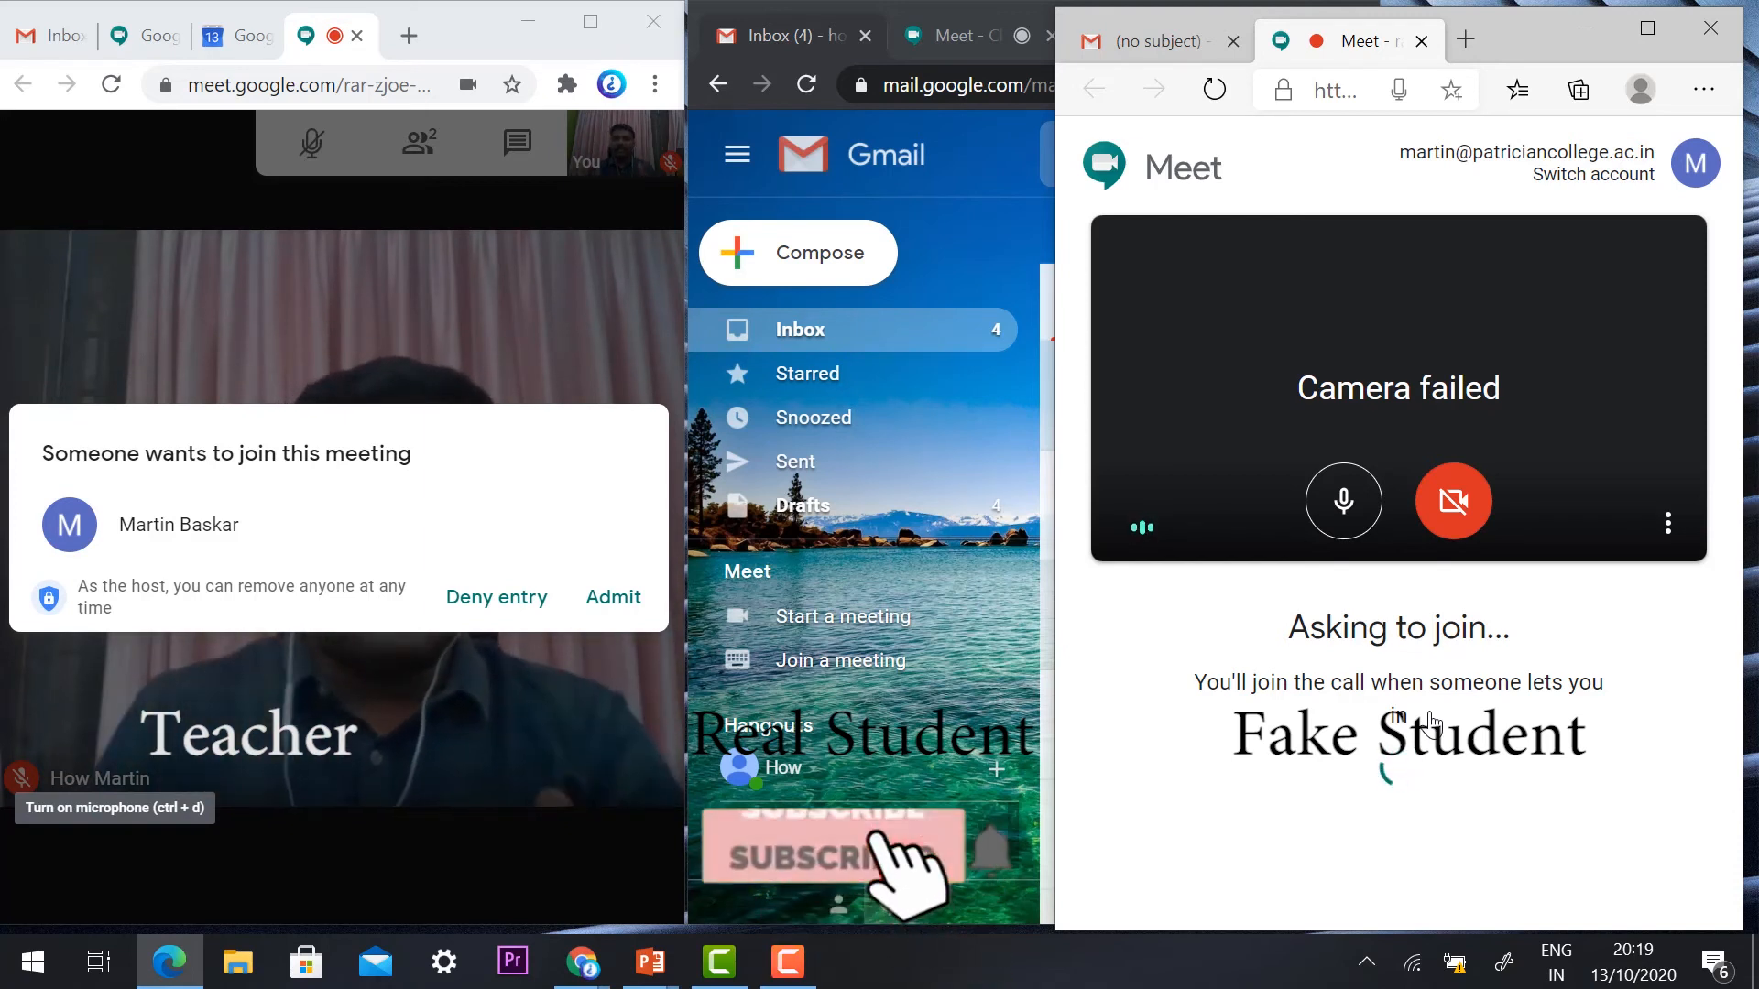
# Deny the outsider's entry from the host's 'Someone wants to join' prompt.
pyautogui.click(864, 856)
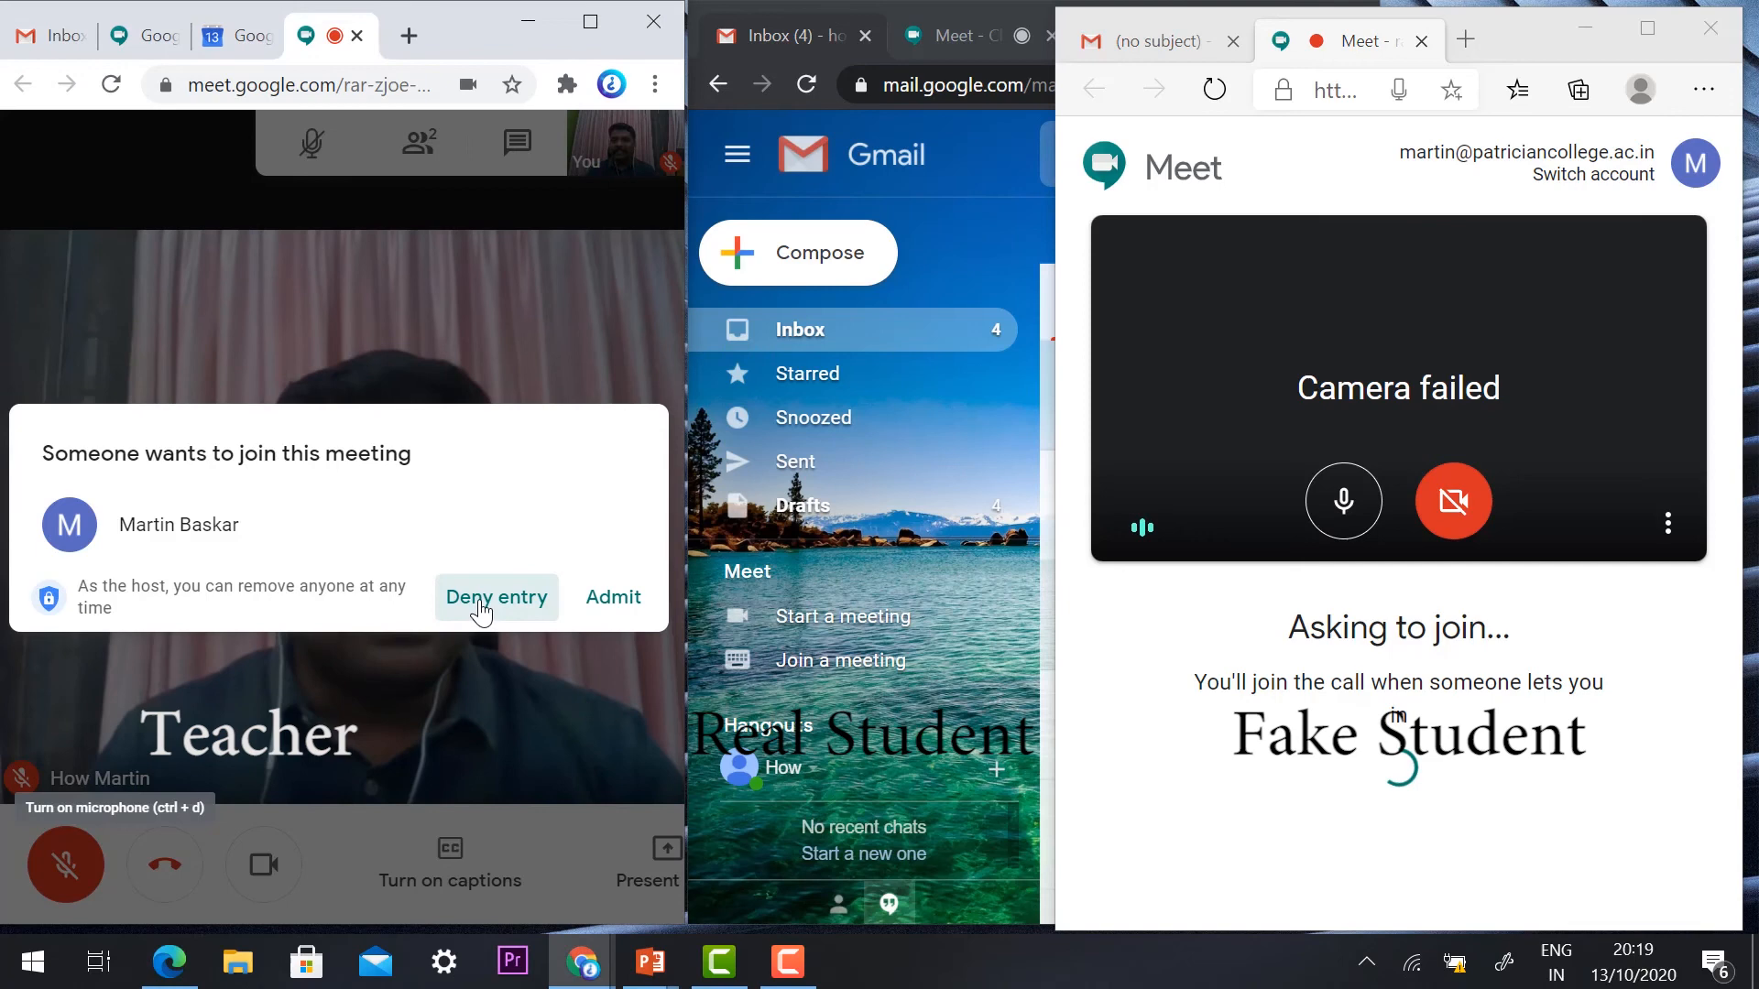
pyautogui.click(495, 597)
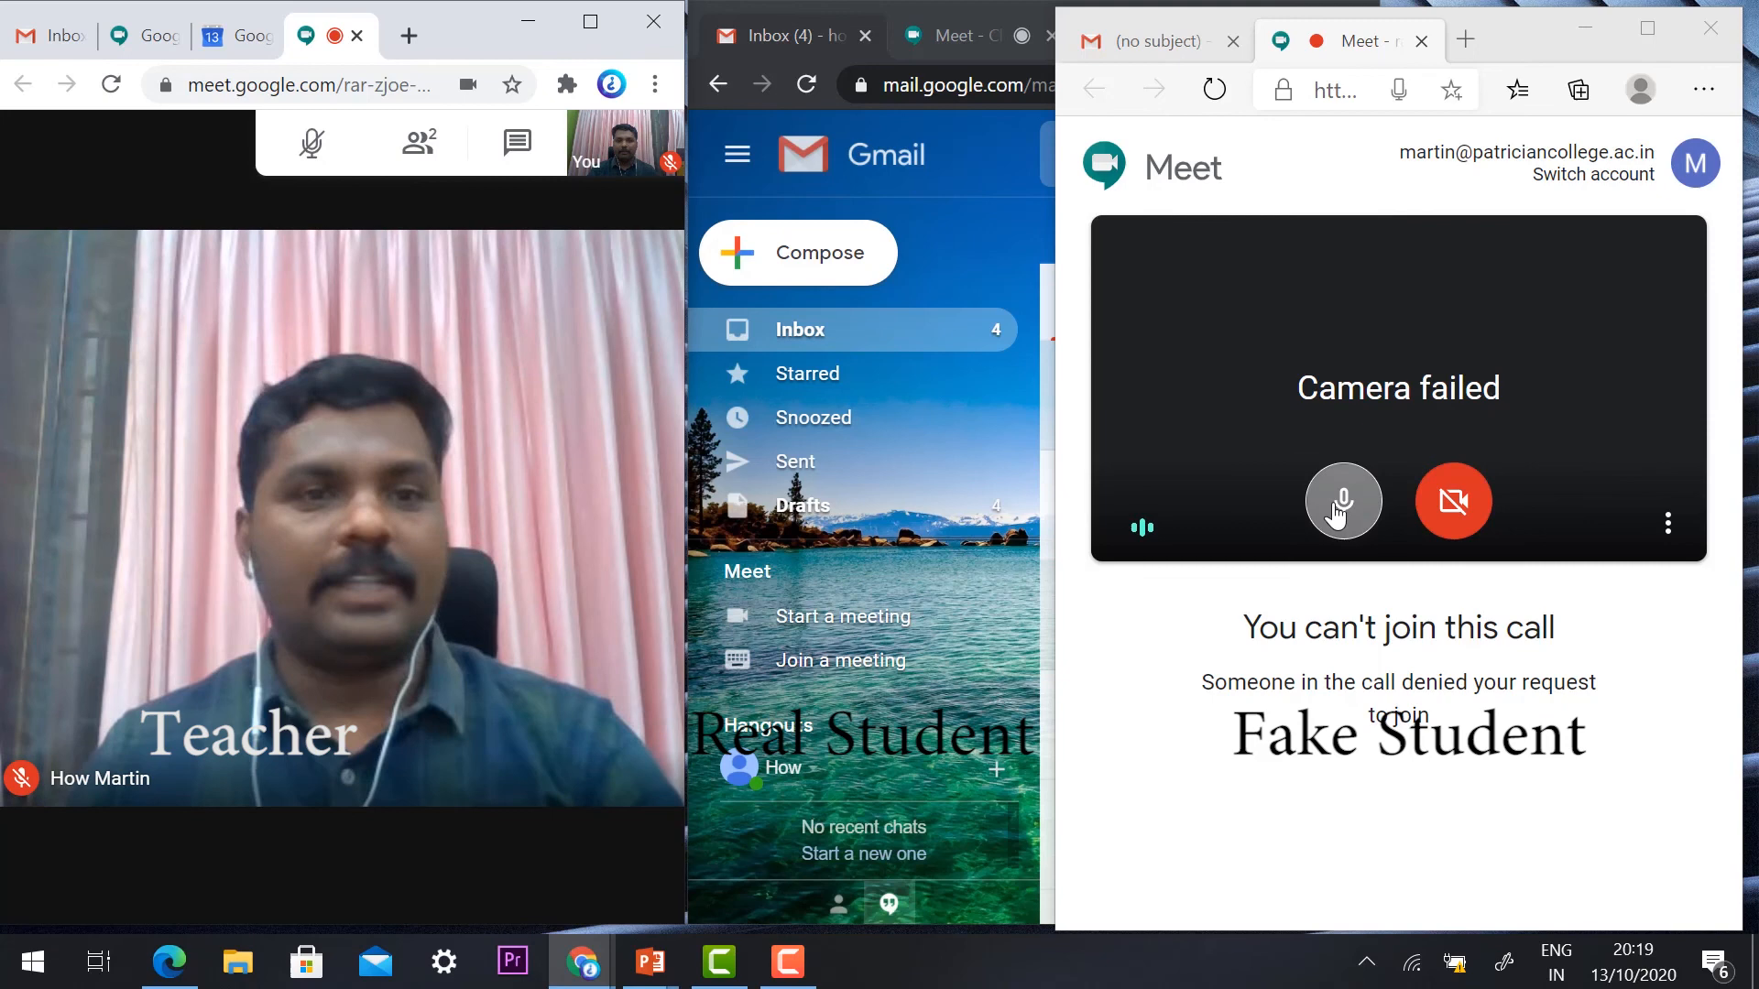
pyautogui.moveTo(1341, 501)
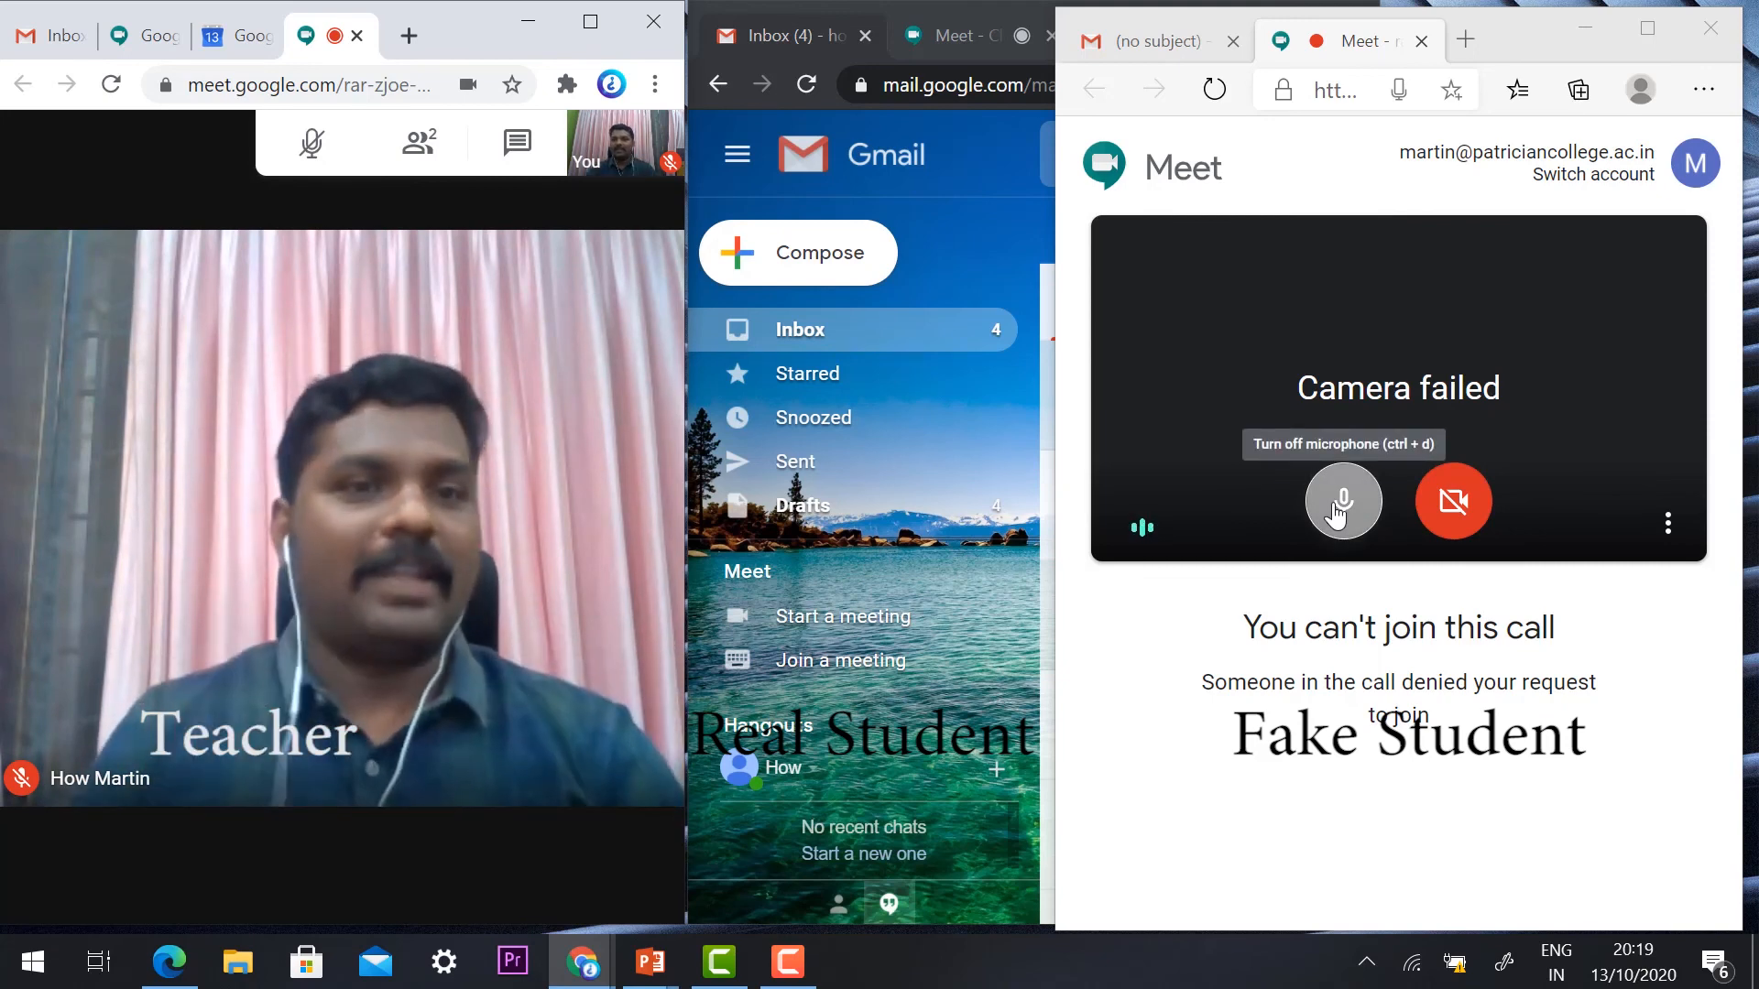